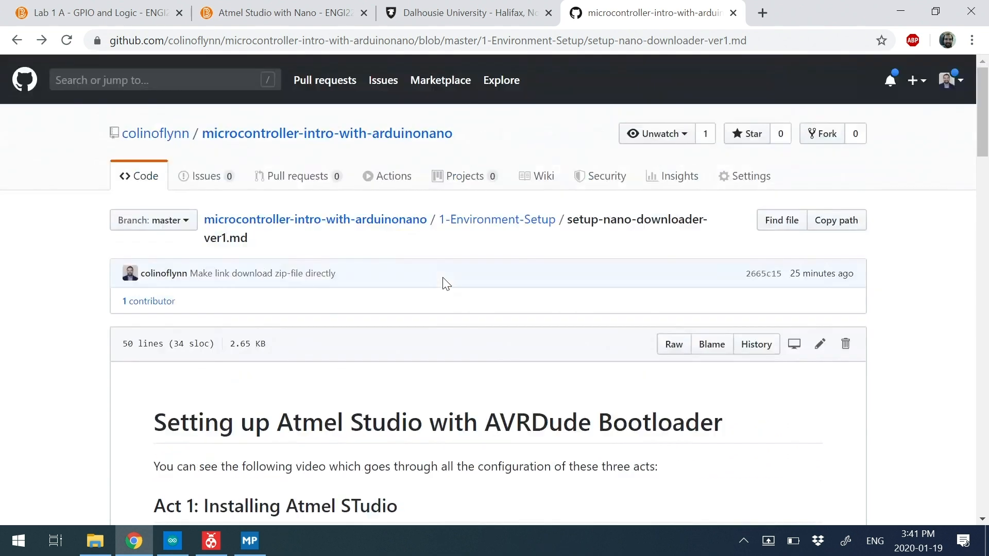
# Scroll through the Google search results for atmel studio 7.
pyautogui.scroll(-3)
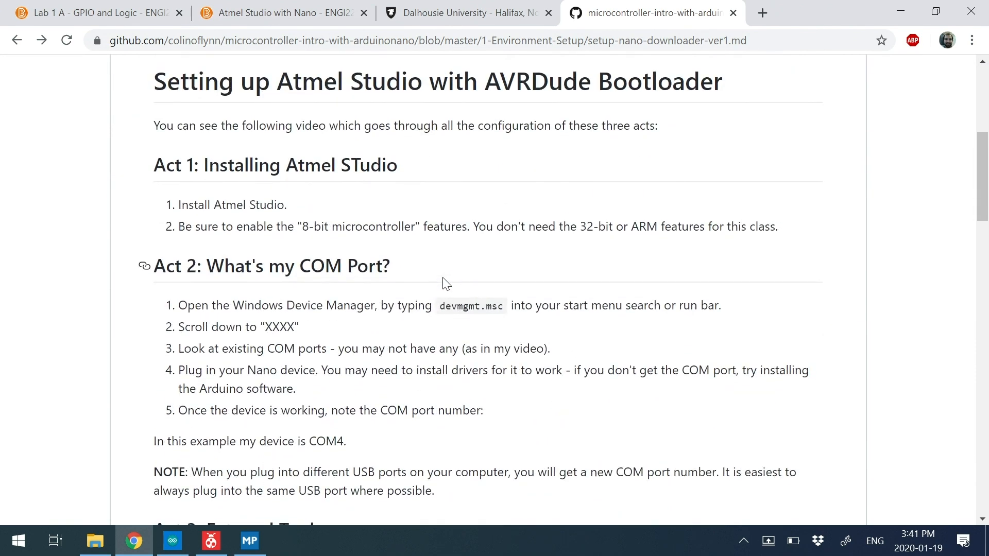
pyautogui.scroll(-3)
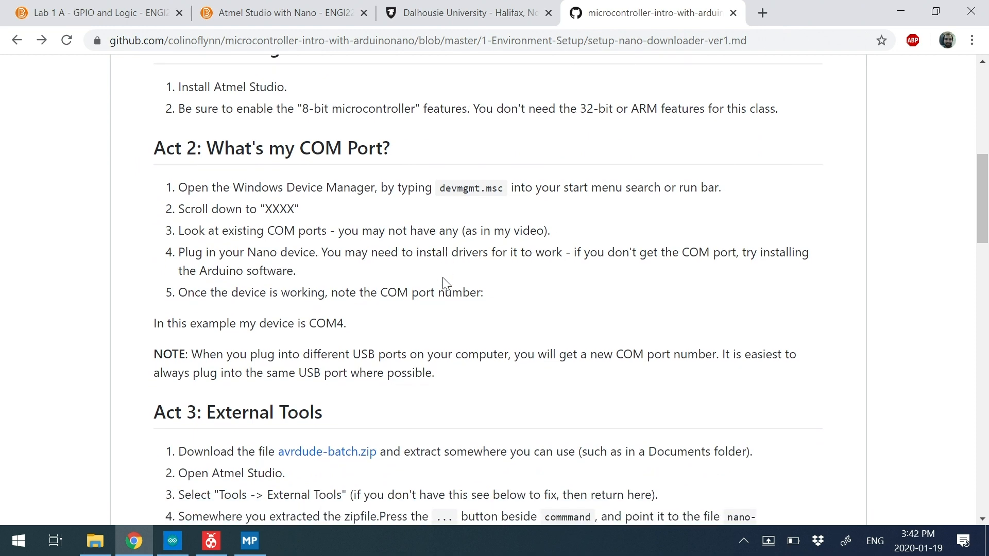
pyautogui.scroll(3)
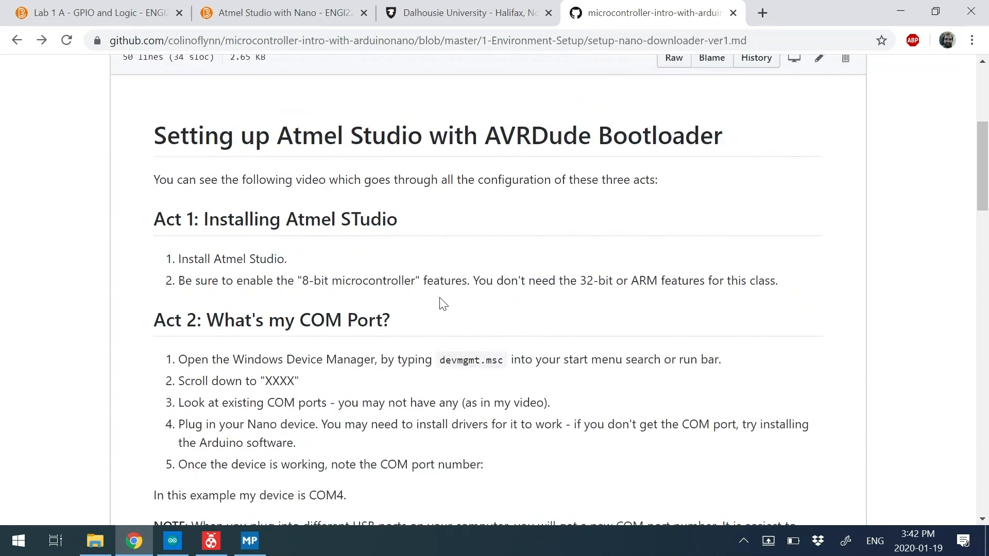
pyautogui.scroll(-3)
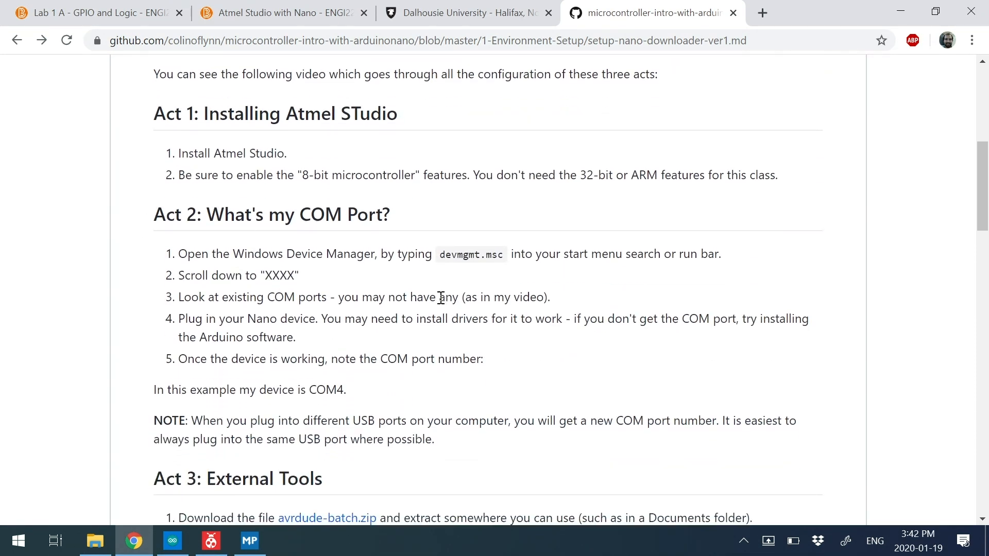
pyautogui.scroll(-3)
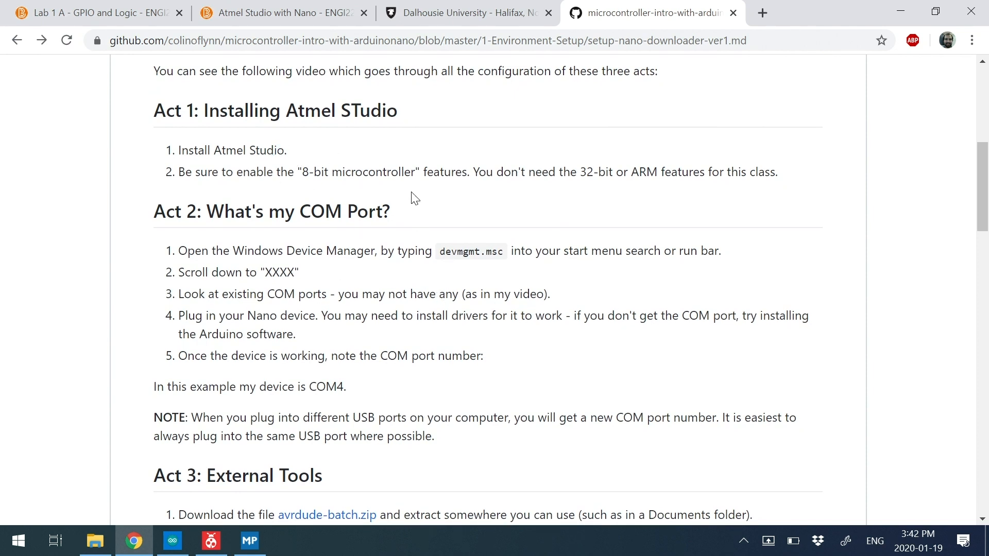
pyautogui.scroll(-3)
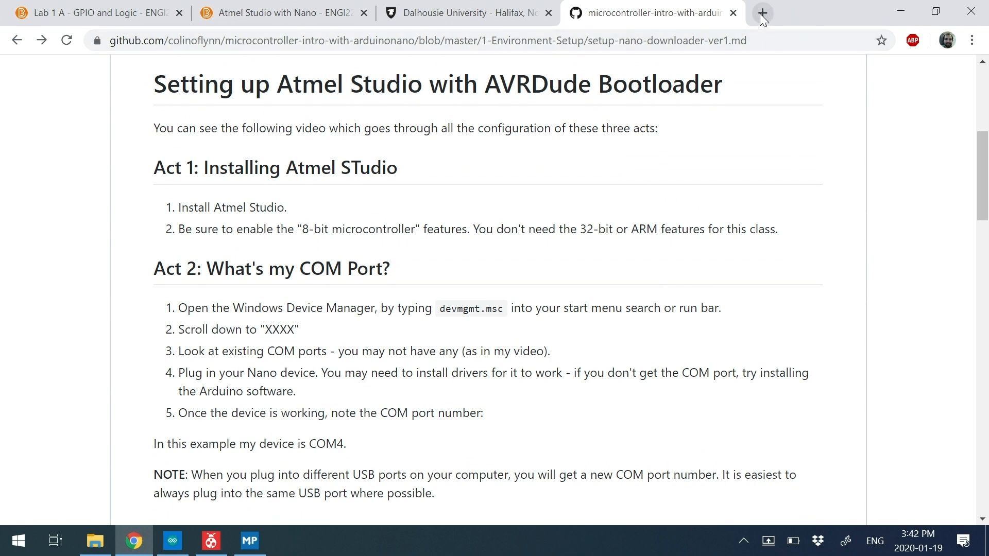
pyautogui.moveTo(761, 16)
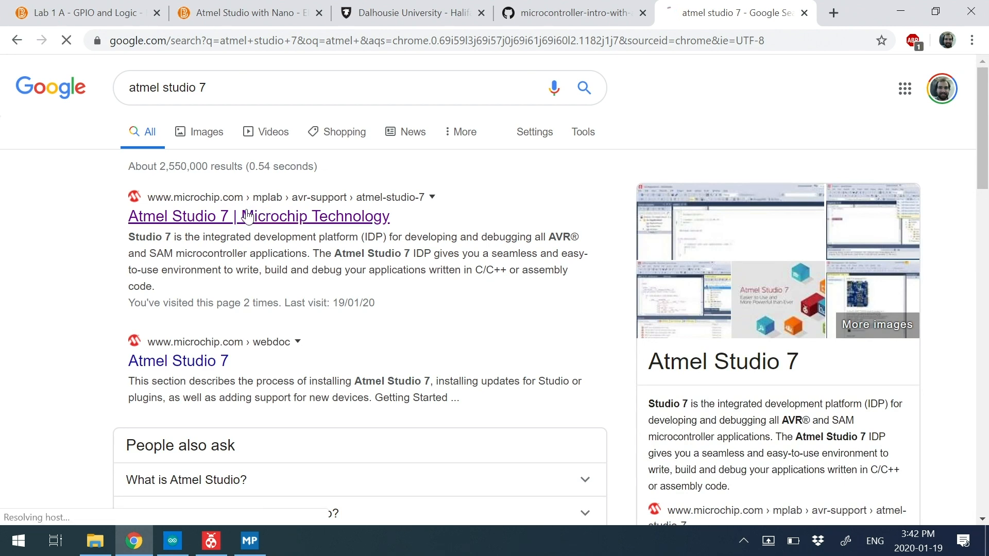
# Open Microchip's Atmel Studio 7 page and scroll to the Windows installer downloads.
pyautogui.click(259, 216)
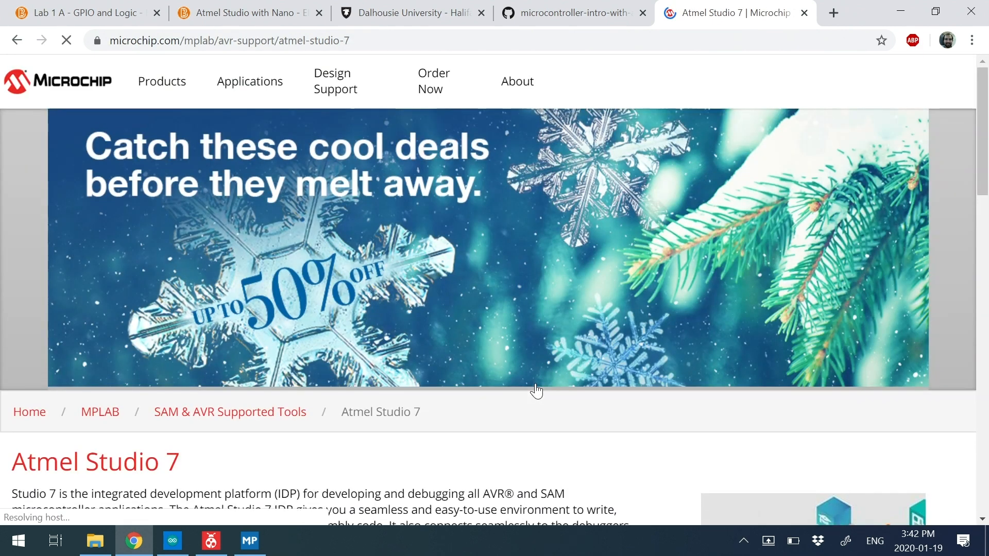
pyautogui.scroll(-3)
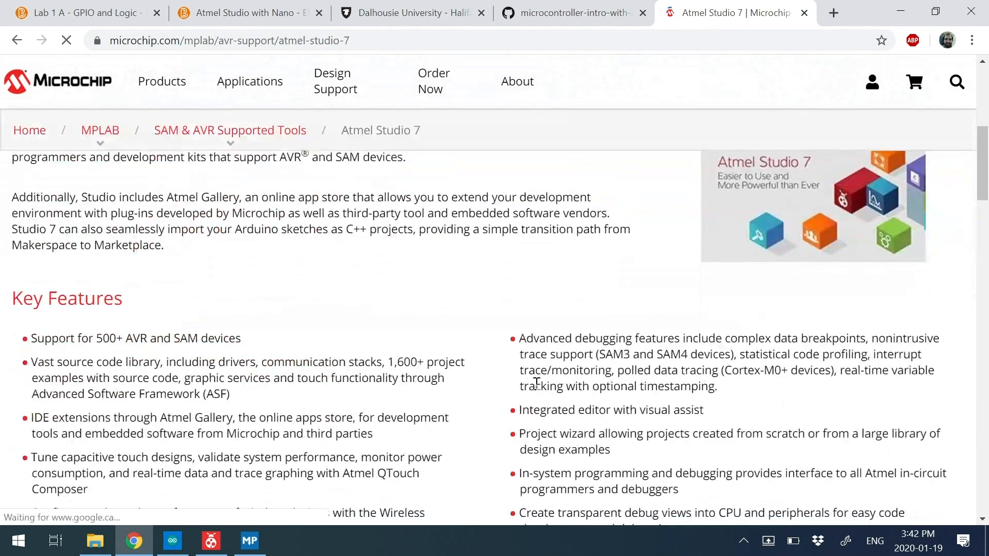
pyautogui.scroll(-3)
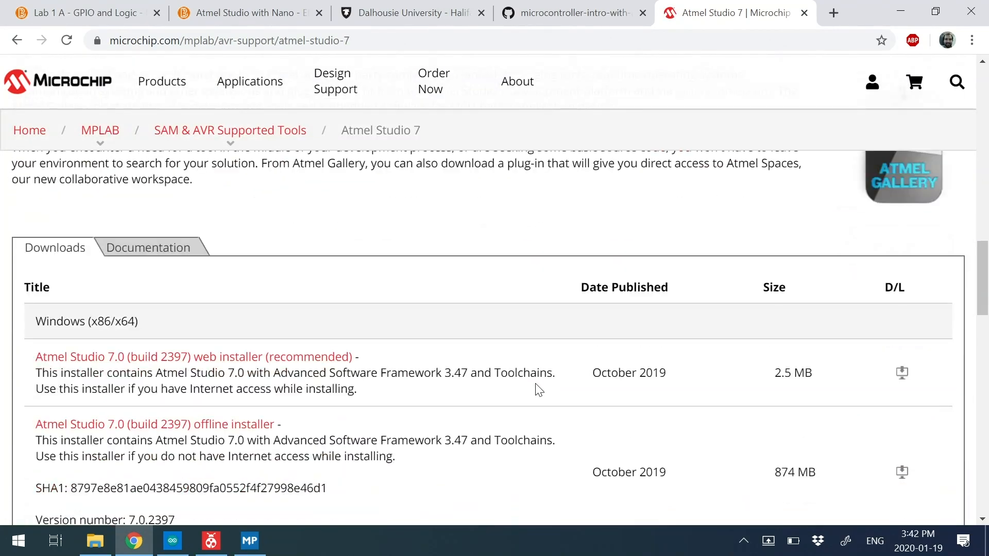
pyautogui.scroll(-3)
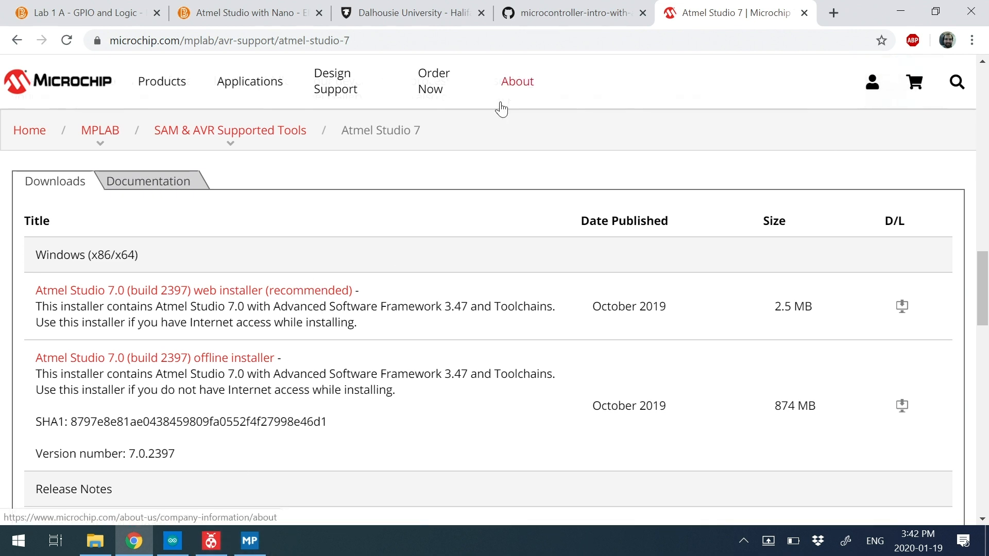
# Return to the GitHub guide and highlight '8-bit microcontroller' in Act 1 step 2.
pyautogui.click(573, 13)
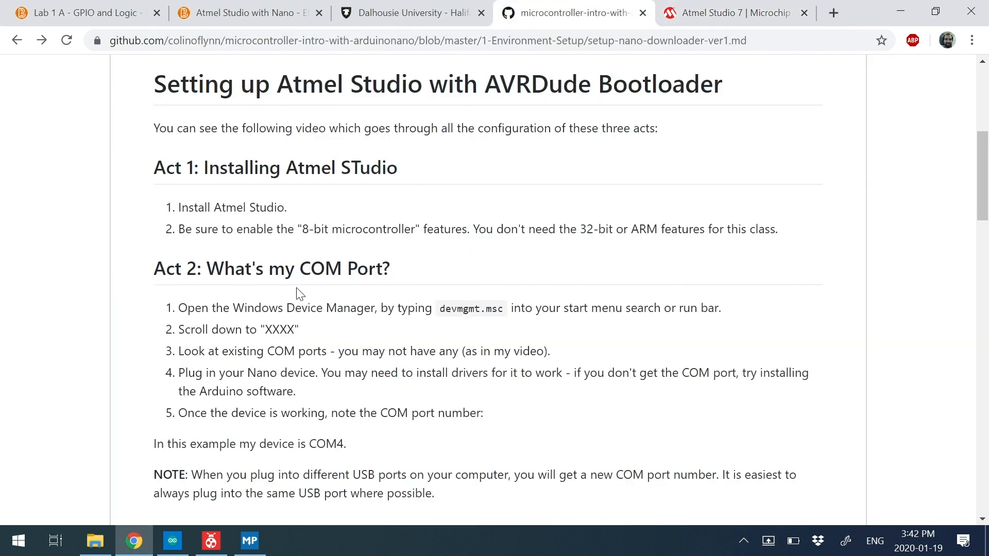
pyautogui.moveTo(296, 228); pyautogui.dragTo(415, 229)
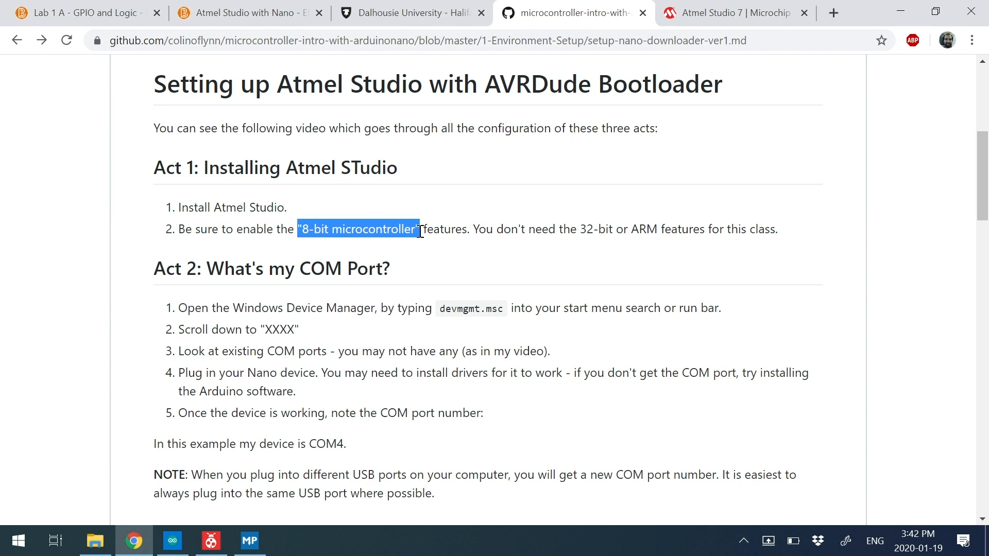
pyautogui.moveTo(480, 256)
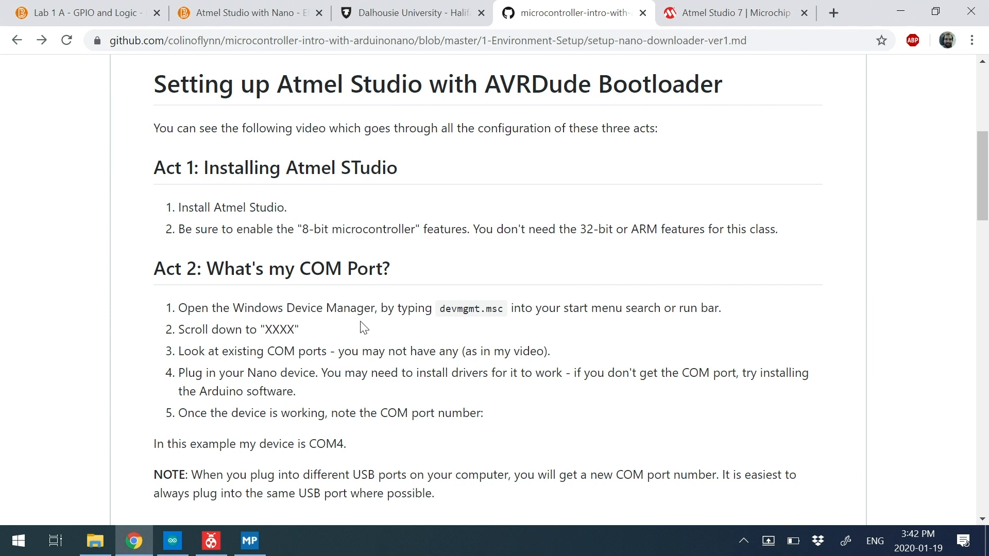
pyautogui.scroll(-3)
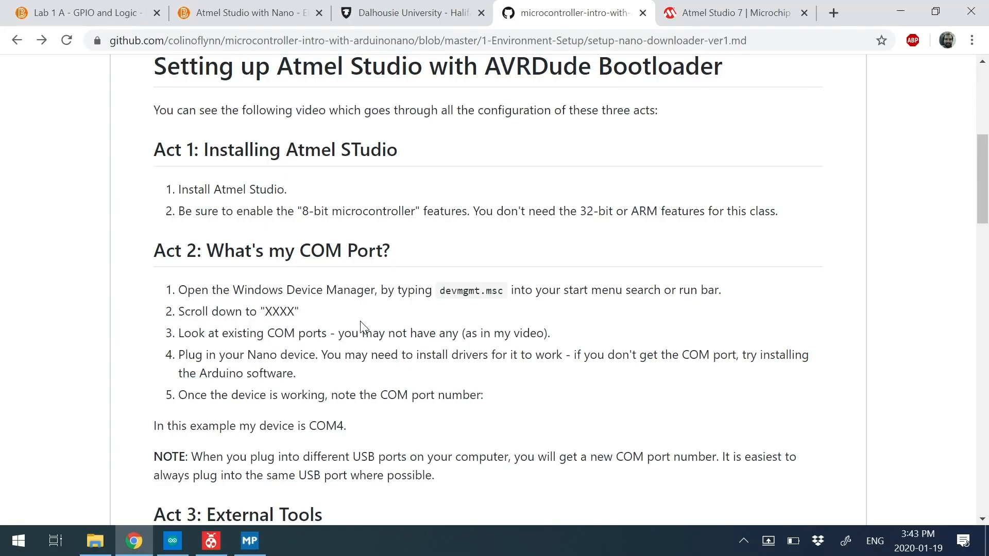
pyautogui.moveTo(443, 287)
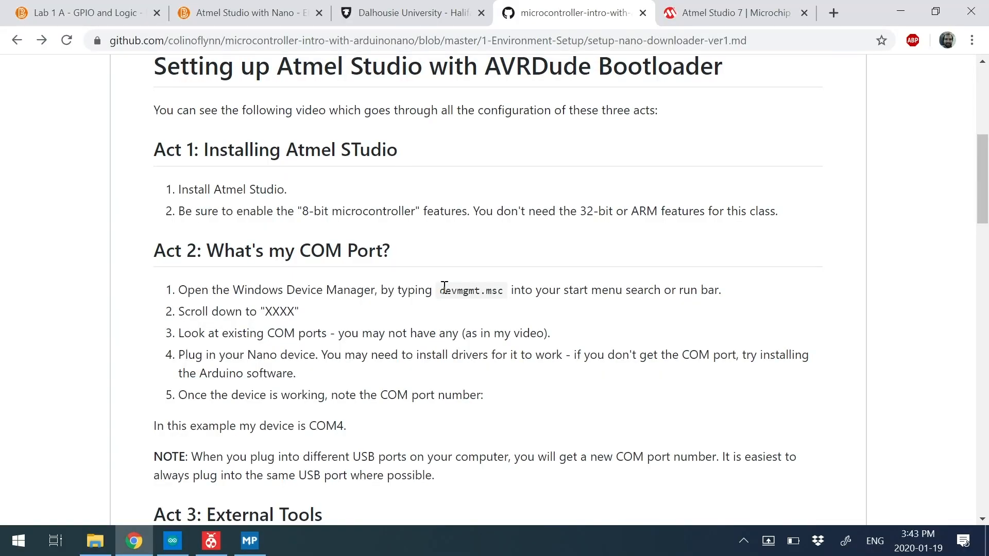
# Highlight the Device Manager instruction and launch Device Manager from Windows search.
pyautogui.moveTo(246, 289); pyautogui.dragTo(508, 289)
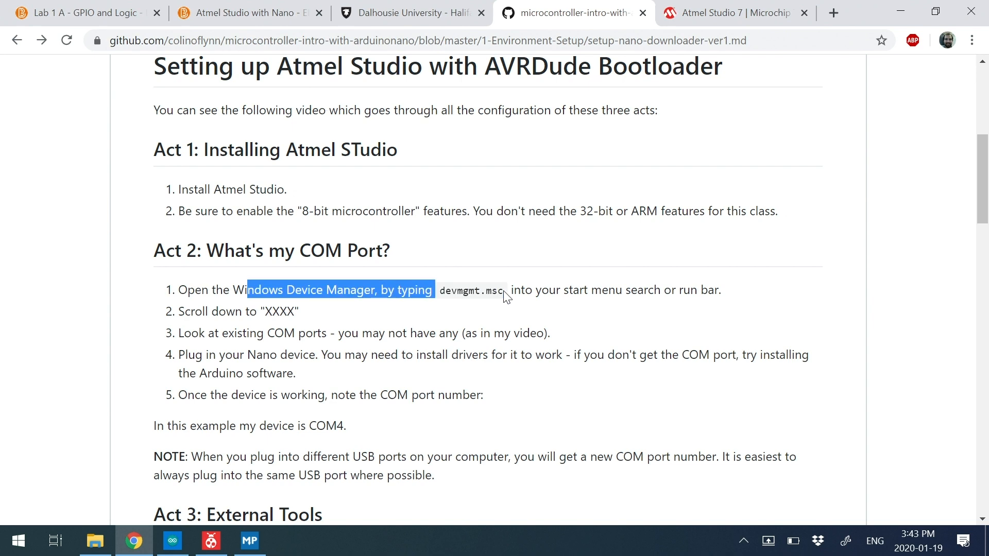
pyautogui.click(18, 541)
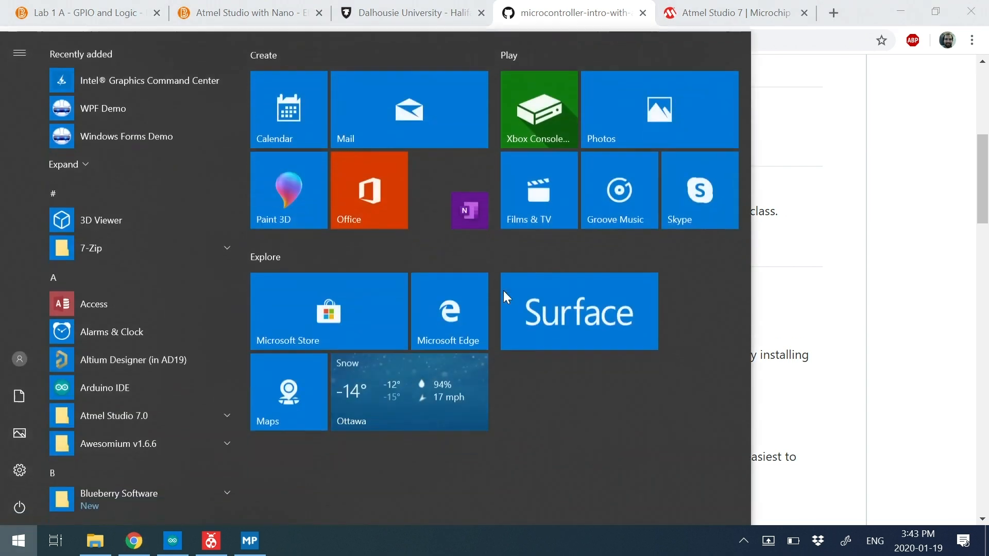
pyautogui.write('devmmgmt.msc')
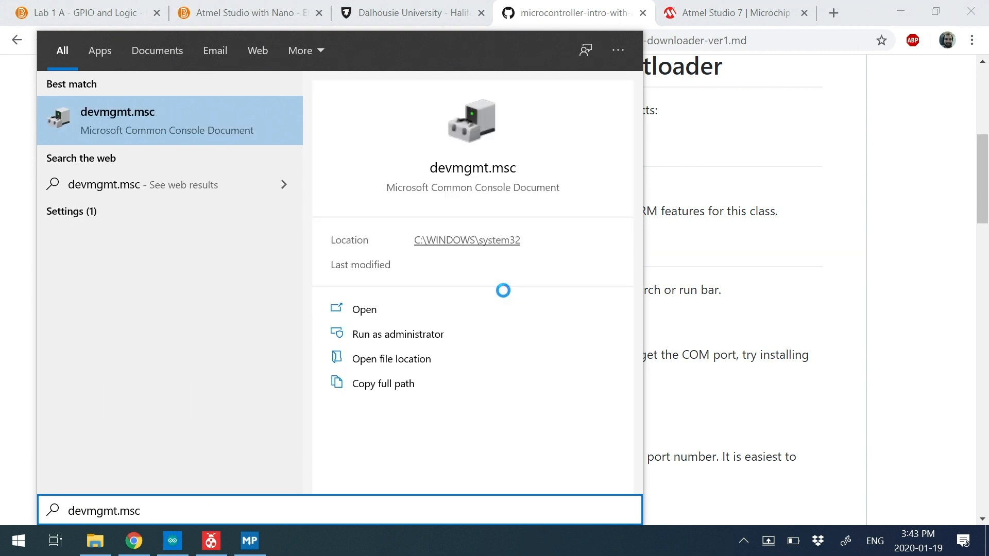
pyautogui.click(363, 308)
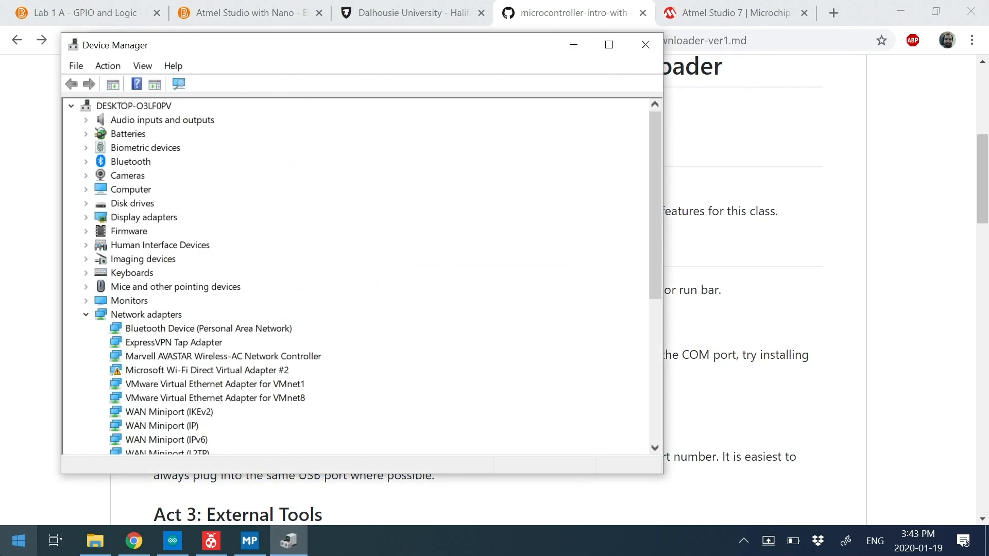
# Collapse the expanded network adapter and sensor device categories.
pyautogui.click(18, 541)
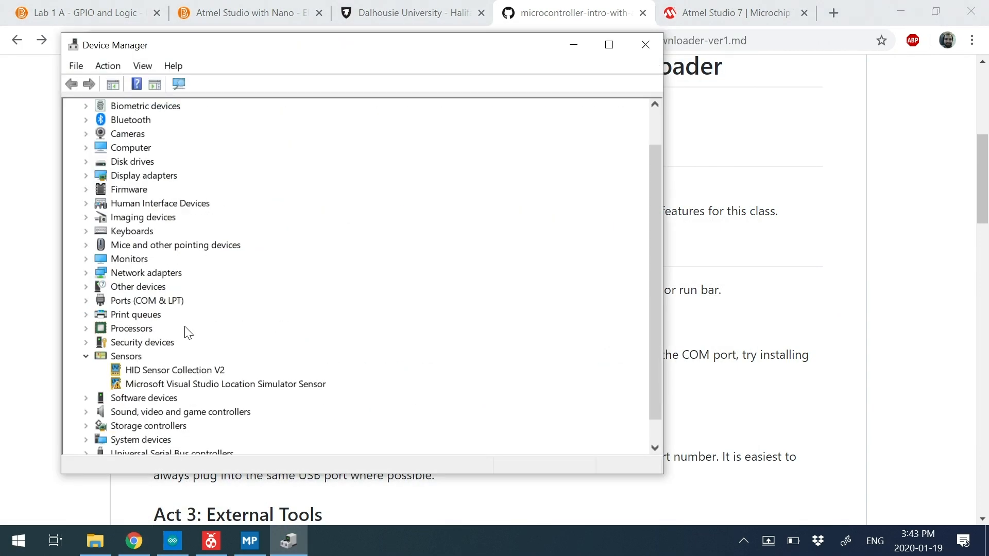
pyautogui.click(86, 356)
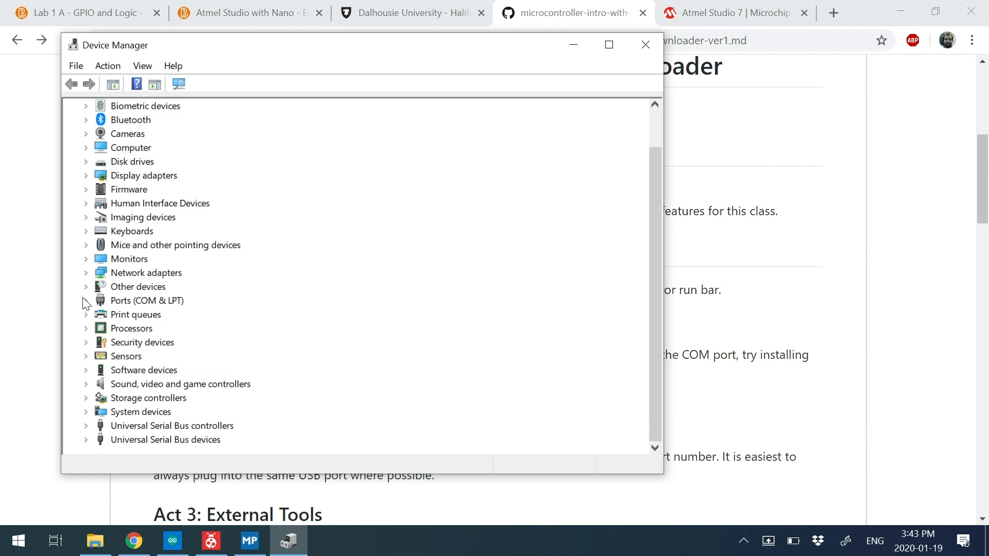
pyautogui.click(87, 301)
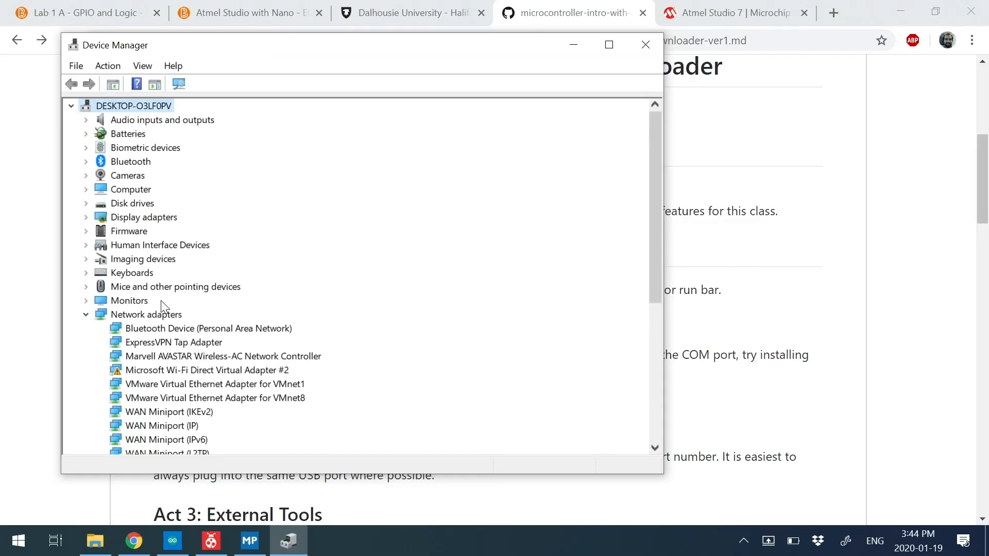
pyautogui.moveTo(221, 359)
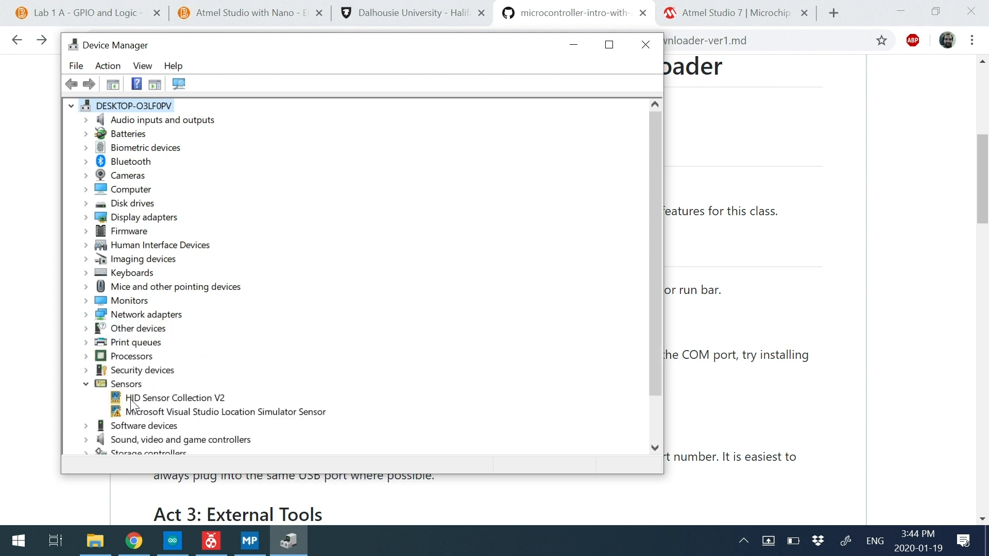
pyautogui.moveTo(119, 410)
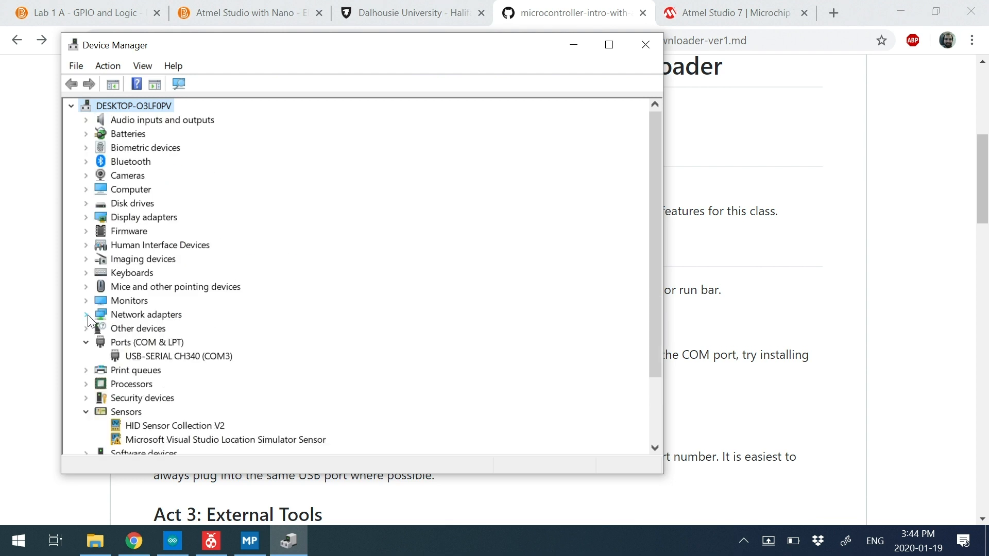
# Expand Ports (COM & LPT) and select USB-SERIAL CH340 (COM3).
pyautogui.click(178, 356)
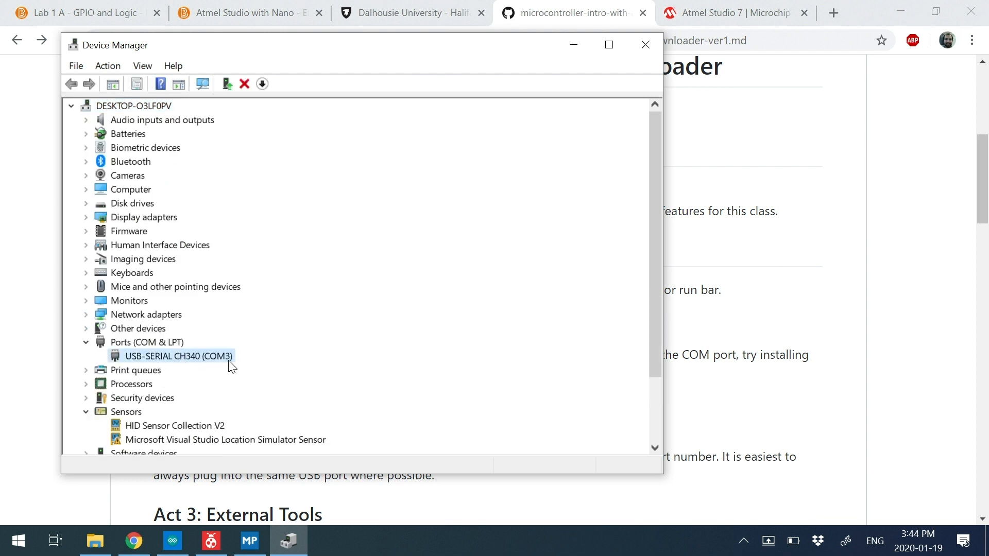
pyautogui.moveTo(185, 367)
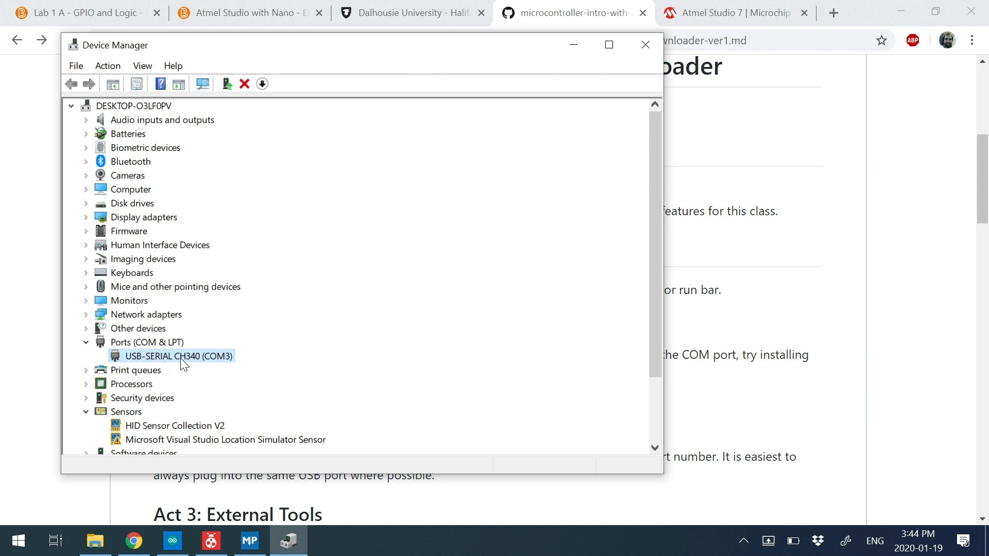
pyautogui.moveTo(197, 368)
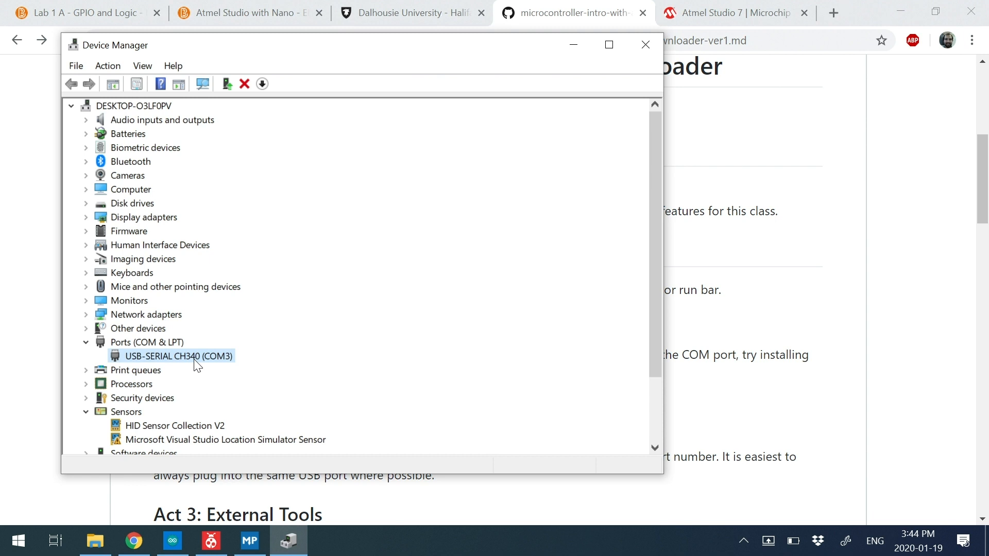
pyautogui.moveTo(205, 365)
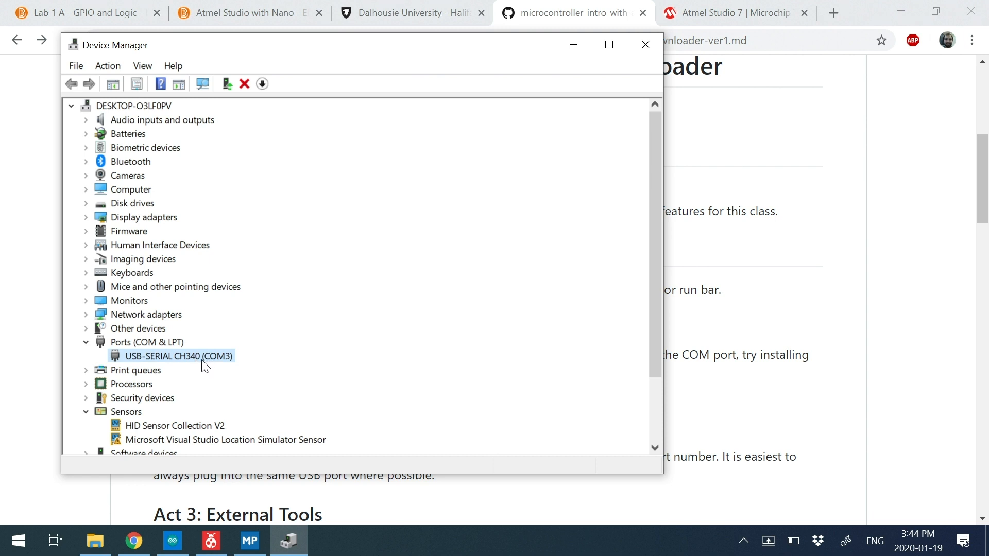
pyautogui.moveTo(115, 379)
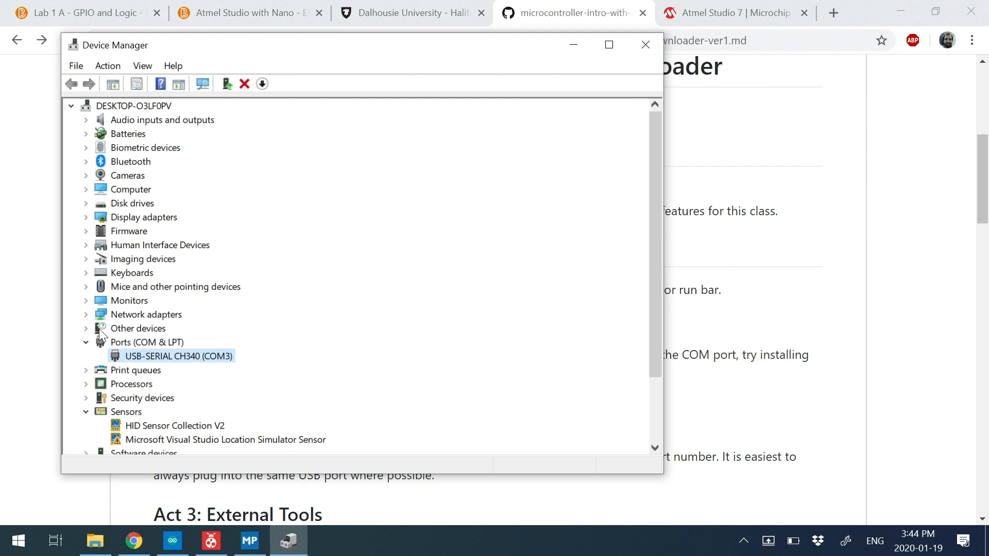
pyautogui.moveTo(116, 443)
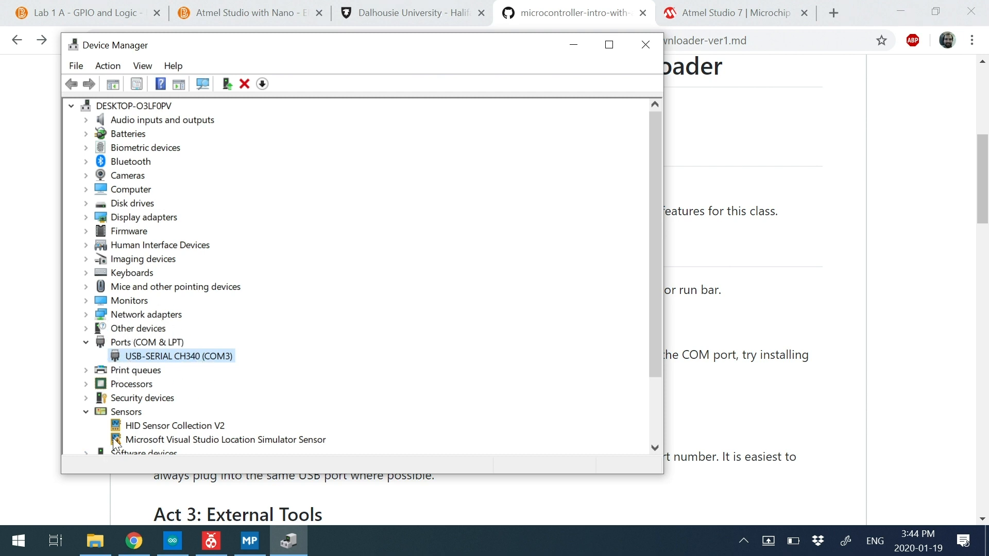
pyautogui.click(225, 440)
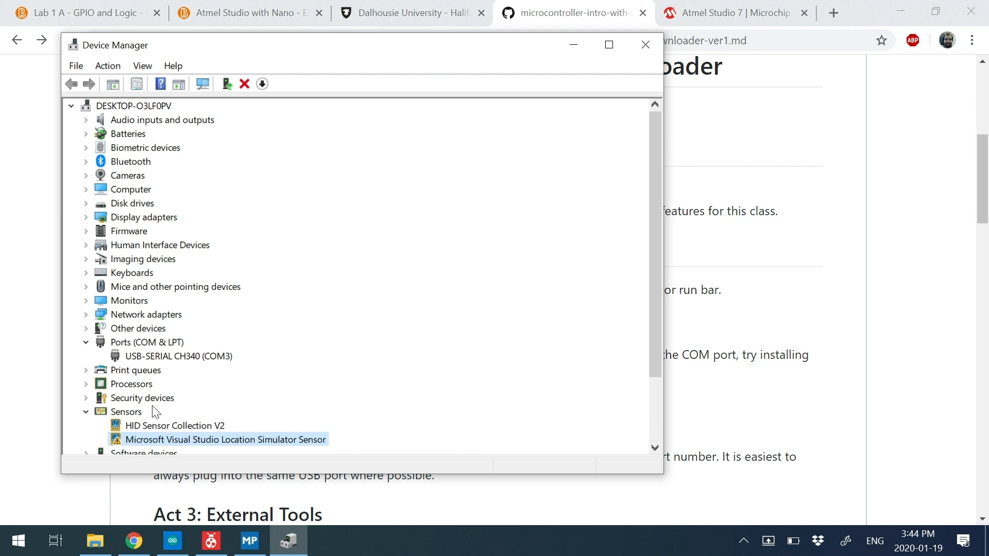
pyautogui.scroll(-3)
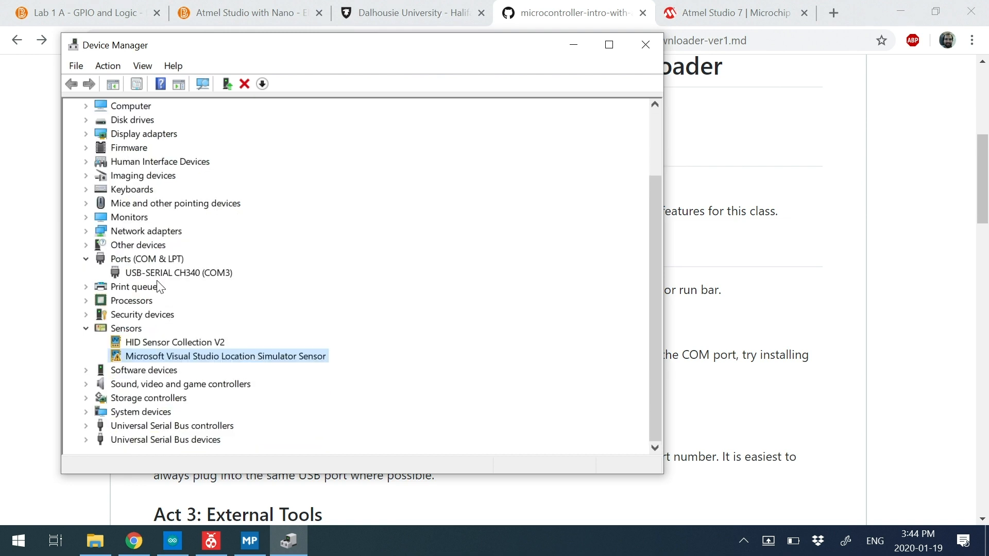
pyautogui.click(178, 272)
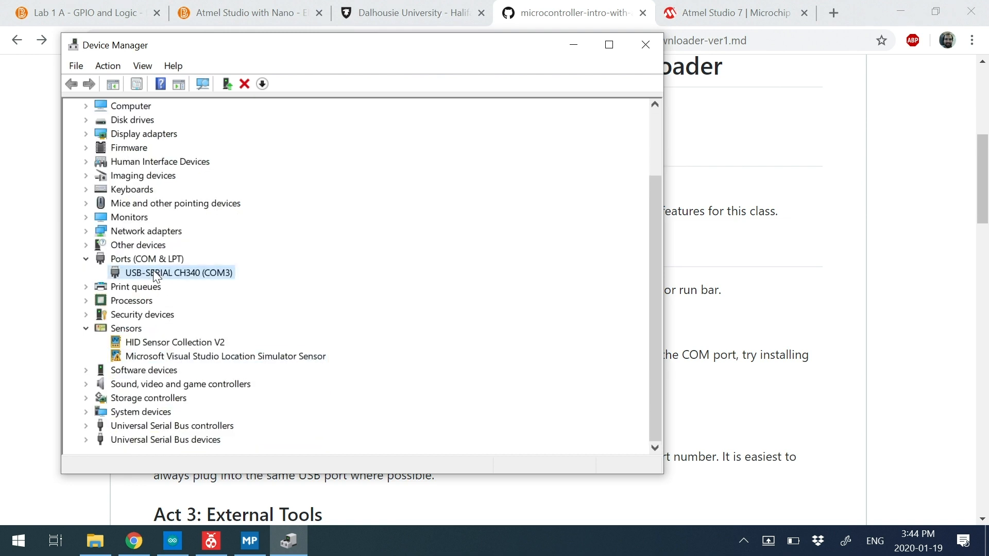
# Update the USB-SERIAL CH340 (COM3) driver, searching automatically for updated driver software.
pyautogui.rightClick(154, 273)
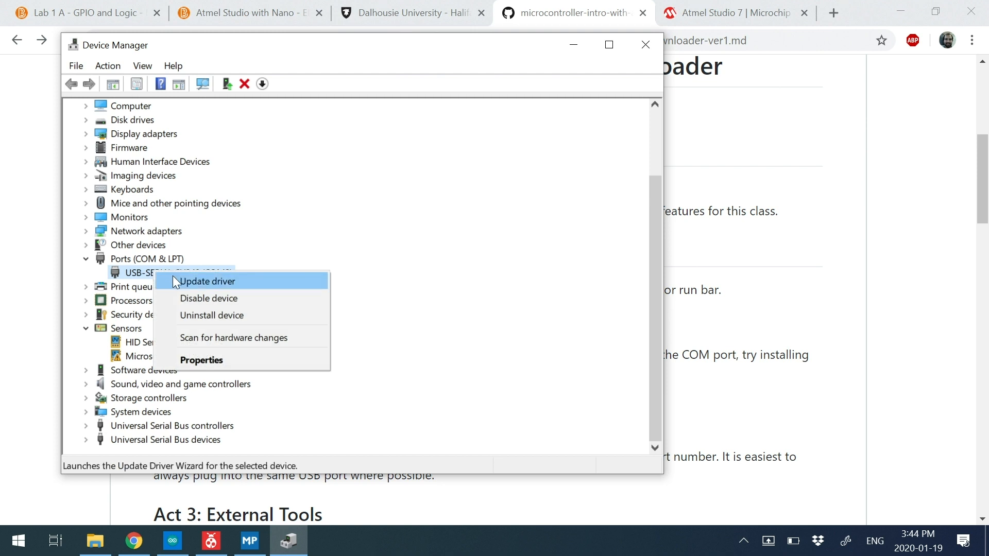
pyautogui.click(207, 281)
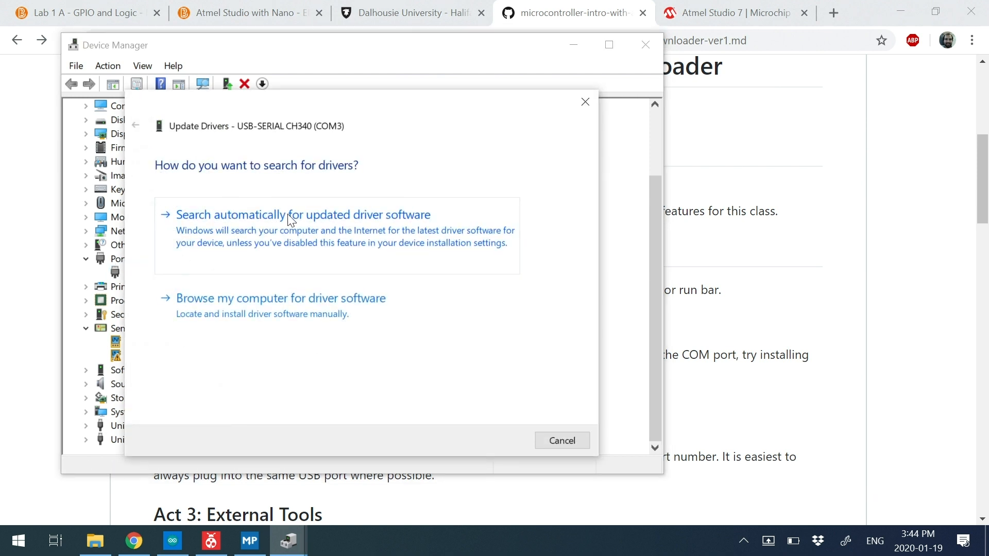
pyautogui.click(290, 215)
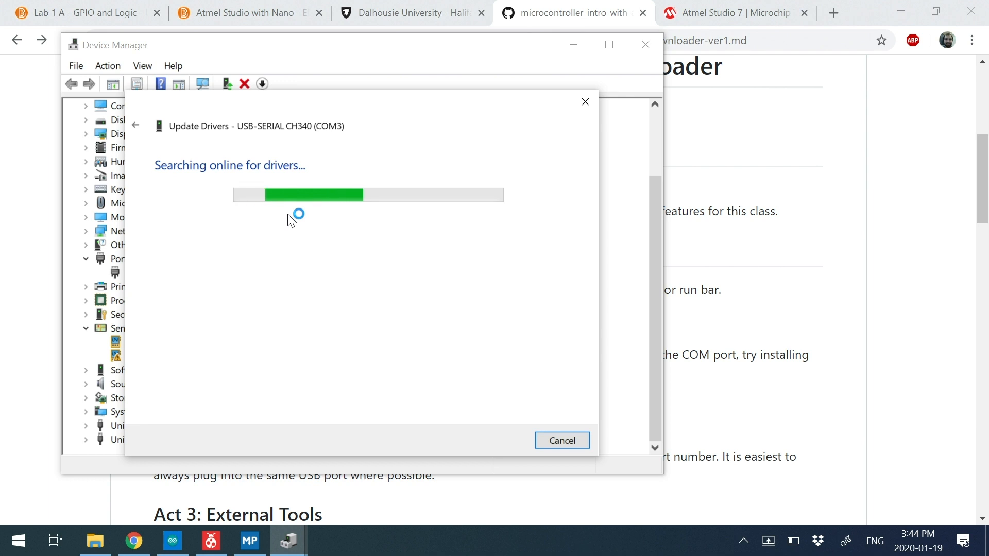
pyautogui.moveTo(338, 168)
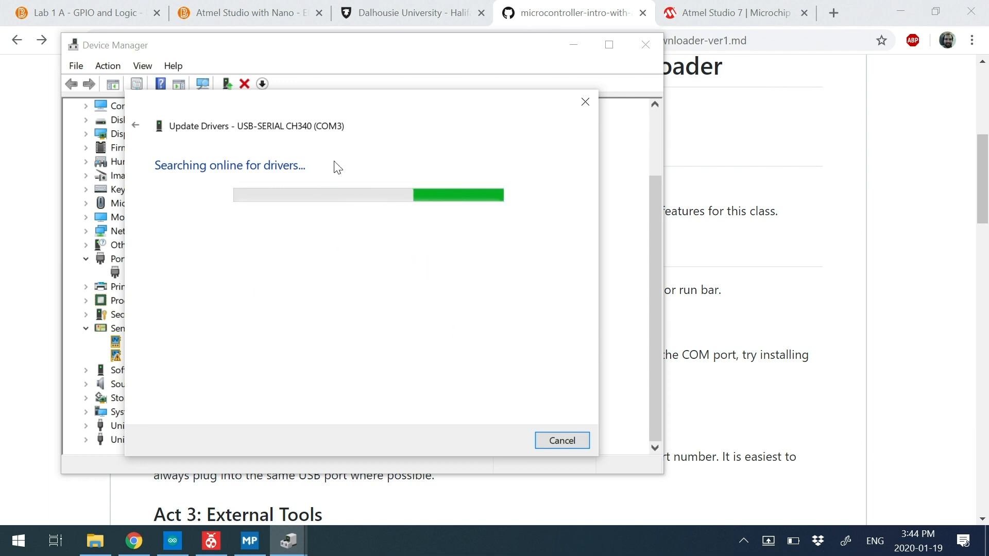
pyautogui.moveTo(419, 266)
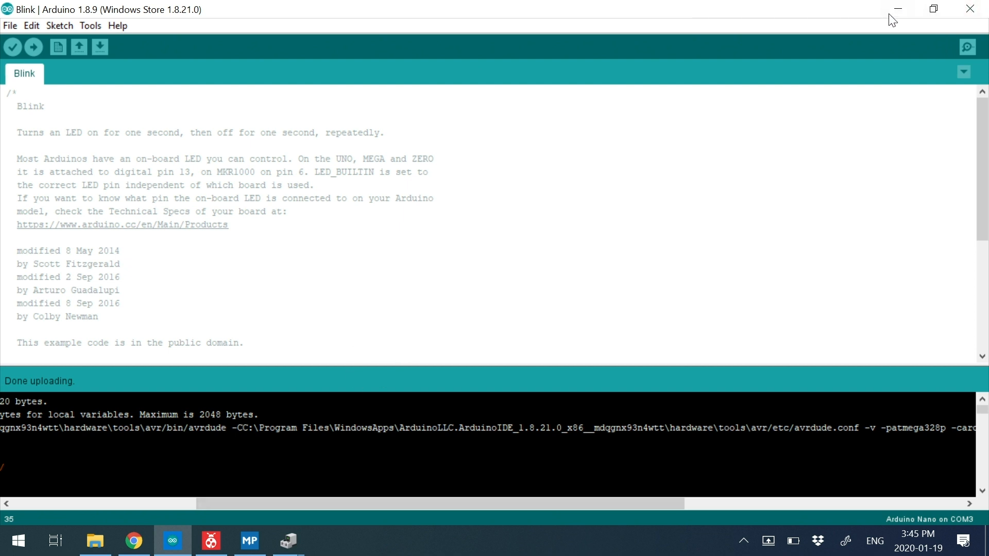
pyautogui.moveTo(907, 15)
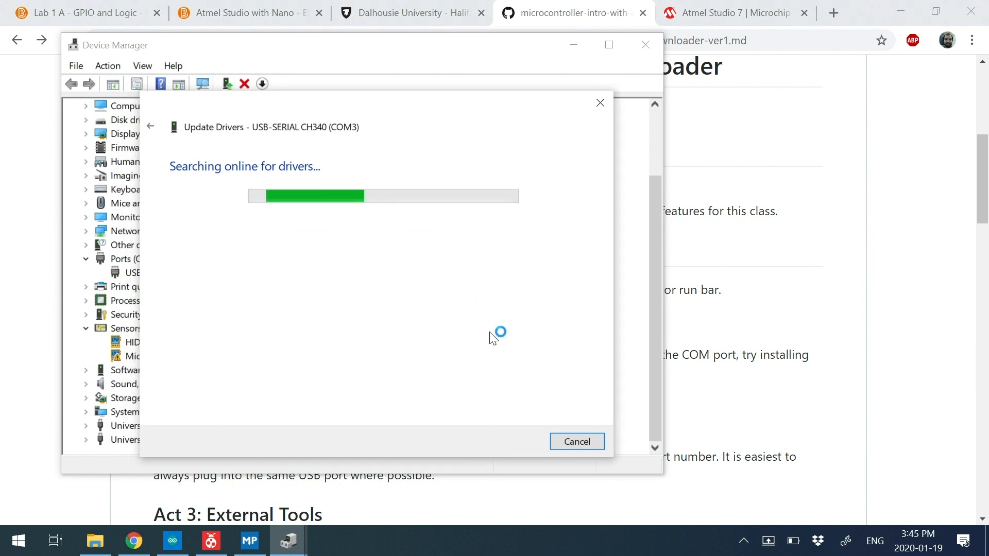
# Review Google's Arduino Nano clone CH340 driver results, then check Device Manager's driver search.
pyautogui.click(731, 13)
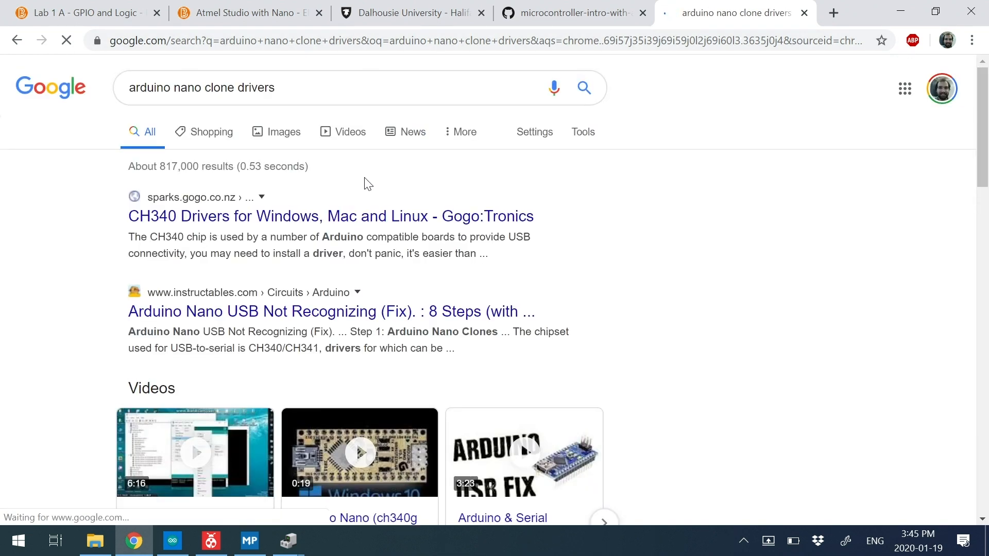
pyautogui.scroll(-3)
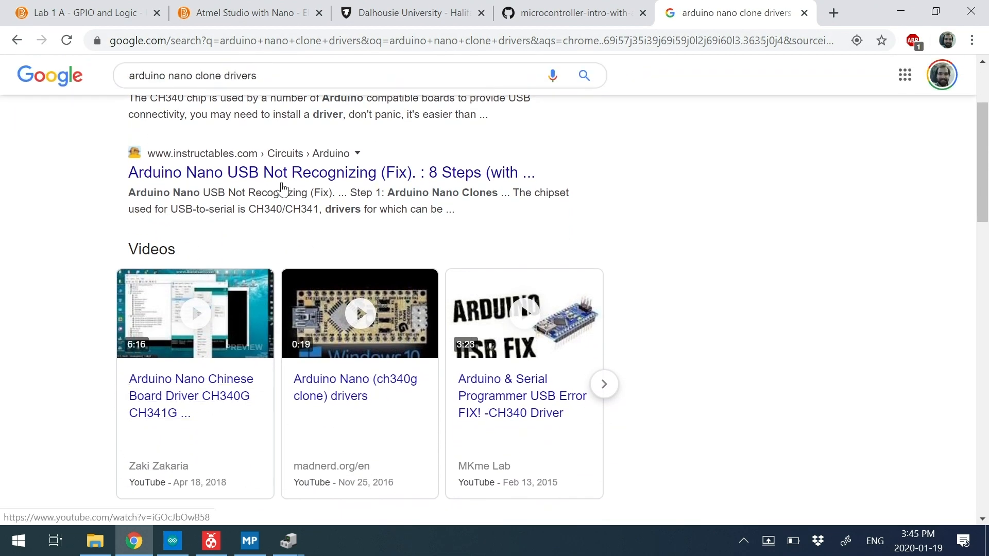
pyautogui.scroll(-3)
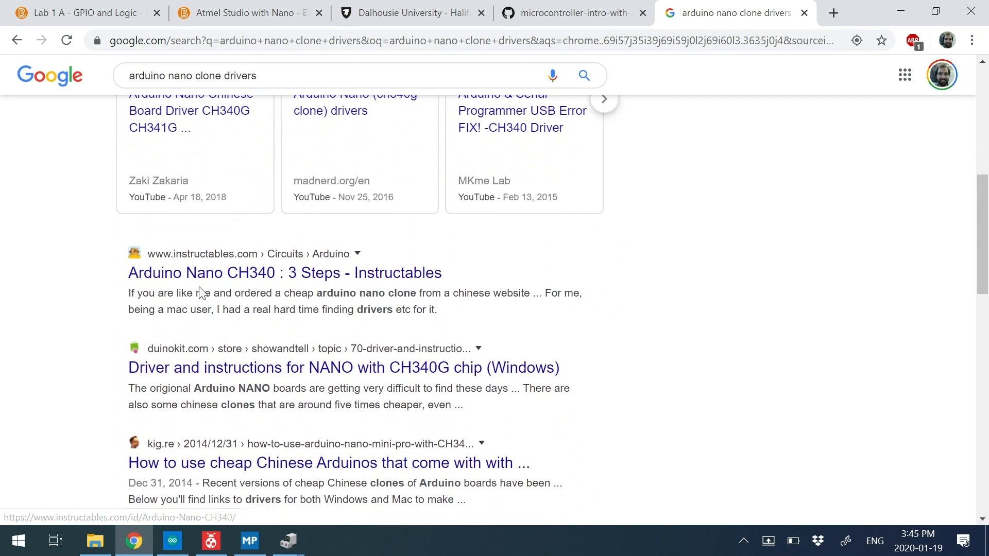
pyautogui.moveTo(230, 383)
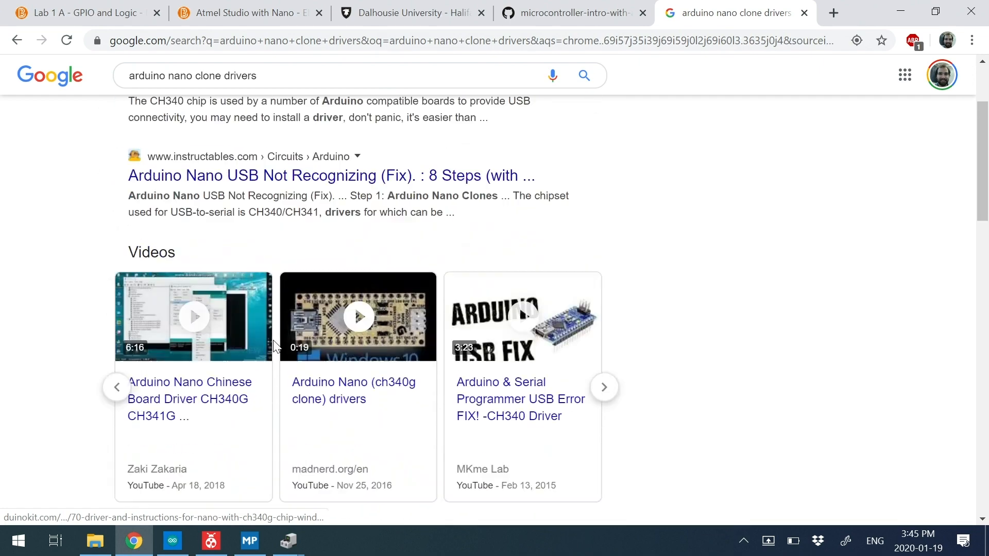
pyautogui.scroll(-3)
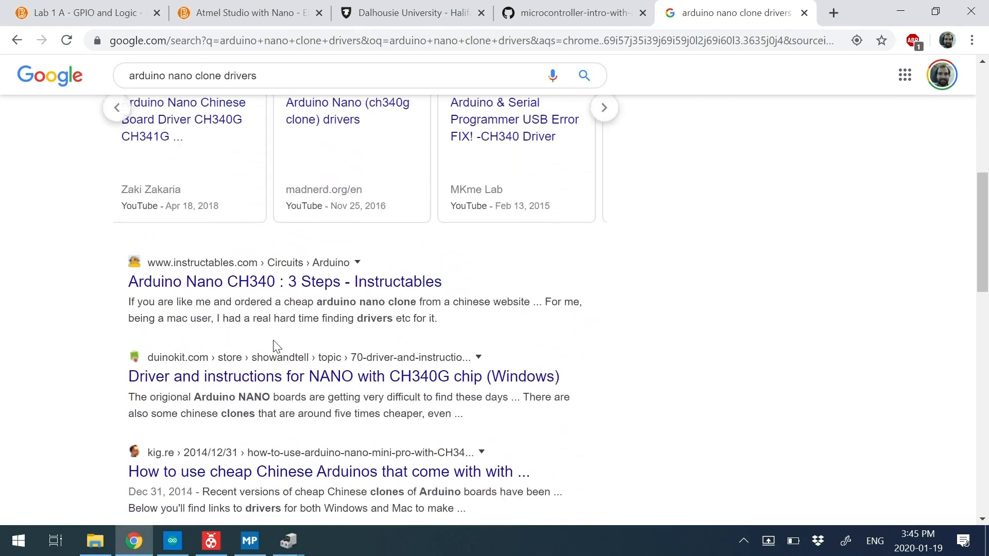
pyautogui.scroll(3)
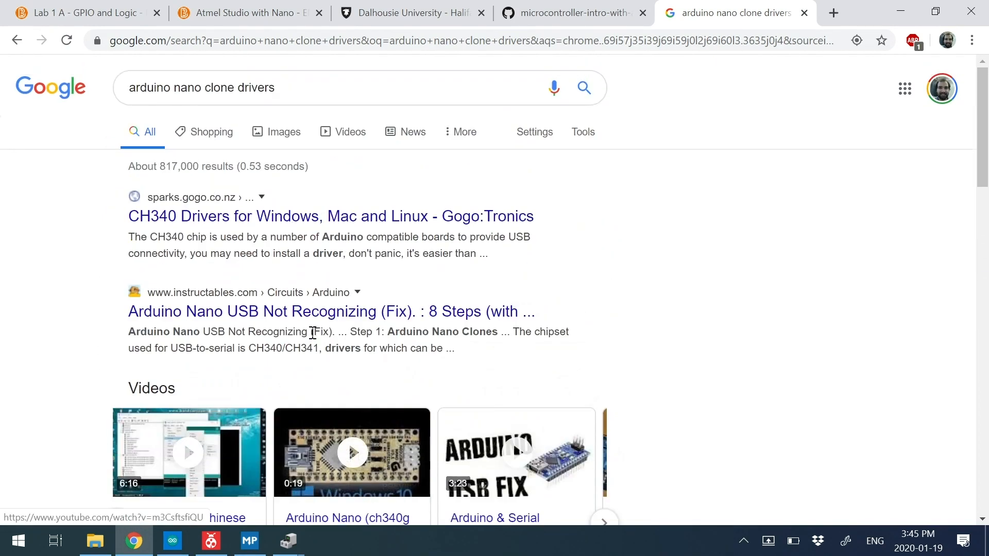
pyautogui.click(575, 13)
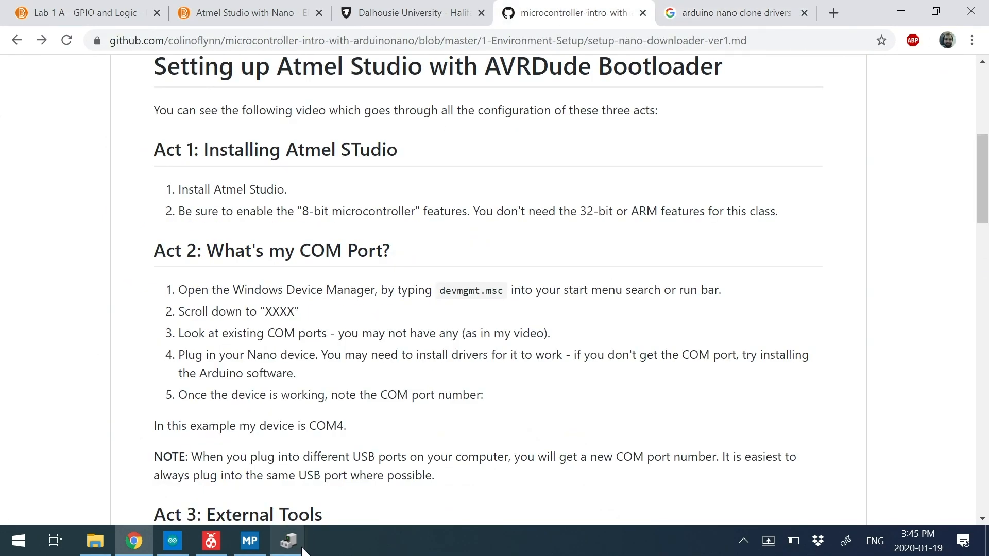
pyautogui.click(286, 541)
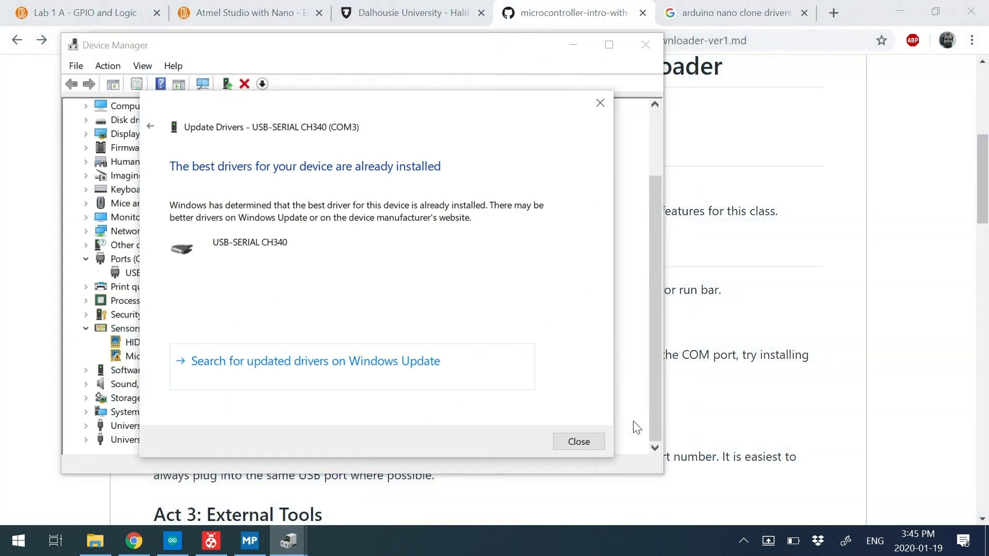
# Close the 'best drivers already installed' result and return to the GitHub instructions.
pyautogui.click(579, 441)
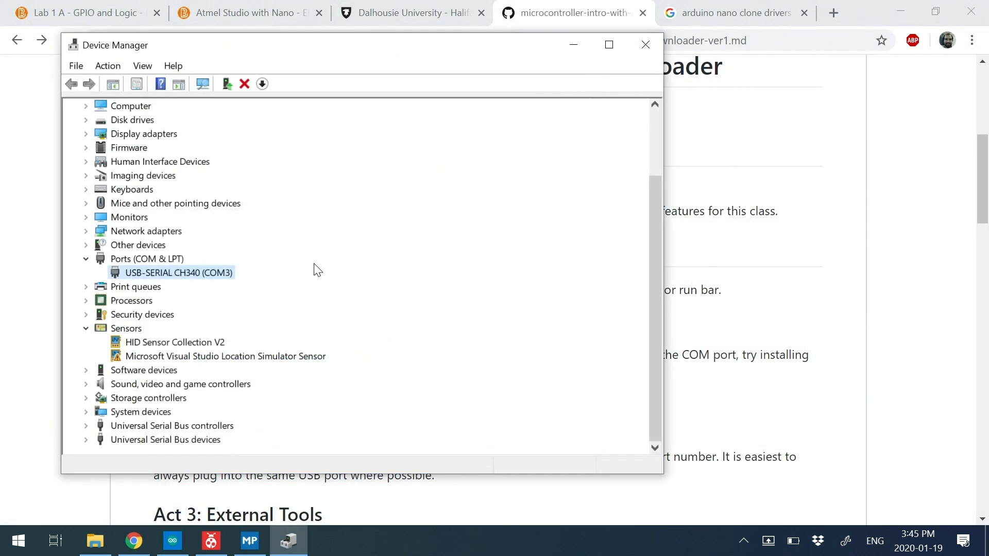
pyautogui.moveTo(834, 272)
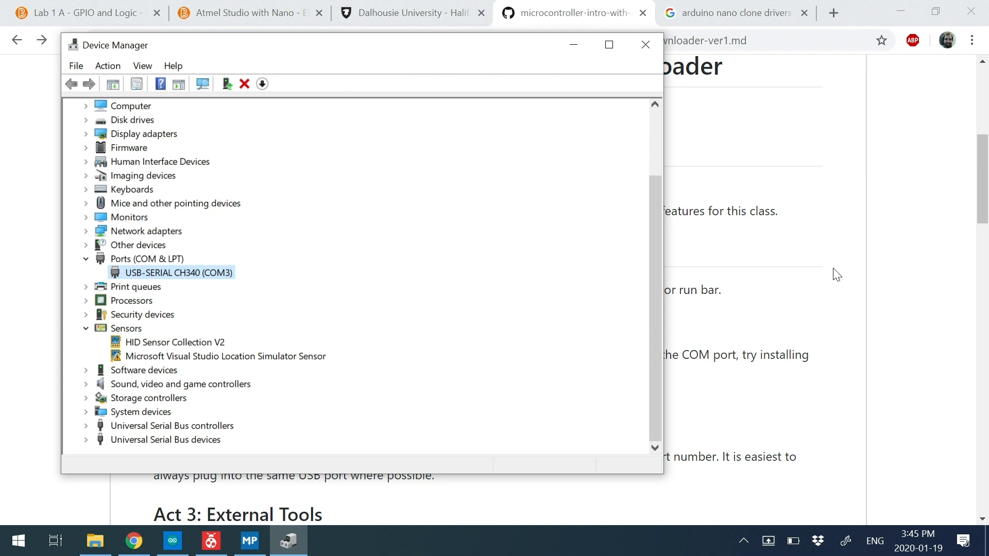
pyautogui.click(645, 44)
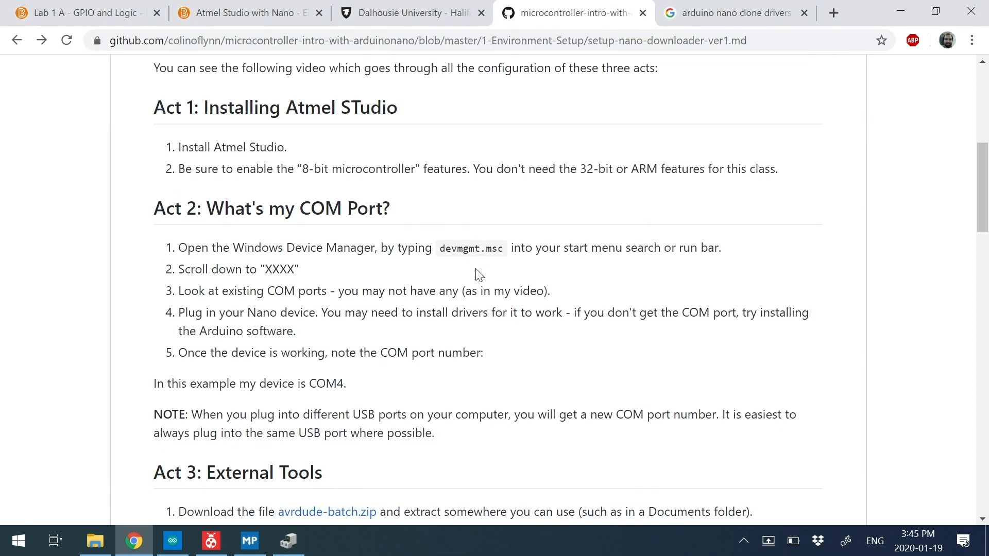
# Scroll to Act 3: External Tools and download avrdude-batch.zip.
pyautogui.scroll(-3)
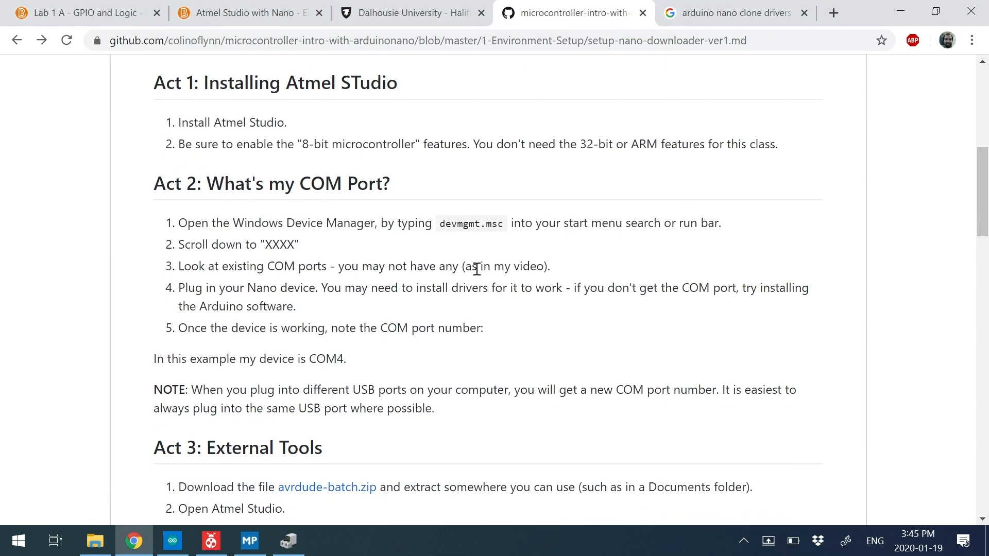
pyautogui.scroll(-3)
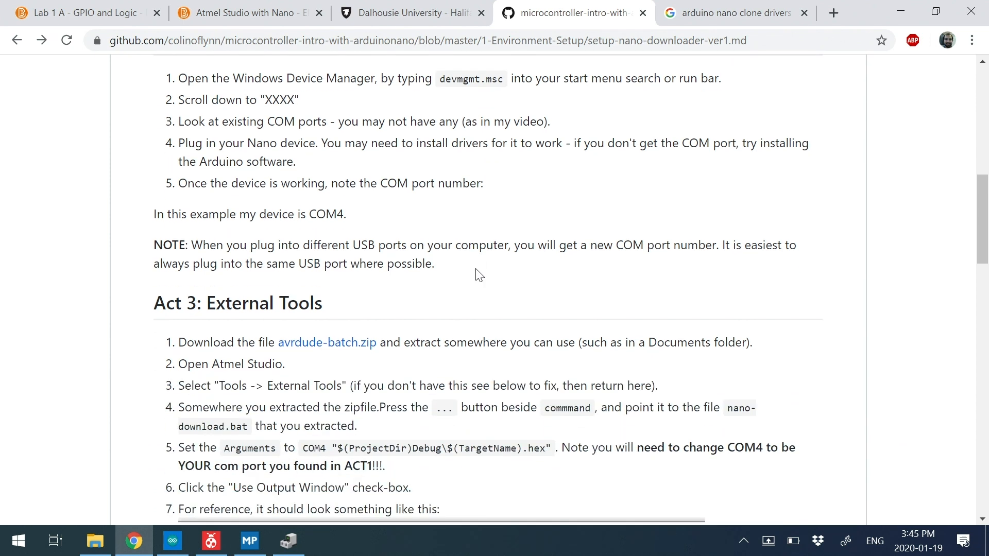
pyautogui.scroll(-3)
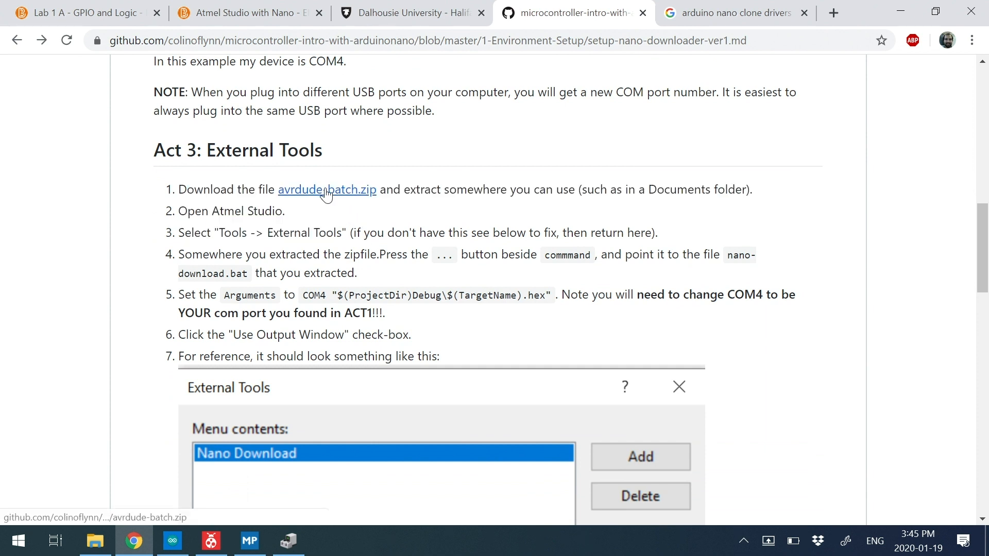
pyautogui.moveTo(316, 189)
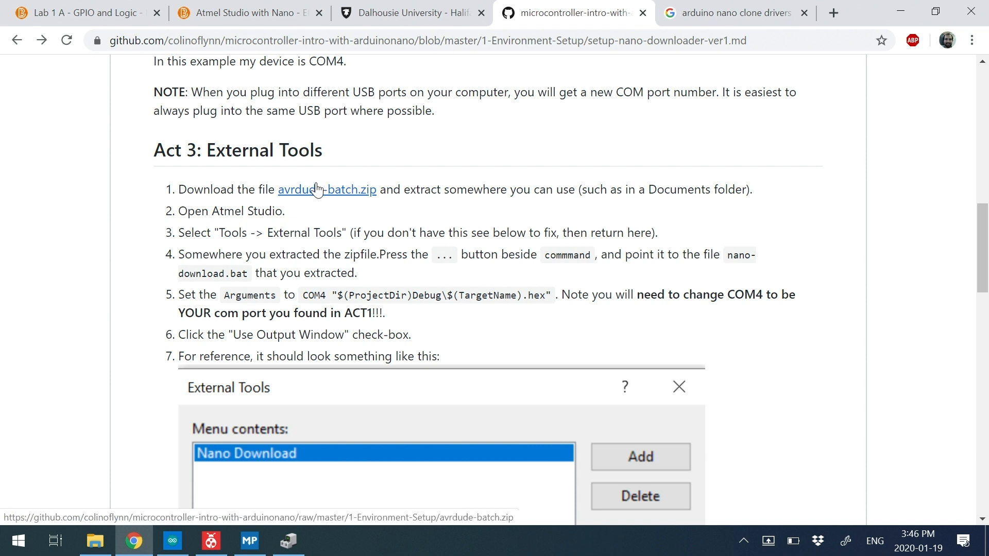
pyautogui.moveTo(316, 206)
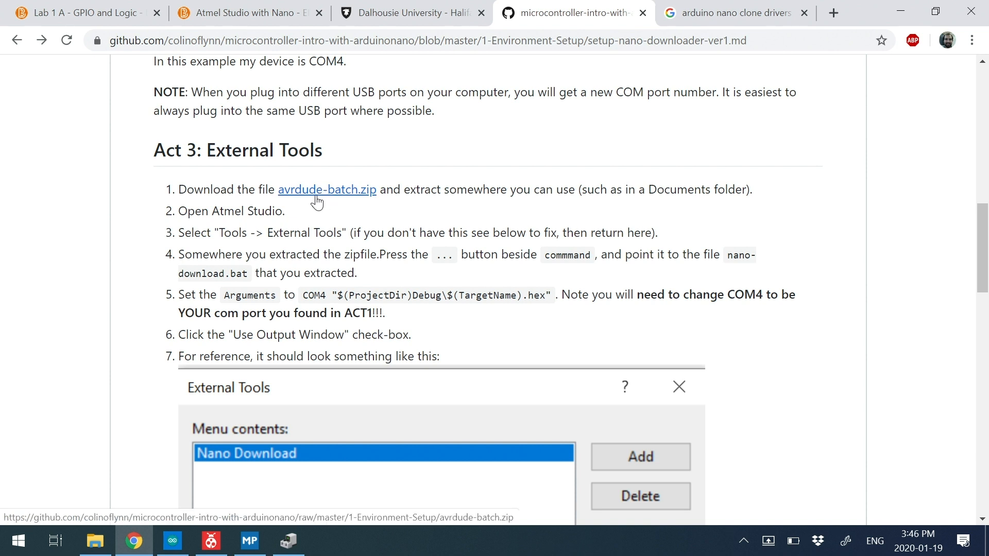
pyautogui.click(326, 190)
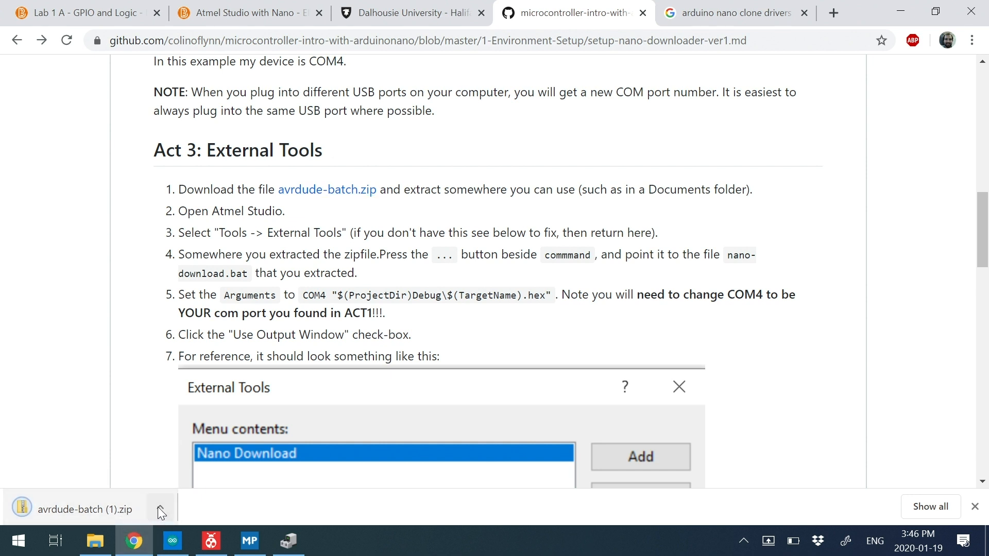
# Open avrdude-batch (1).zip from Downloads and show its Extract options.
pyautogui.click(159, 507)
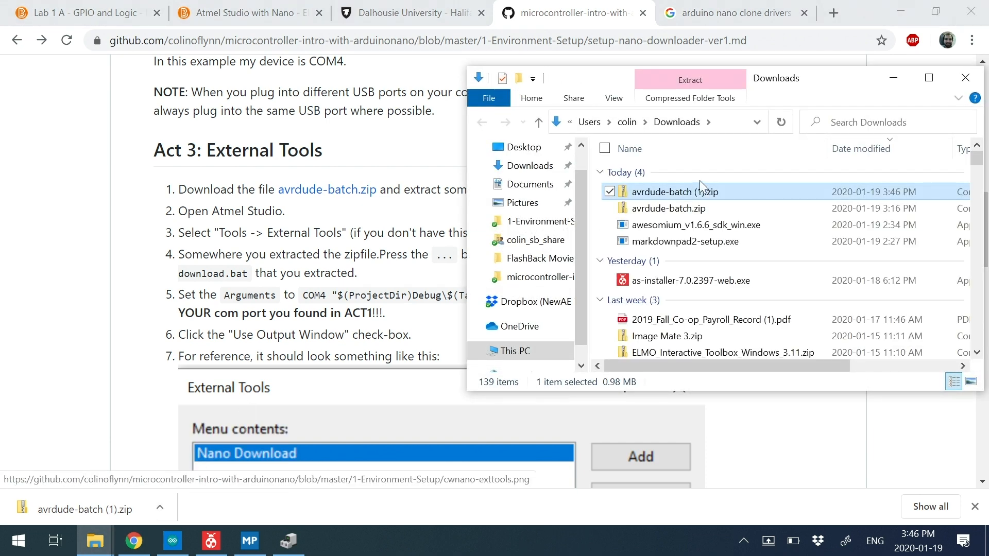
pyautogui.moveTo(775, 78); pyautogui.dragTo(588, 184)
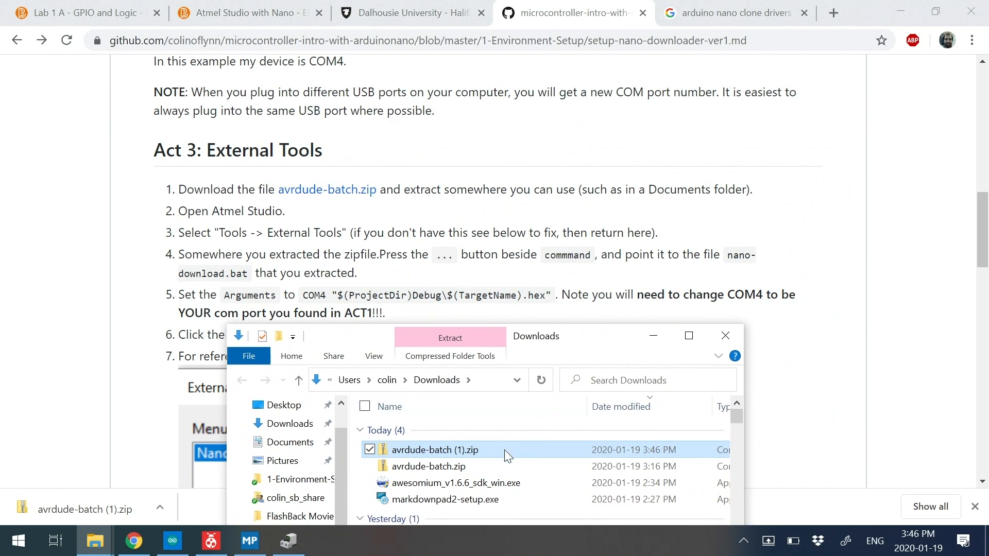
pyautogui.rightClick(436, 450)
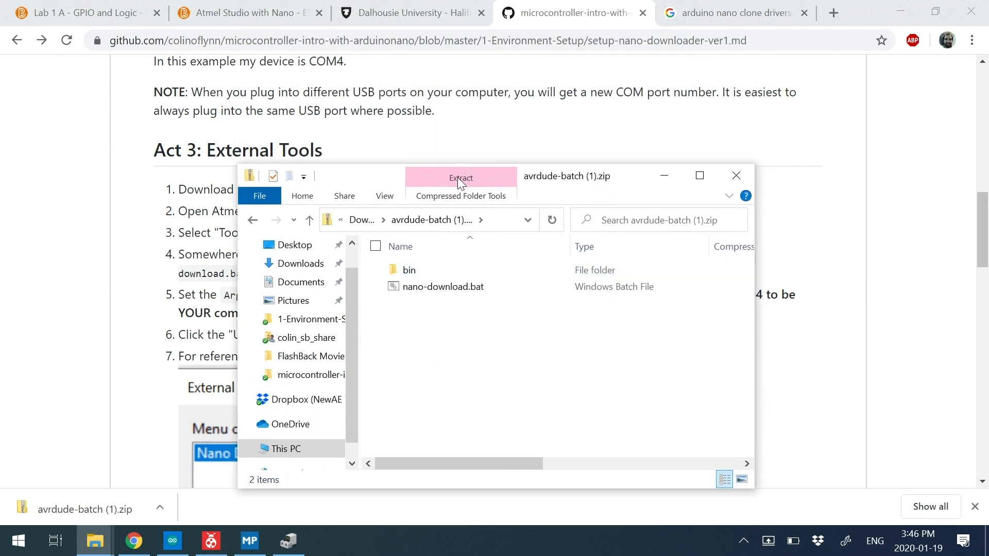
pyautogui.click(460, 177)
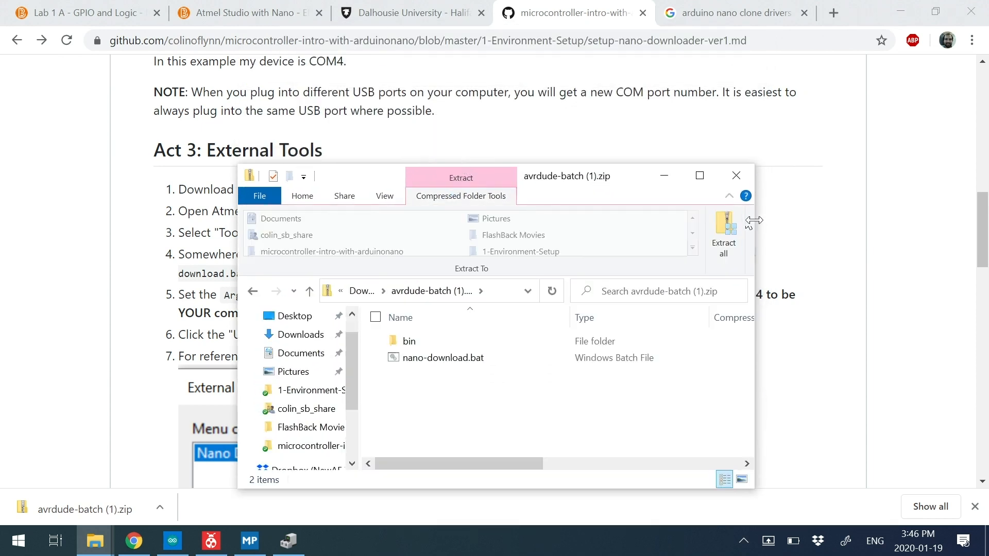
# Extract all files from the archive into Documents\avrdude-prog.
pyautogui.click(723, 233)
pyautogui.write('C:\\Users\\colin\\Documents\\')
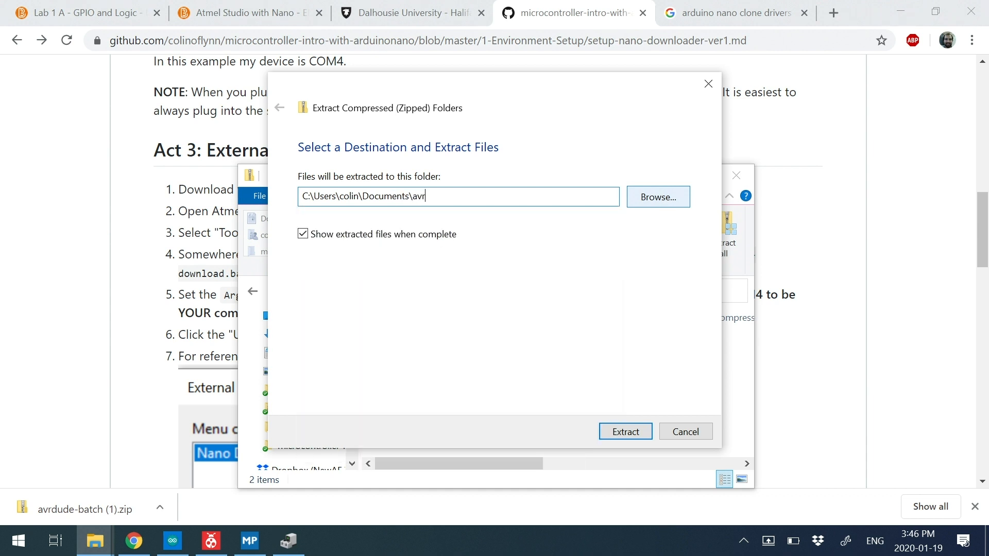
pyautogui.write('avrdude-prog')
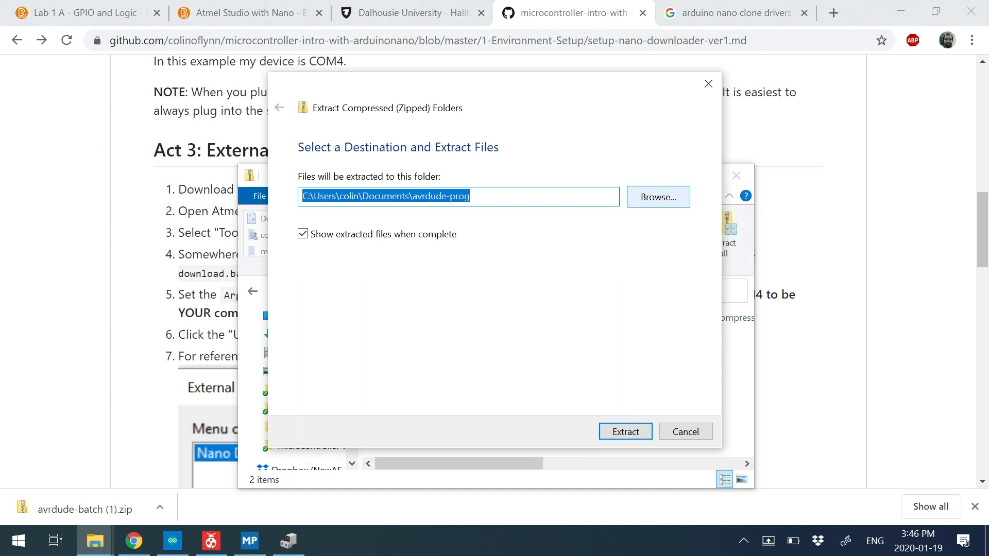
pyautogui.moveTo(540, 196)
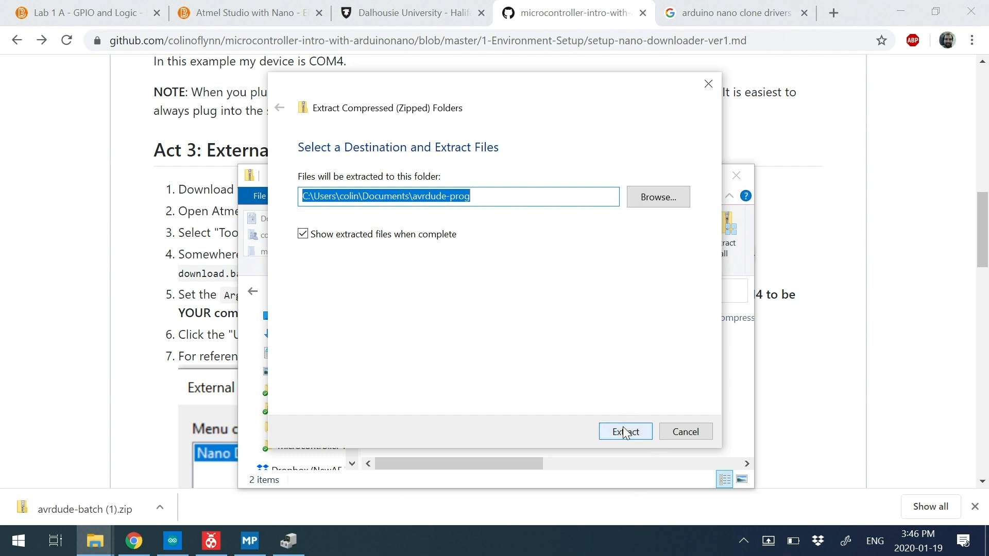
pyautogui.click(625, 431)
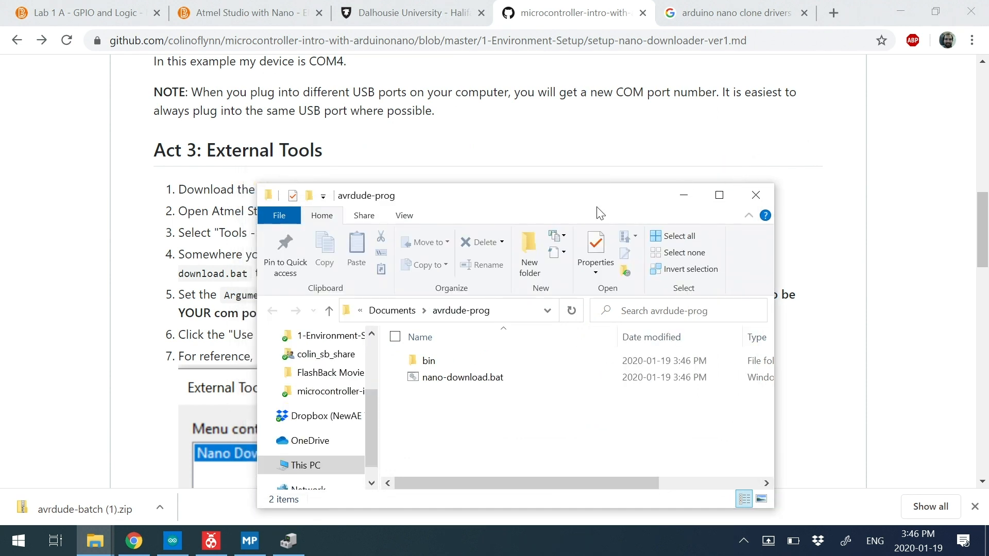
pyautogui.moveTo(493, 146)
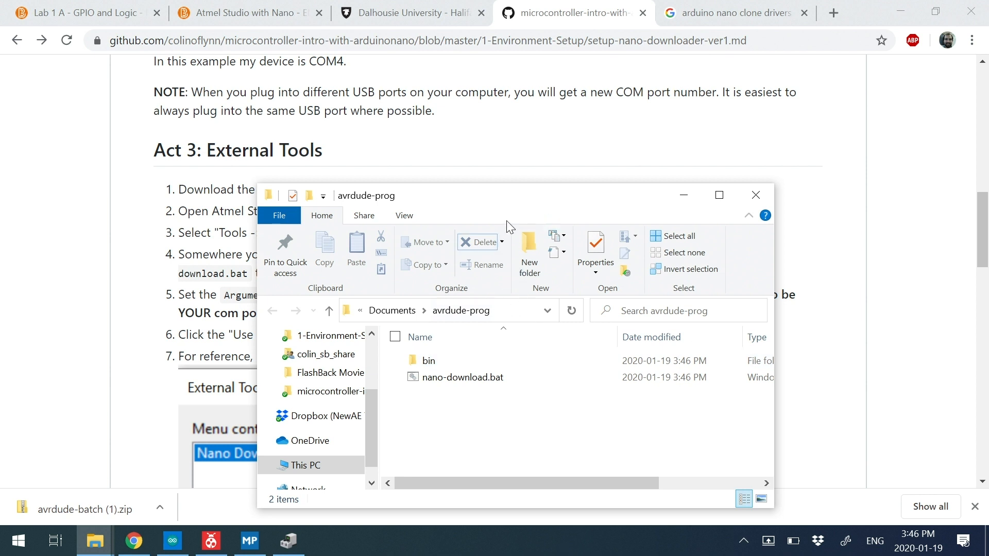
pyautogui.click(755, 194)
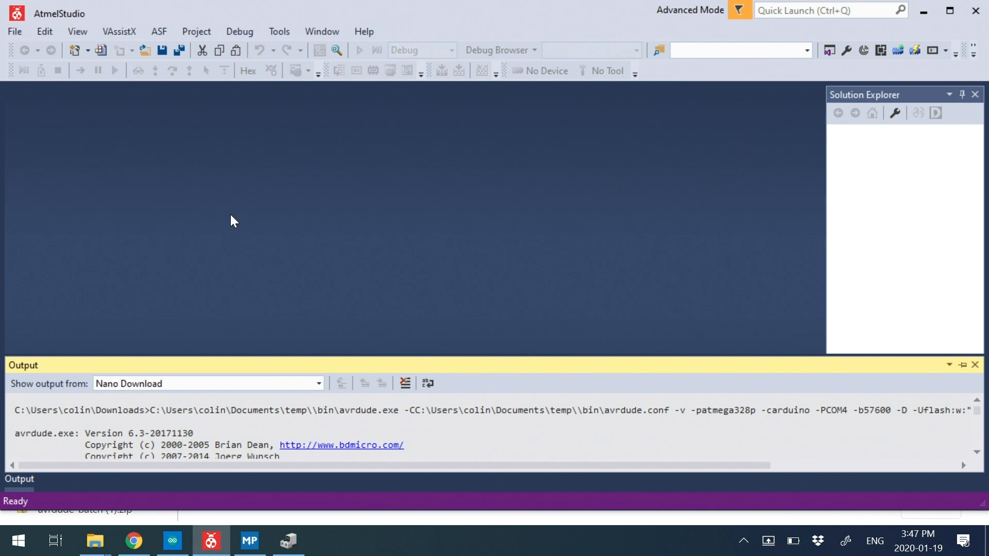
pyautogui.moveTo(13, 47)
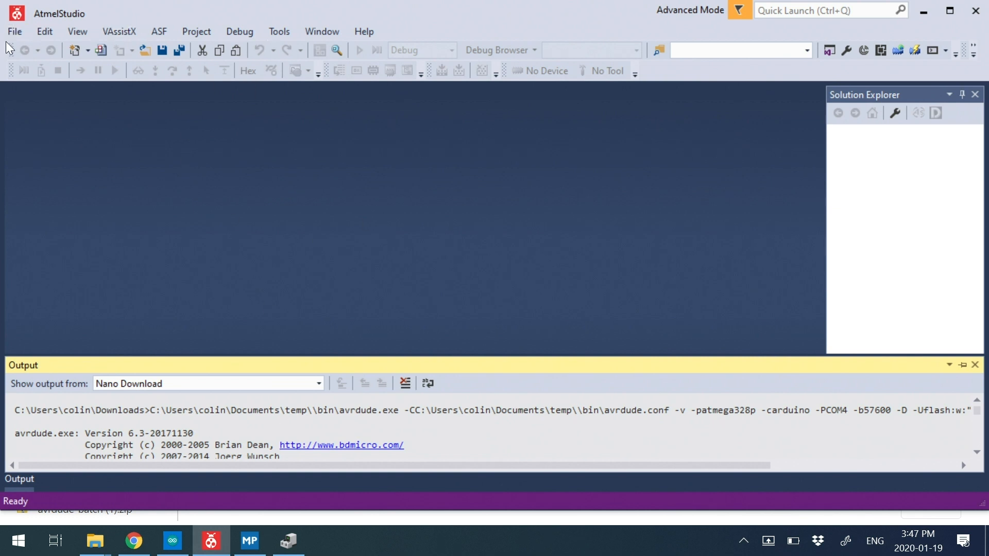
pyautogui.moveTo(297, 25)
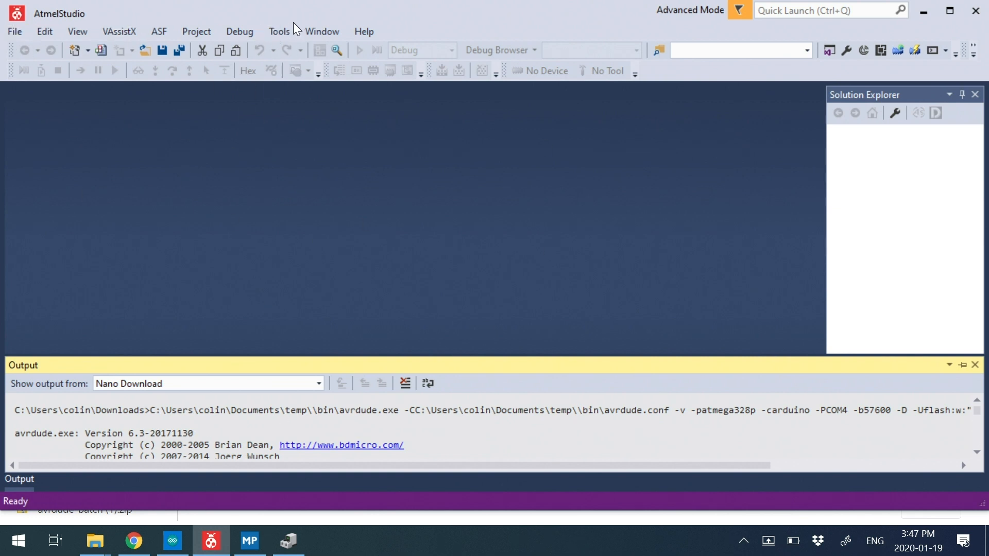
# Switch the user interface profile from Advanced to Standard and apply it.
pyautogui.click(278, 32)
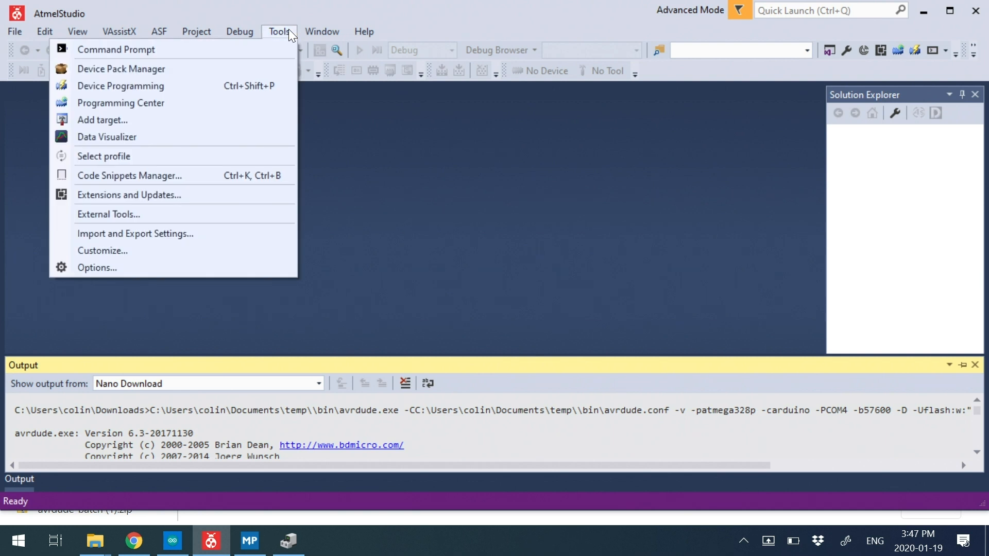
pyautogui.moveTo(287, 48)
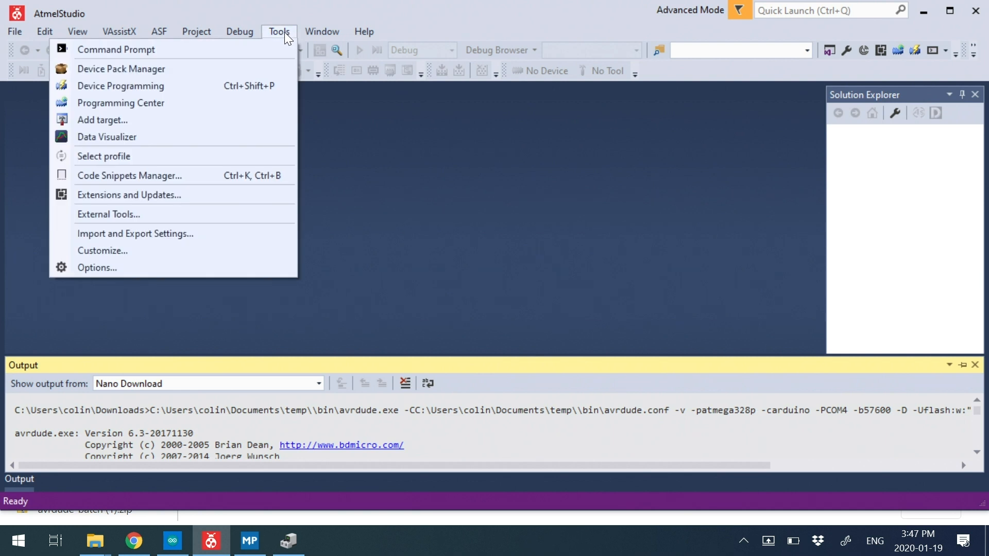
pyautogui.moveTo(4, 297)
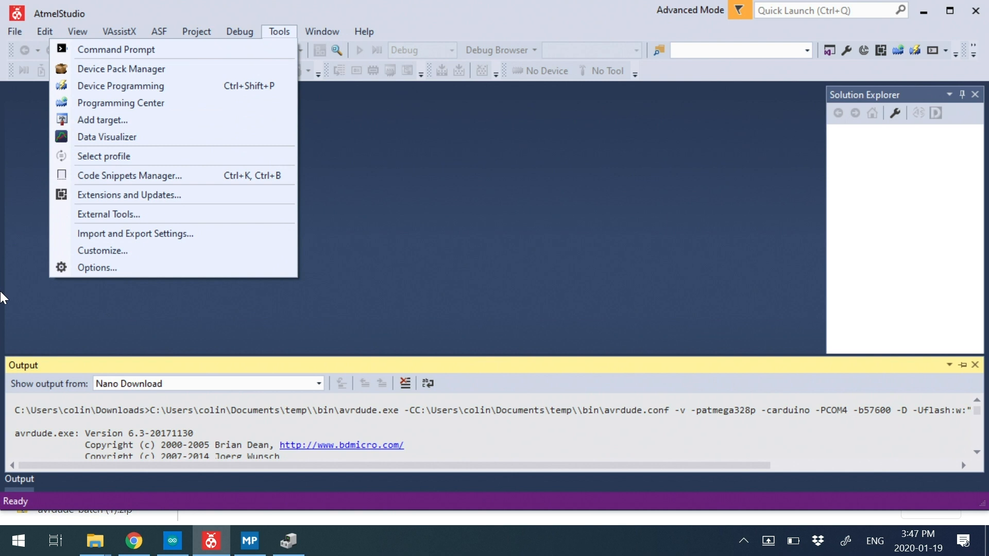
pyautogui.moveTo(112, 216)
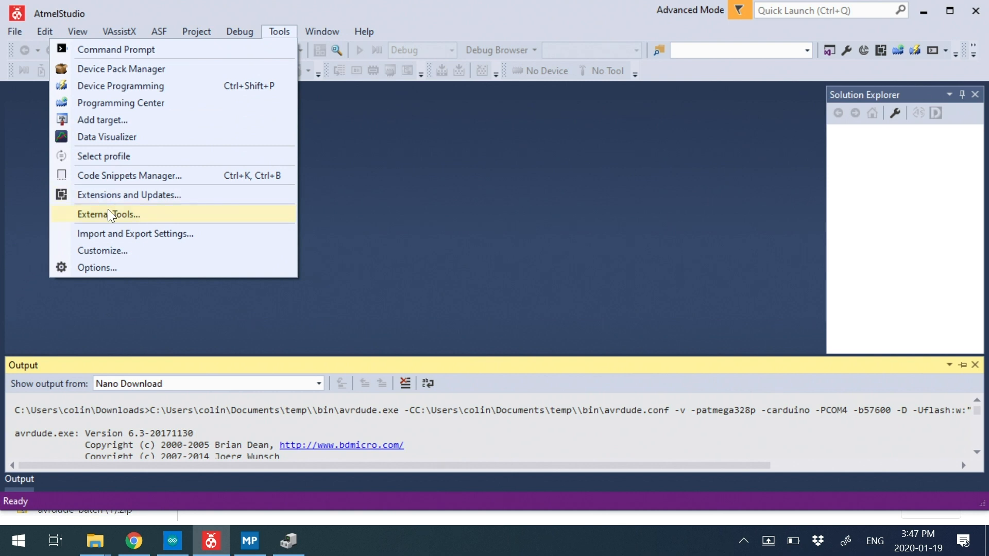
pyautogui.moveTo(108, 162)
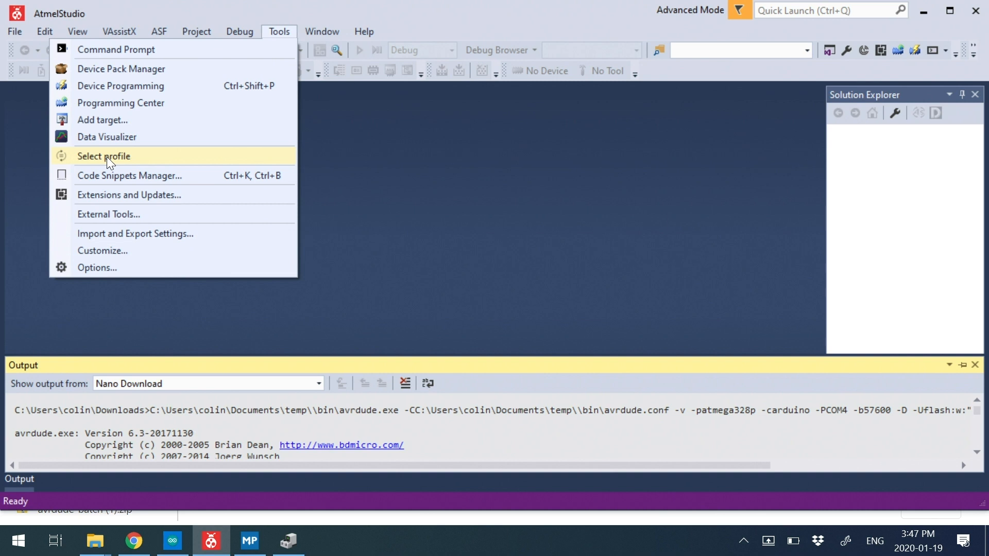
pyautogui.click(103, 156)
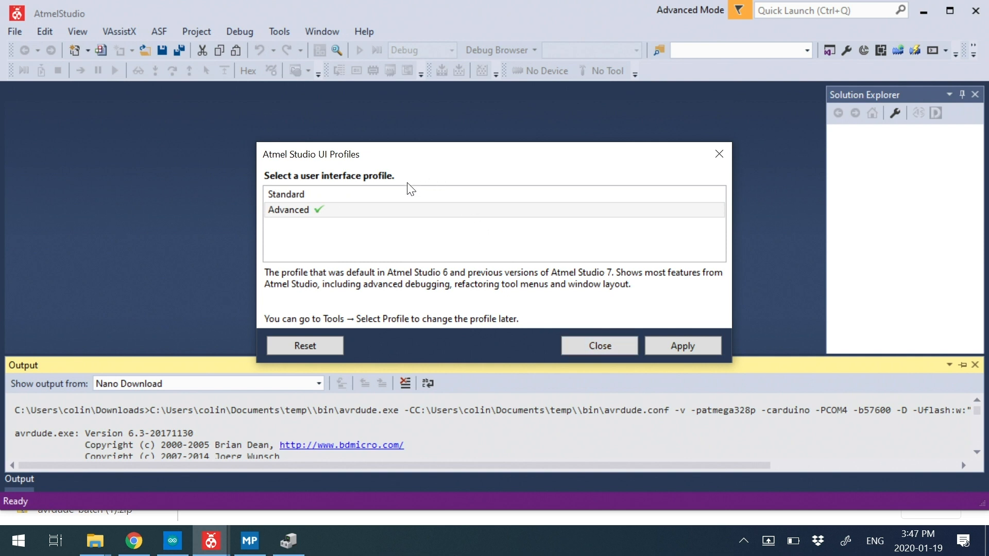
pyautogui.click(285, 194)
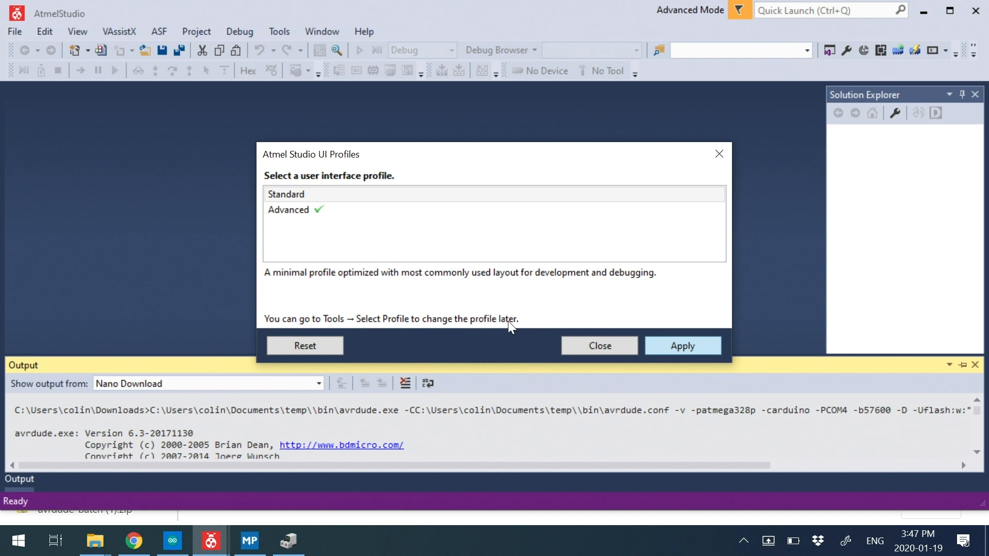
pyautogui.click(682, 346)
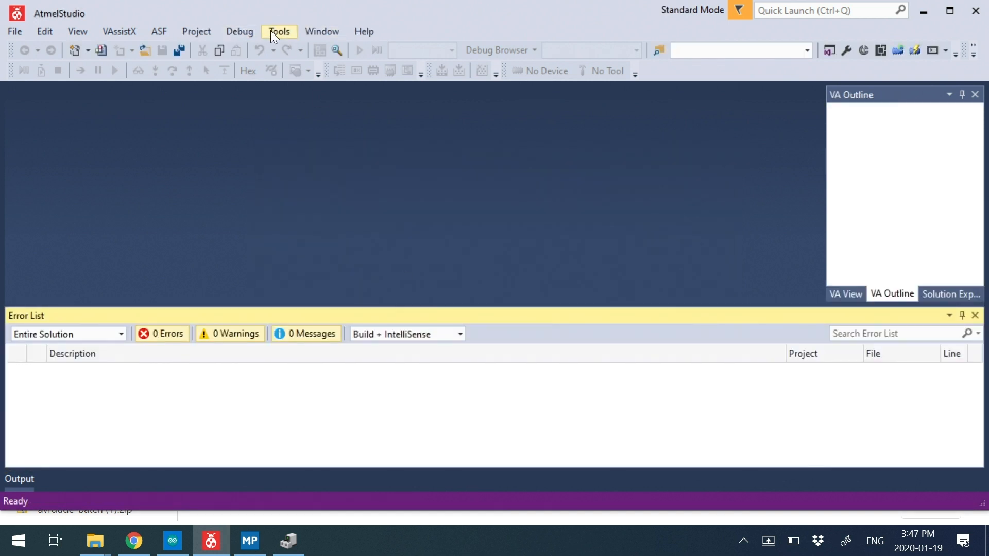
# Open the External Tools settings from the Tools menu.
pyautogui.click(278, 31)
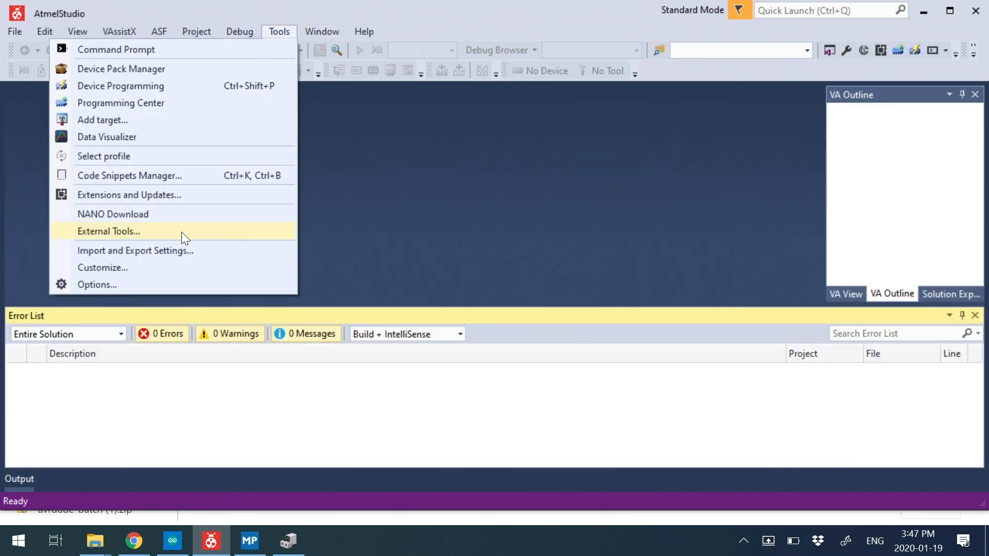
pyautogui.click(109, 231)
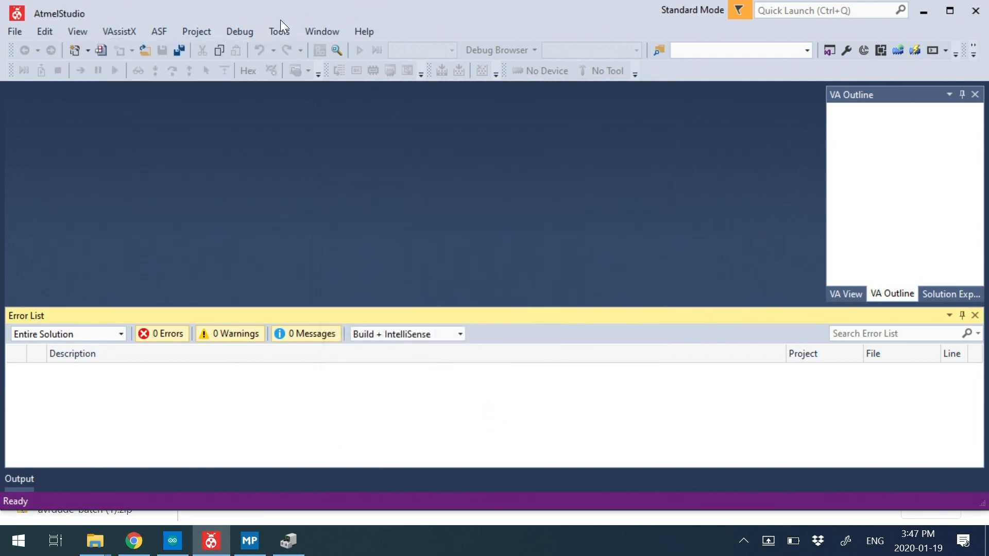
pyautogui.click(278, 31)
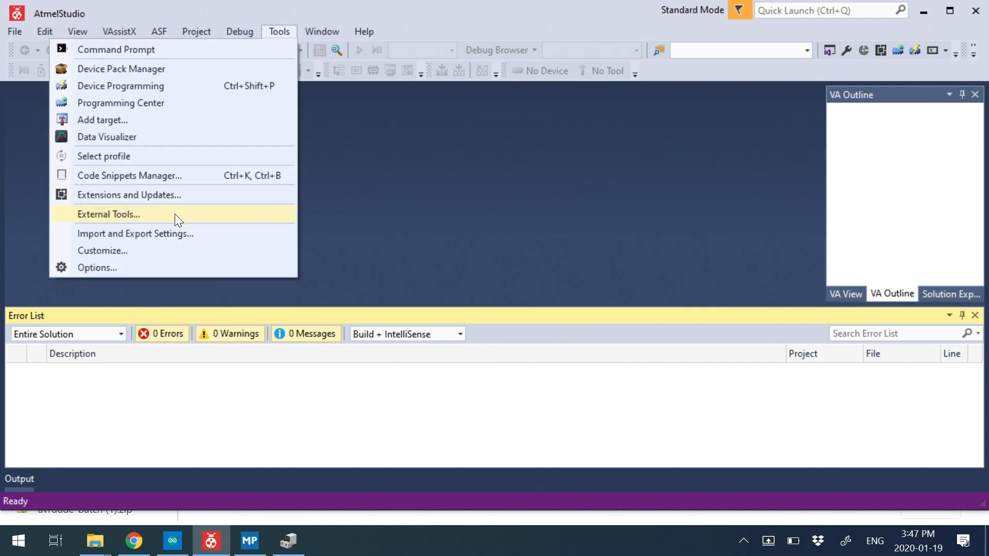
pyautogui.click(109, 214)
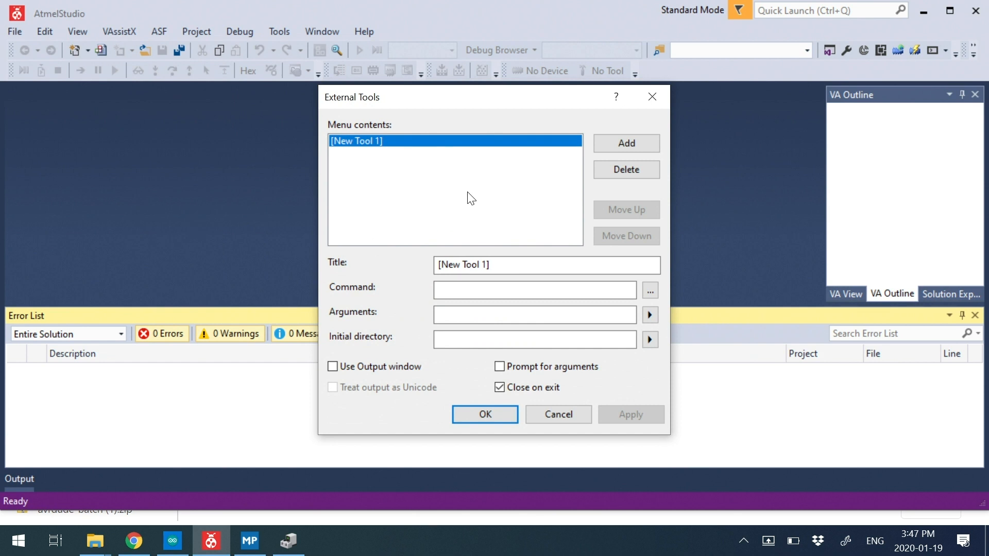
# Title the new tool 'Nano Download' and browse for its Command file.
pyautogui.click(504, 265)
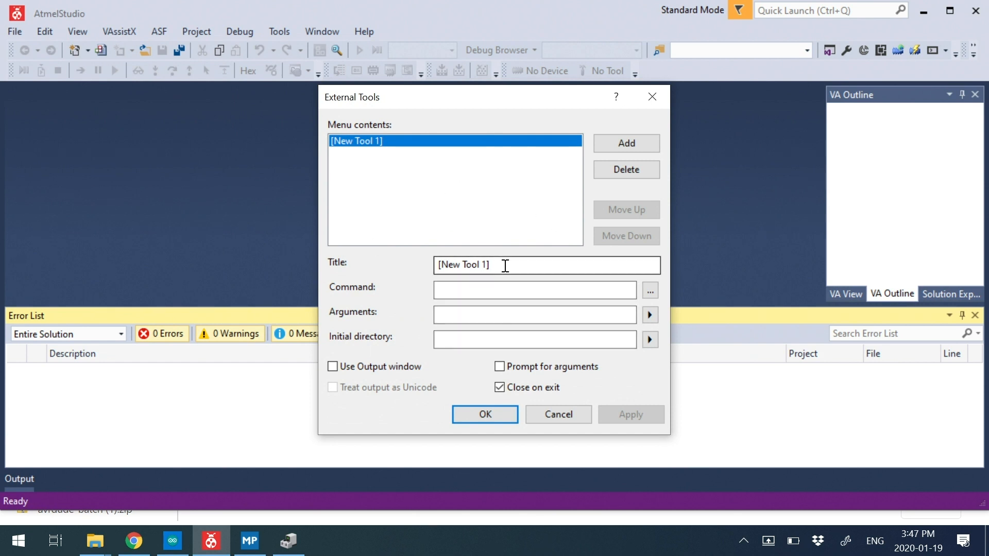
pyautogui.write('Nano D')
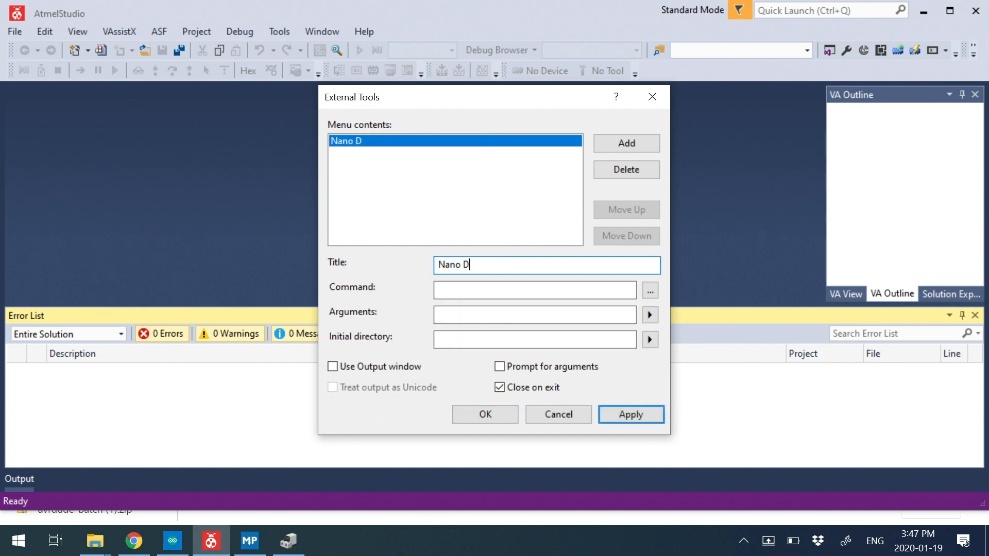
pyautogui.write('ownload')
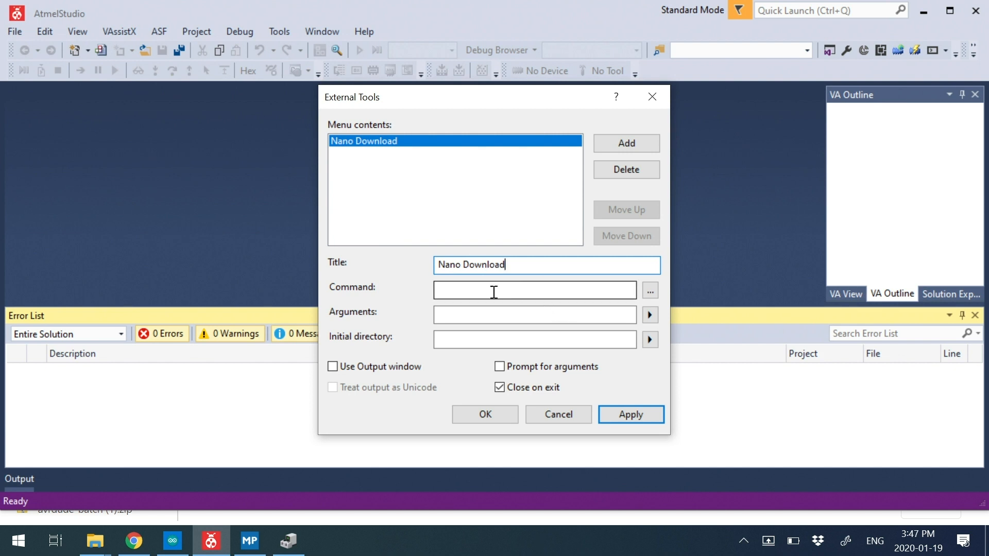
pyautogui.click(533, 290)
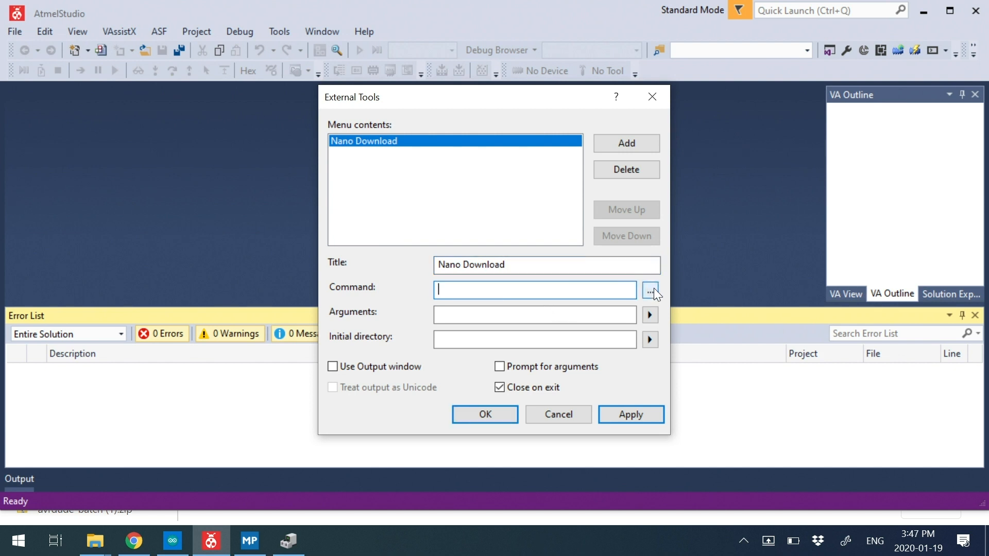
pyautogui.click(649, 290)
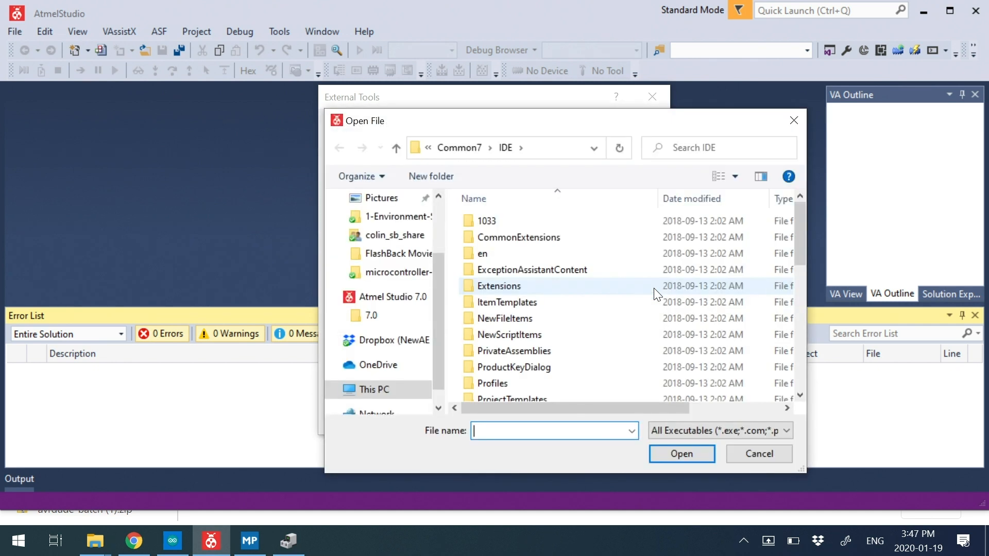
pyautogui.moveTo(656, 294)
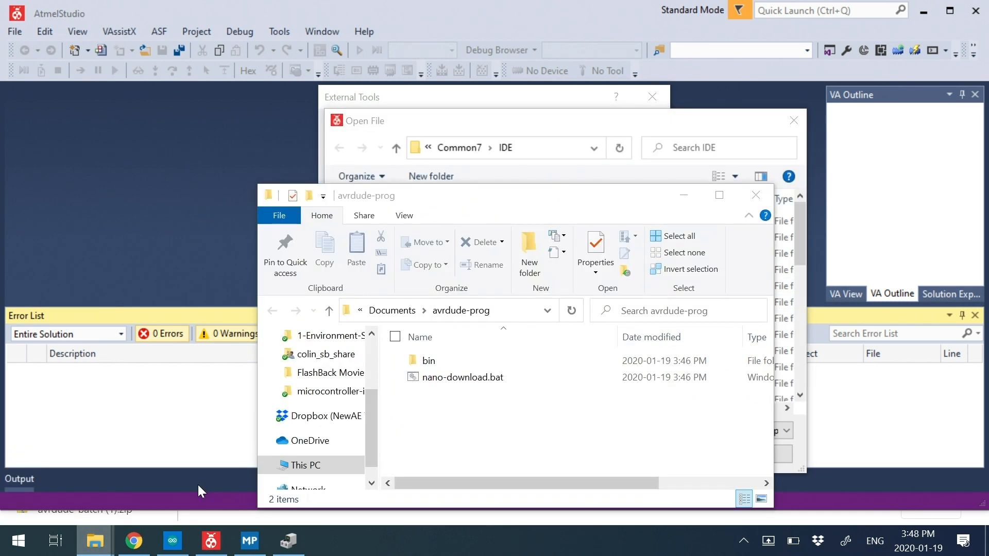
# Set the tool's Command to nano-download.bat from Documents\avrdude-prog.
pyautogui.click(461, 310)
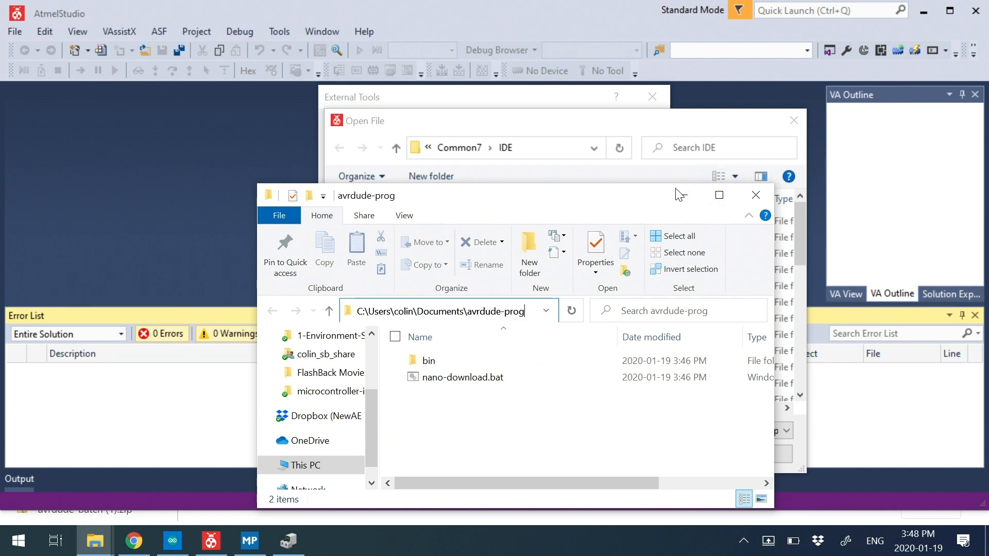
pyautogui.click(755, 195)
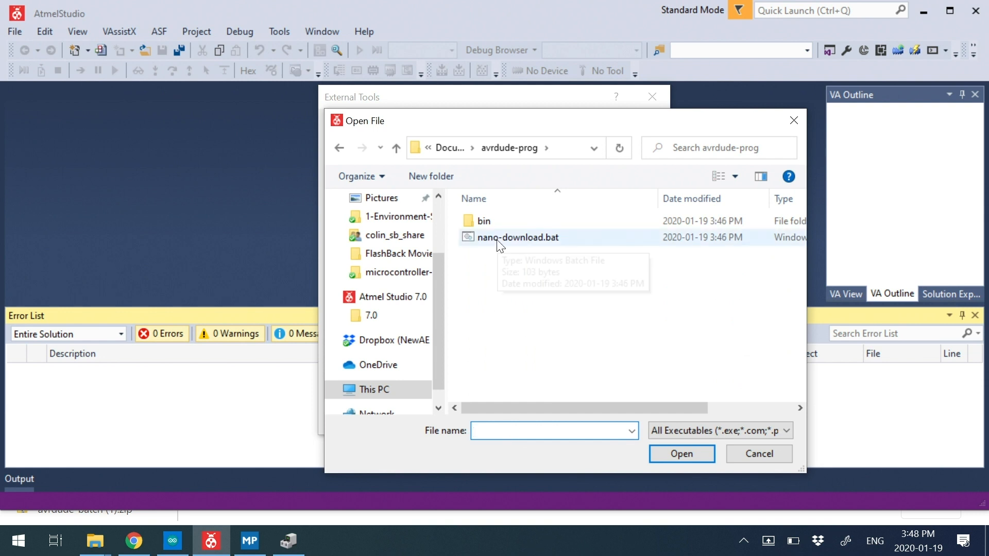
pyautogui.click(517, 238)
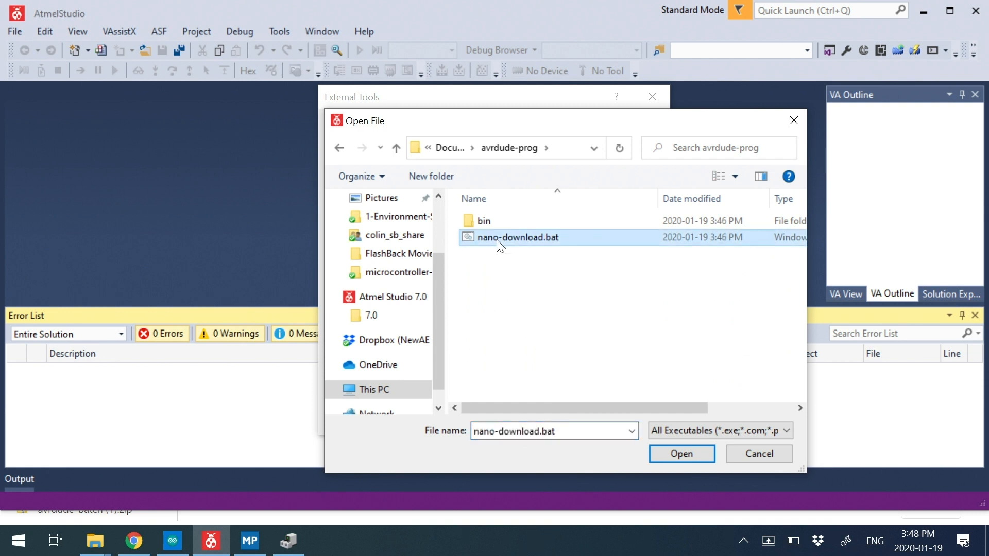
pyautogui.click(681, 453)
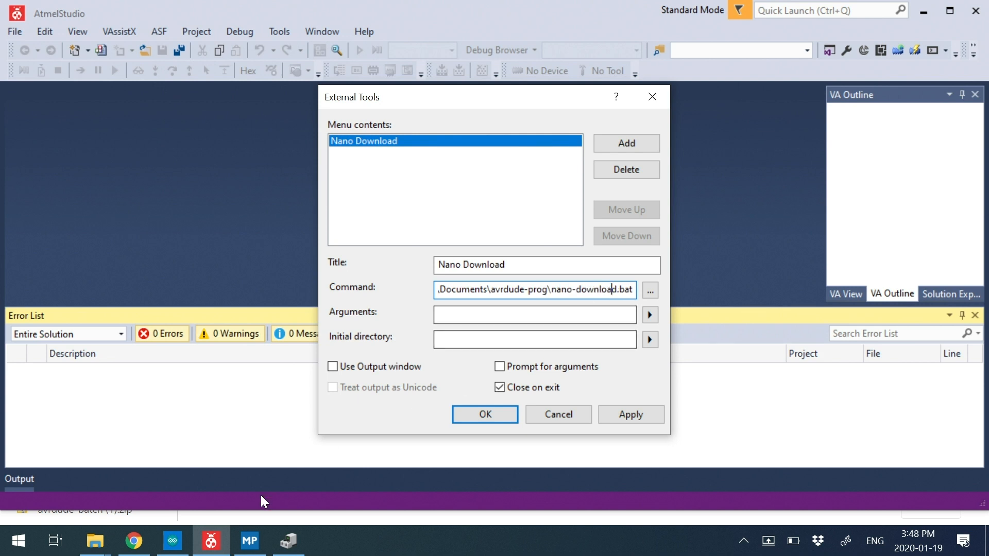
pyautogui.moveTo(135, 541)
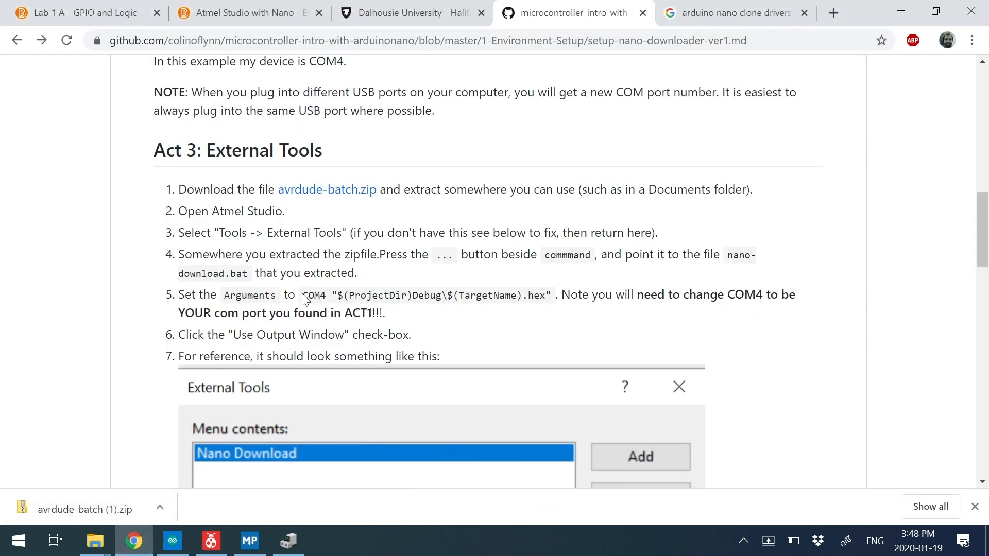
pyautogui.moveTo(306, 297)
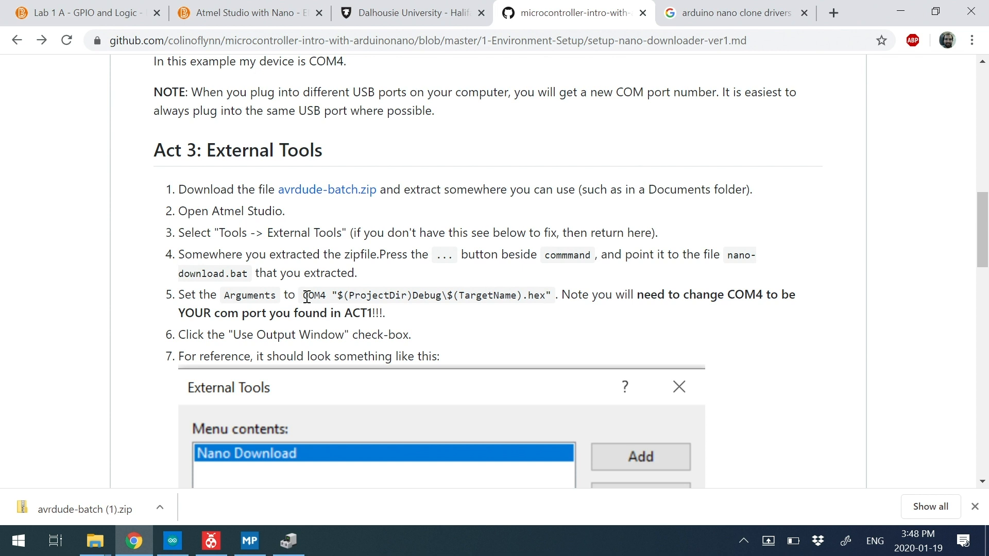
# Copy the guide's Arguments string into Atmel Studio and begin editing the port.
pyautogui.moveTo(304, 294); pyautogui.dragTo(550, 295)
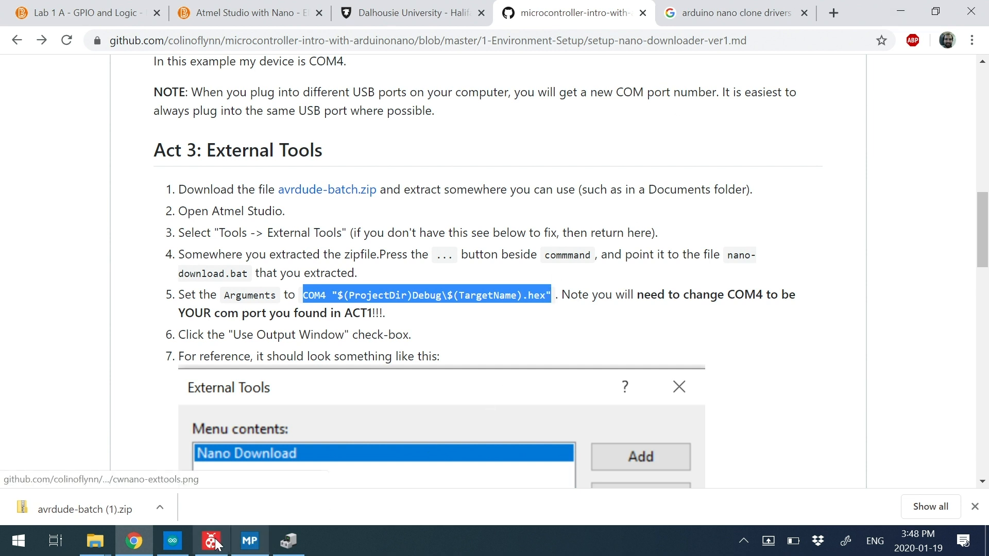
pyautogui.click(211, 541)
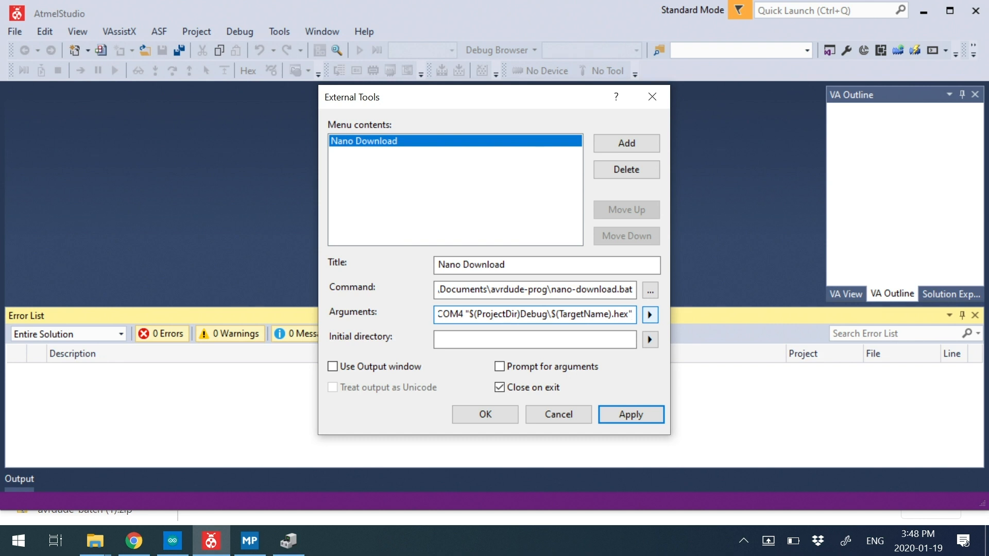
pyautogui.click(579, 316)
pyautogui.write('3')
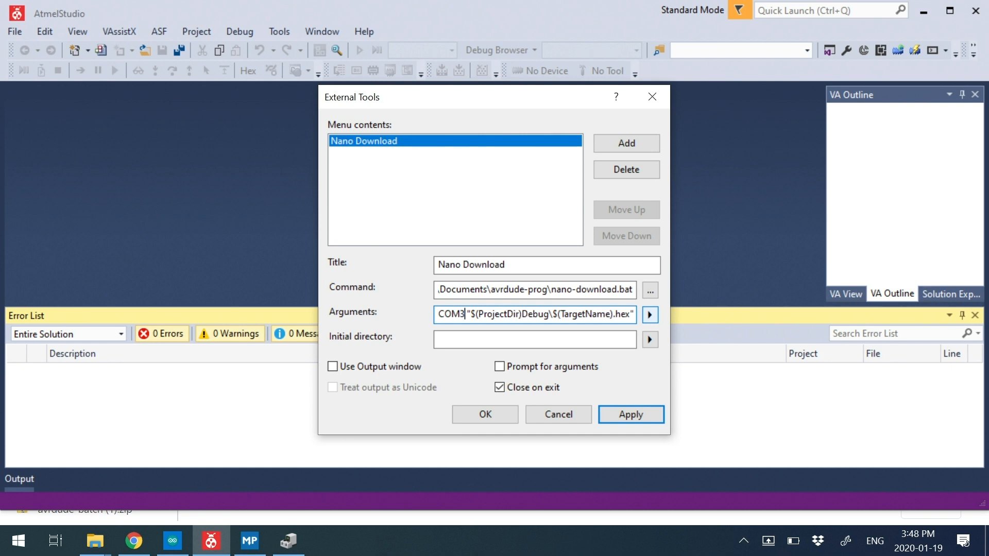
pyautogui.moveTo(310, 511)
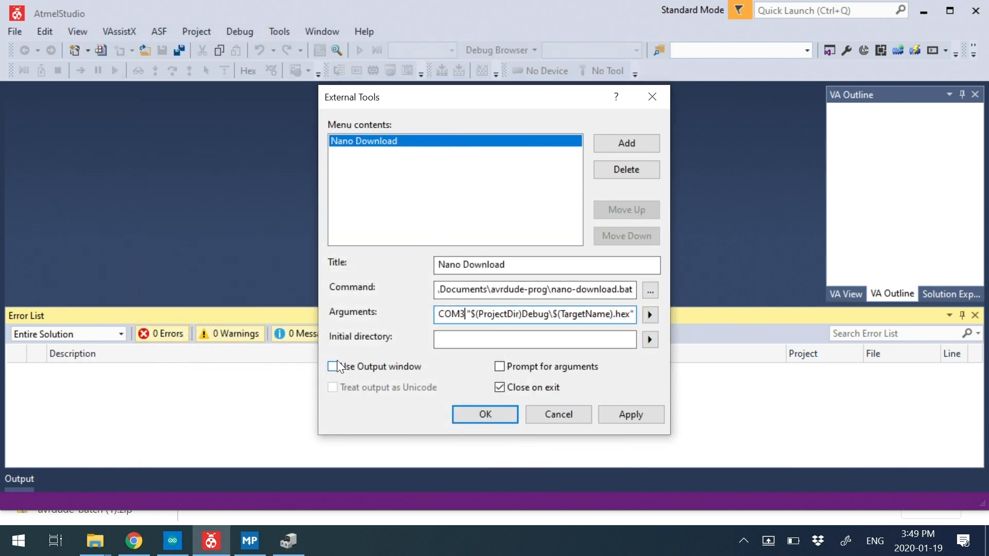
# Enable 'Use Output window' for Nano Download and save the External Tools settings.
pyautogui.click(333, 366)
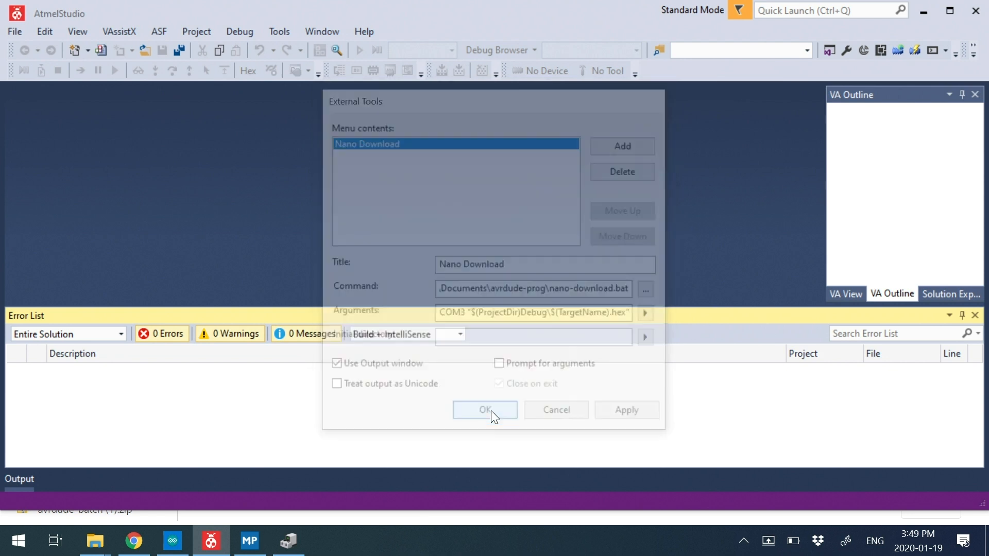
pyautogui.click(485, 410)
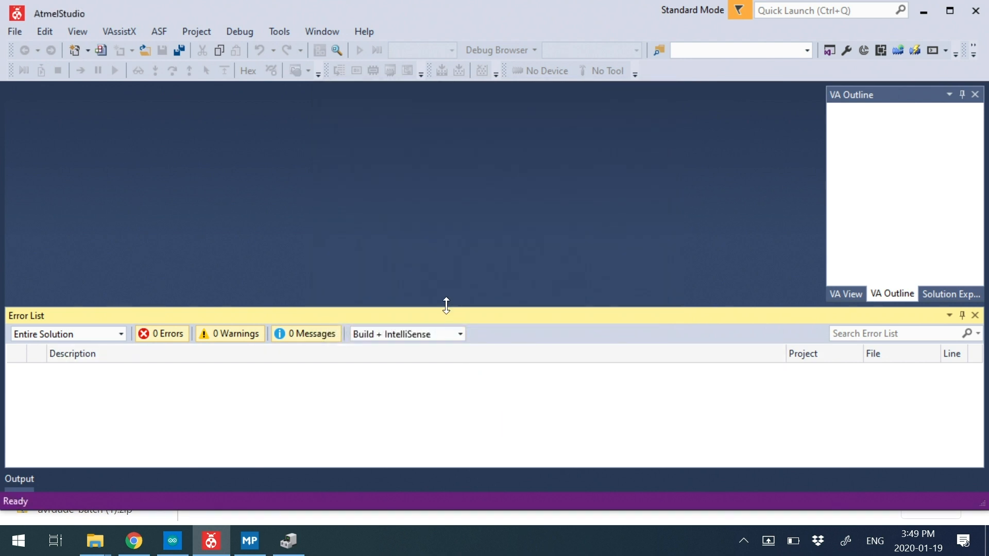
pyautogui.moveTo(189, 510)
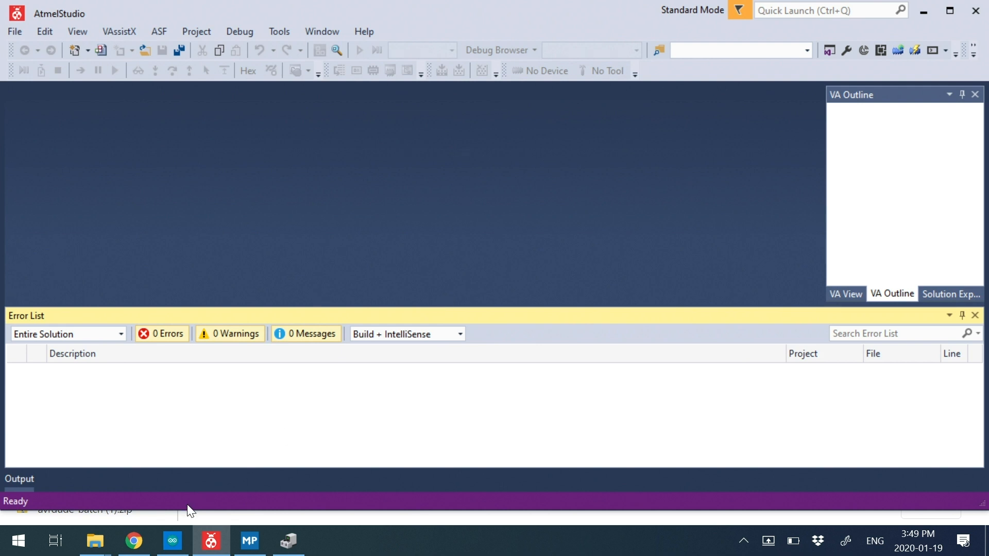
# Run Tools > Nano Download and scroll through the avrdude output for COM3.
pyautogui.click(279, 31)
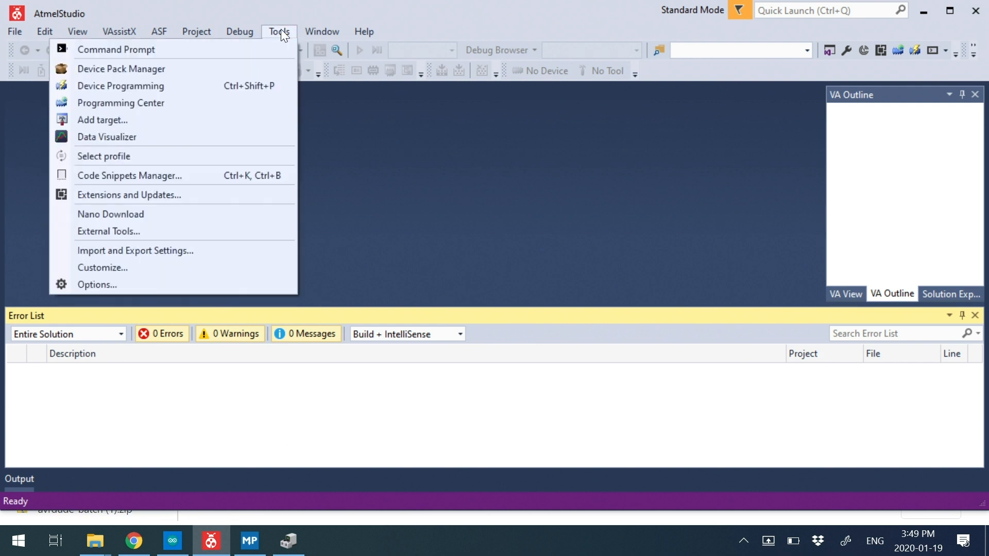
pyautogui.moveTo(195, 220)
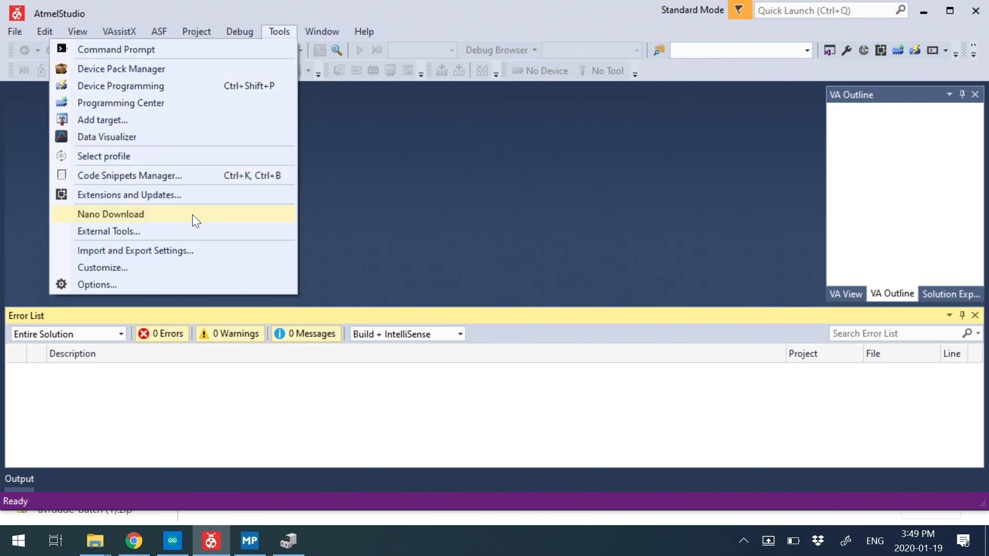
pyautogui.click(110, 213)
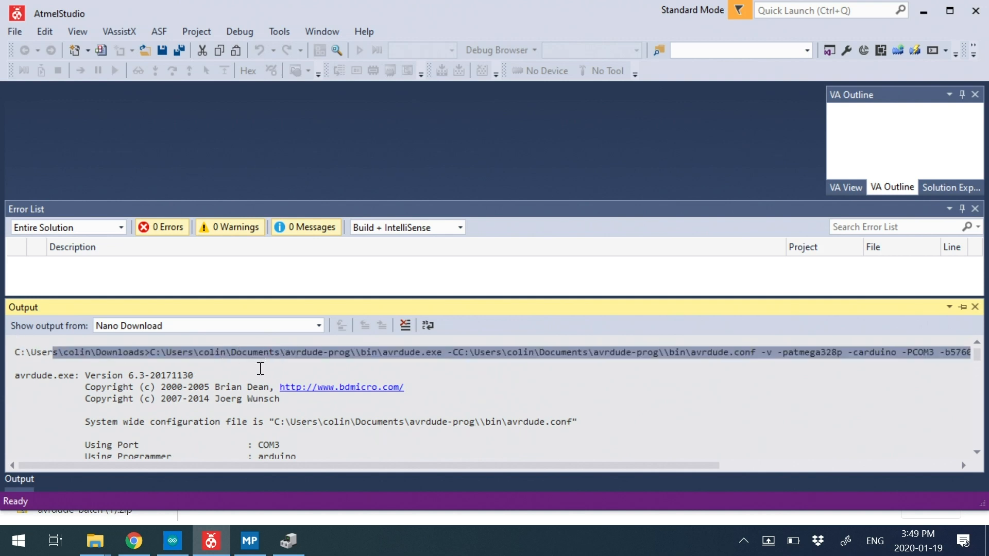
pyautogui.scroll(-3)
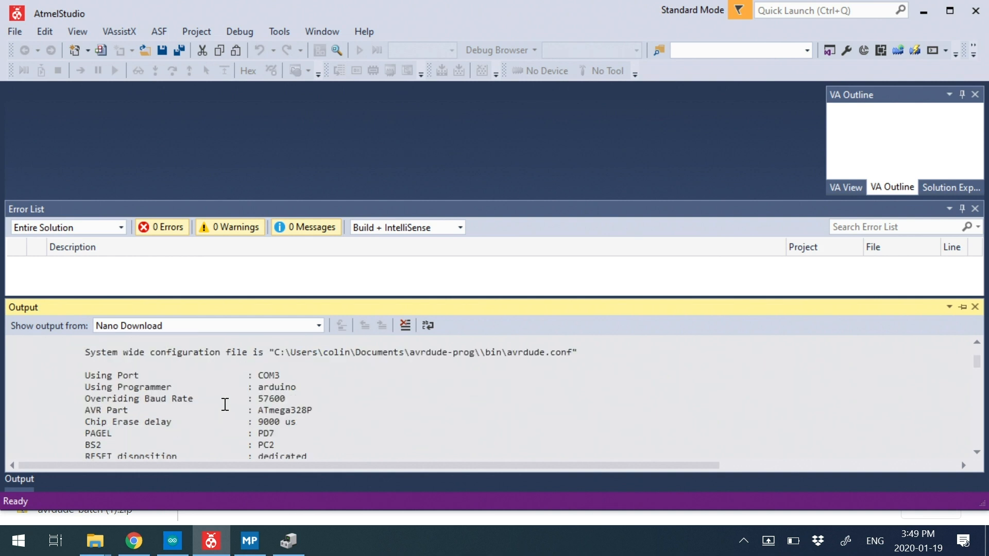
pyautogui.click(134, 541)
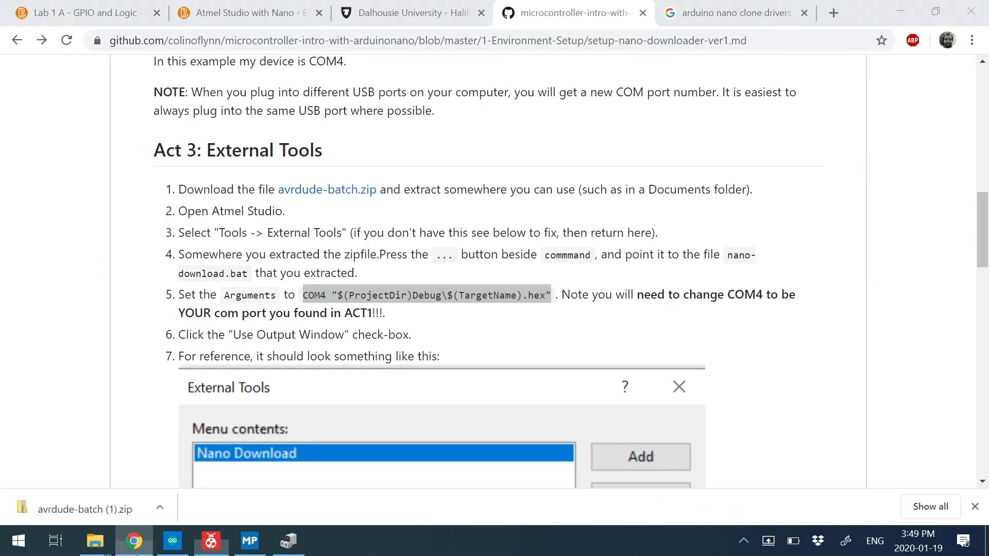
pyautogui.scroll(-3)
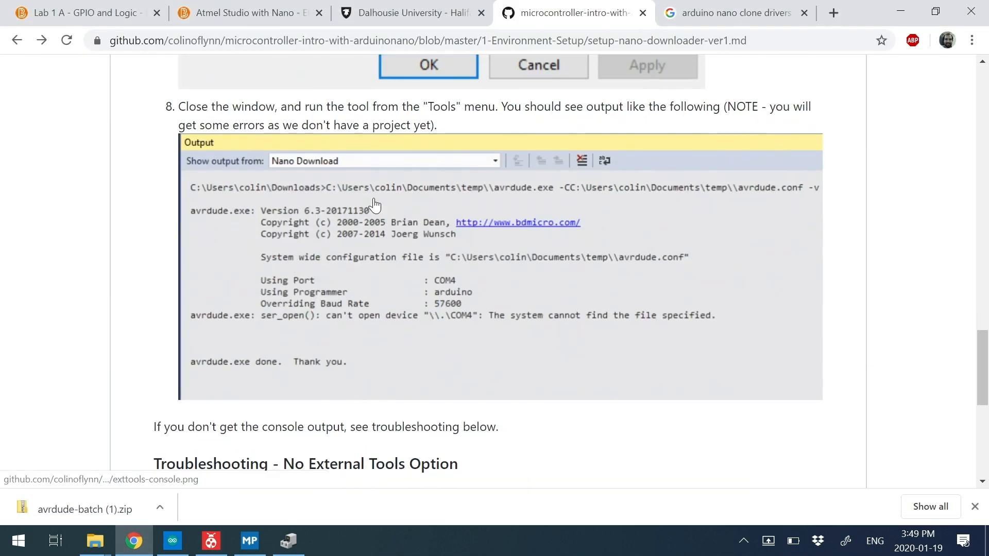
pyautogui.scroll(-3)
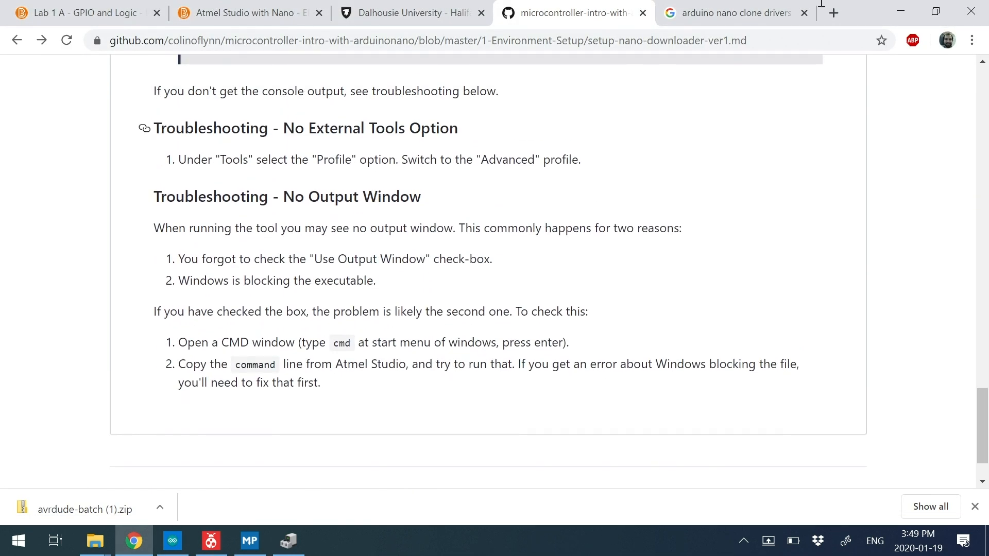
pyautogui.click(210, 540)
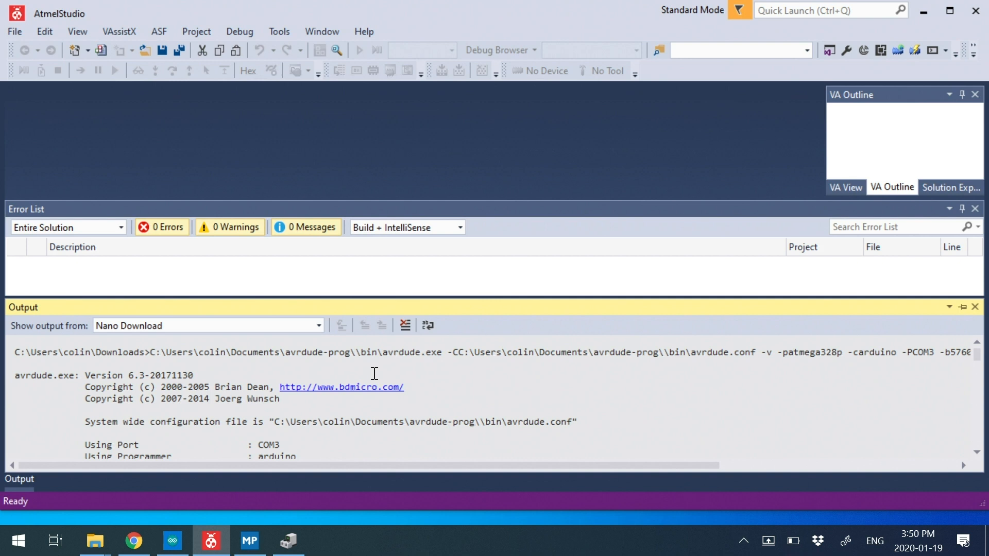
pyautogui.moveTo(366, 370)
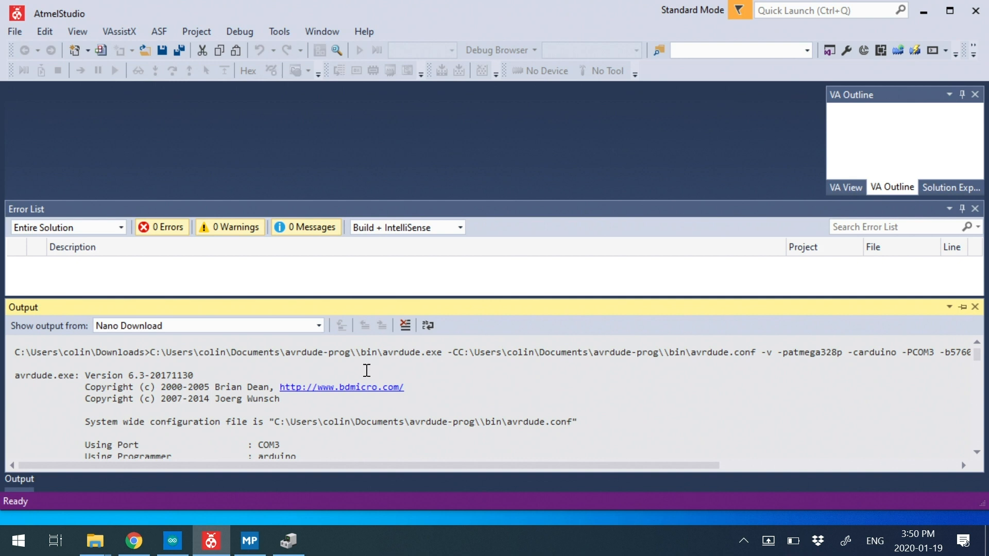
# Save the Nano Download command as nano-download2.bat and clear the Output window.
pyautogui.click(279, 31)
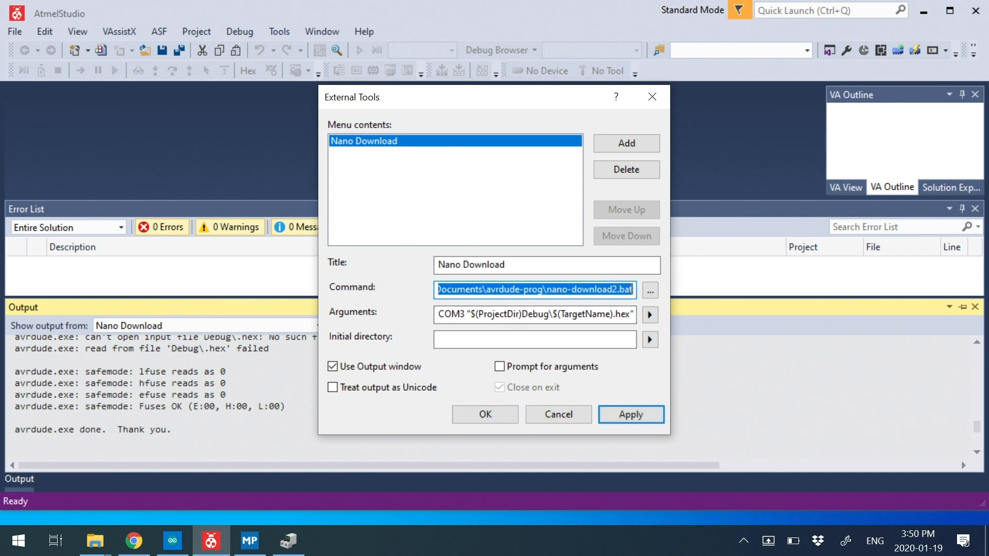
pyautogui.click(484, 414)
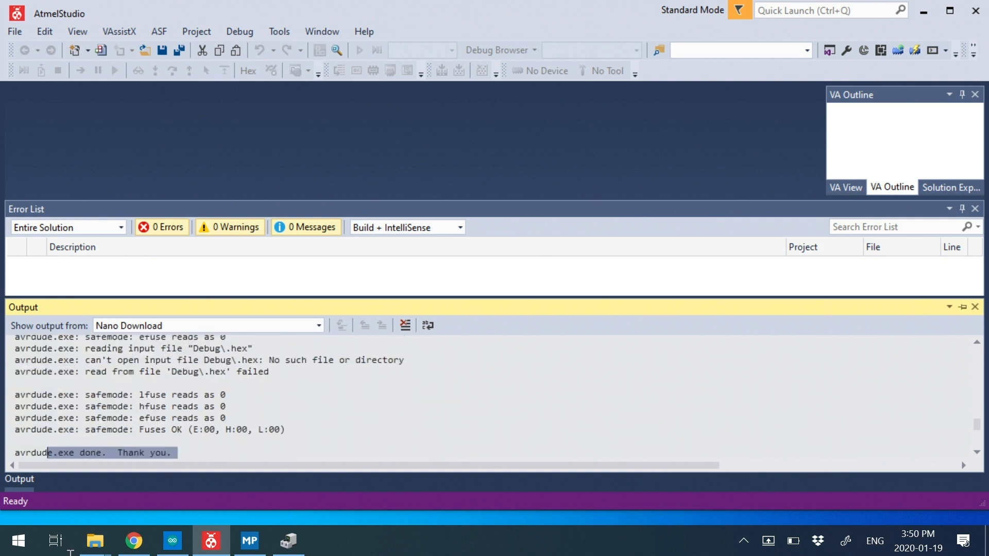
pyautogui.click(427, 325)
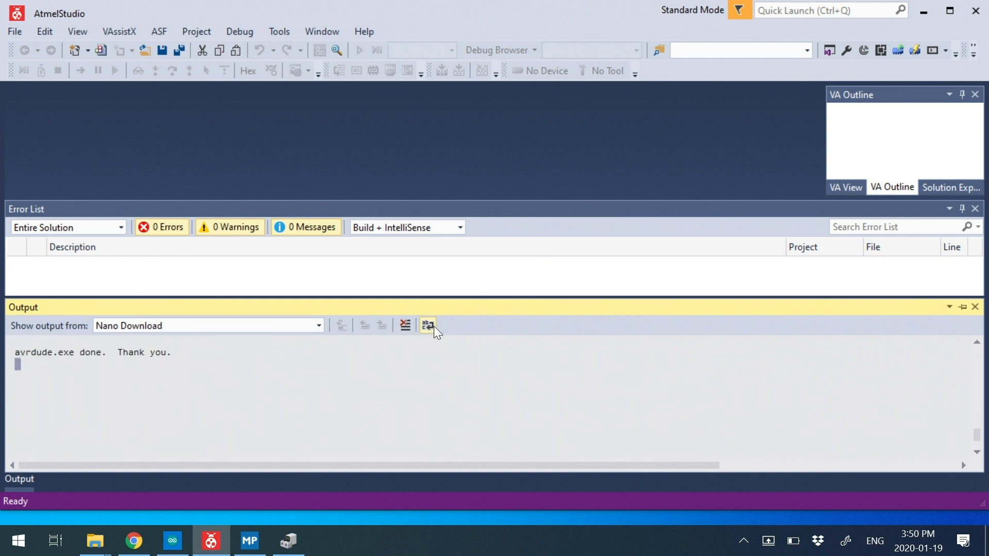
pyautogui.click(405, 325)
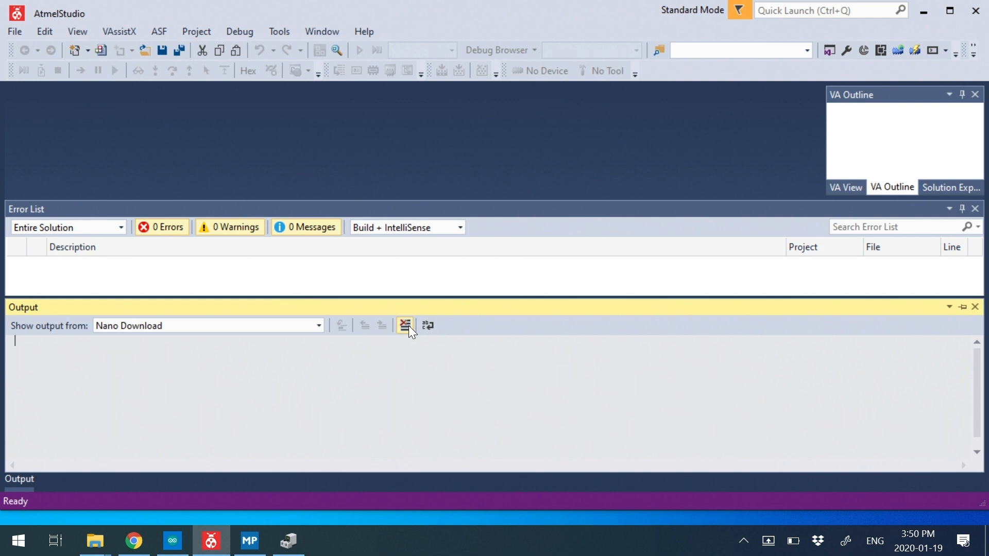
pyautogui.click(278, 32)
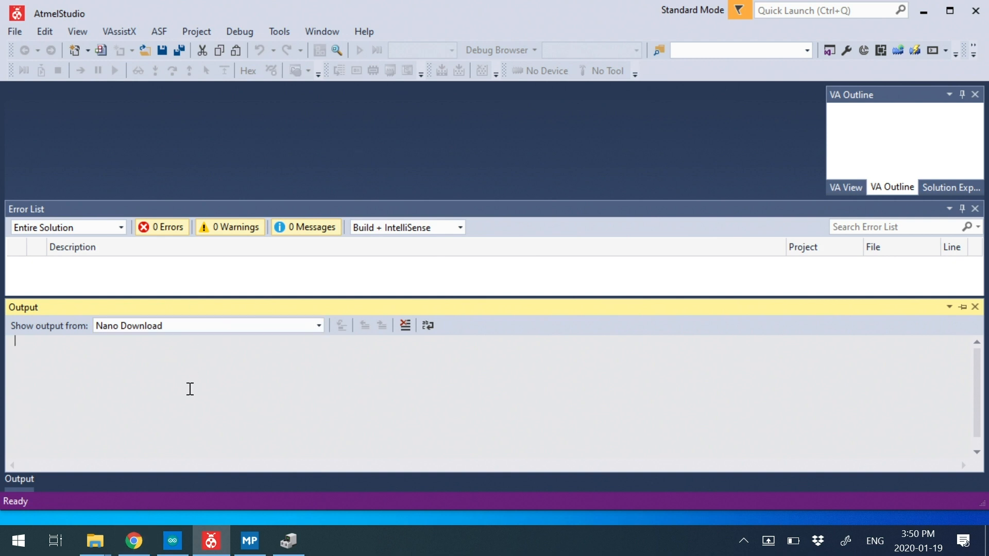
# Open cmd, retrieve the tool's nano-download2.bat path, and select the 'not recognized' error.
pyautogui.click(18, 539)
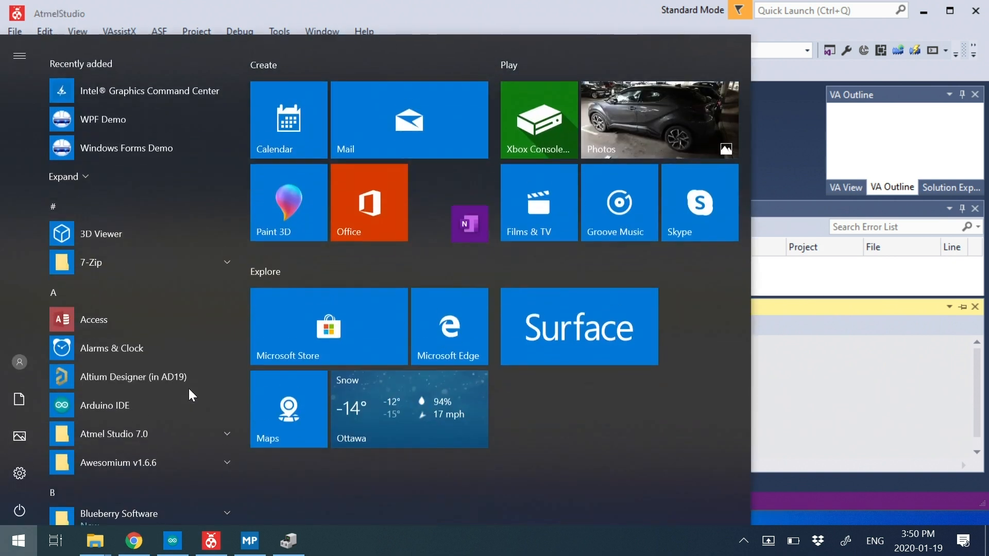
pyautogui.write('cmd')
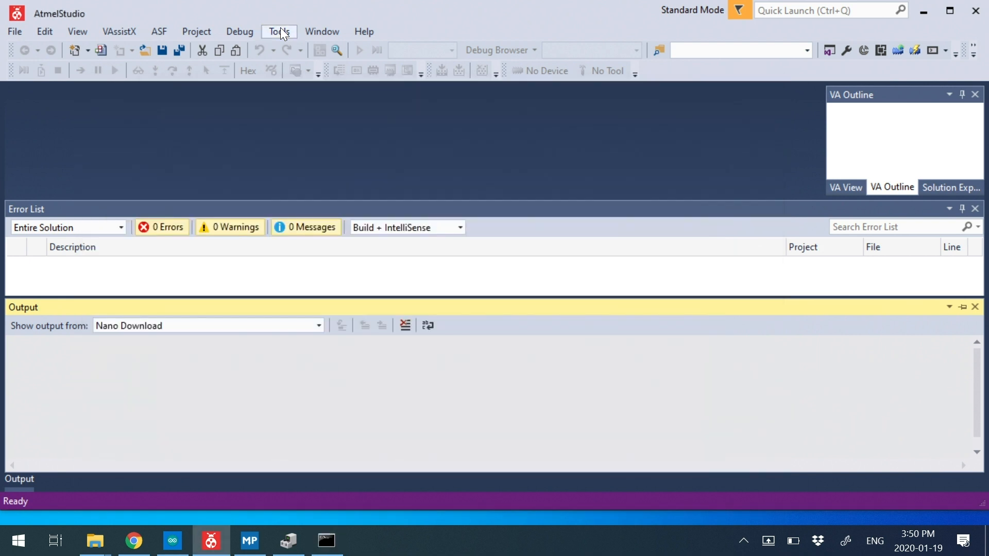
pyautogui.click(278, 31)
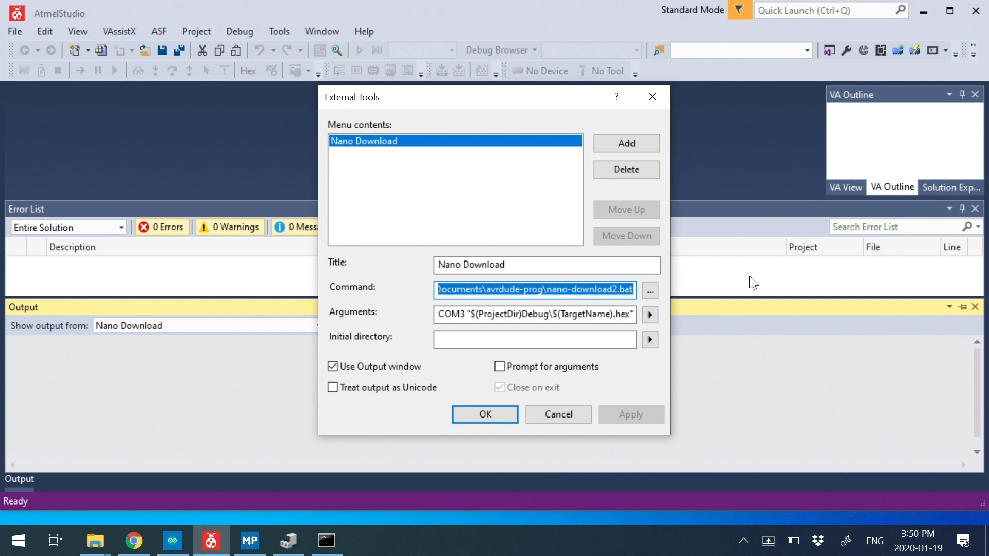
pyautogui.click(485, 414)
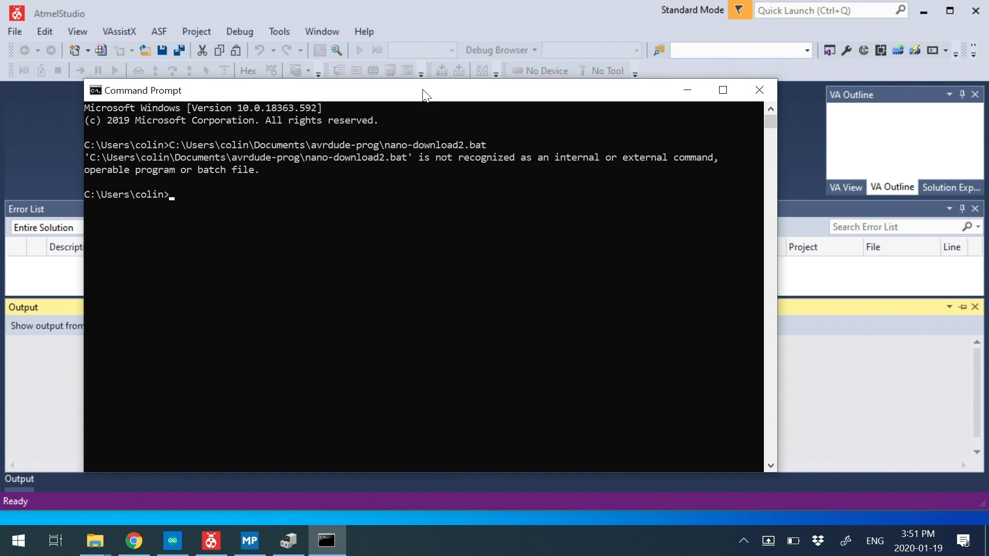
pyautogui.moveTo(308, 172)
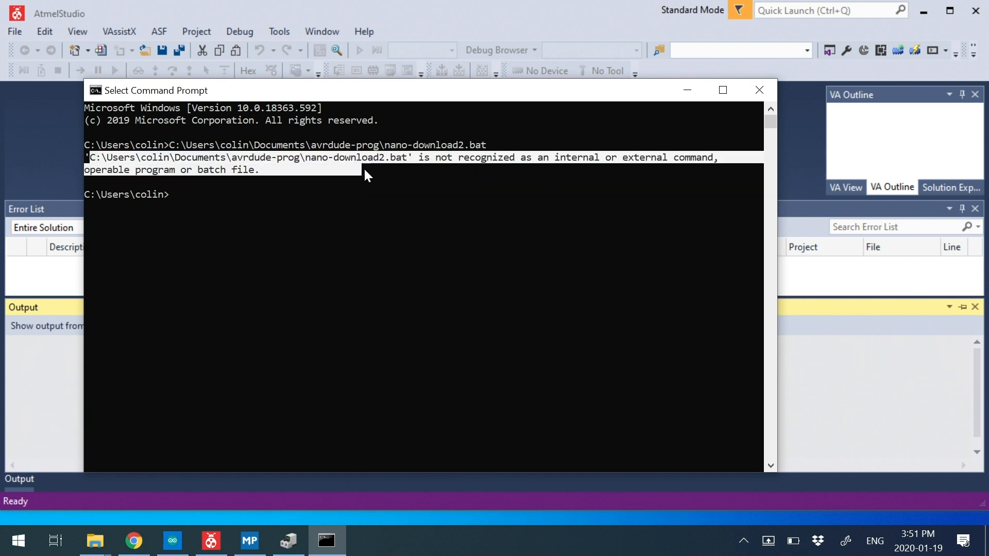
pyautogui.moveTo(87, 157); pyautogui.dragTo(408, 157)
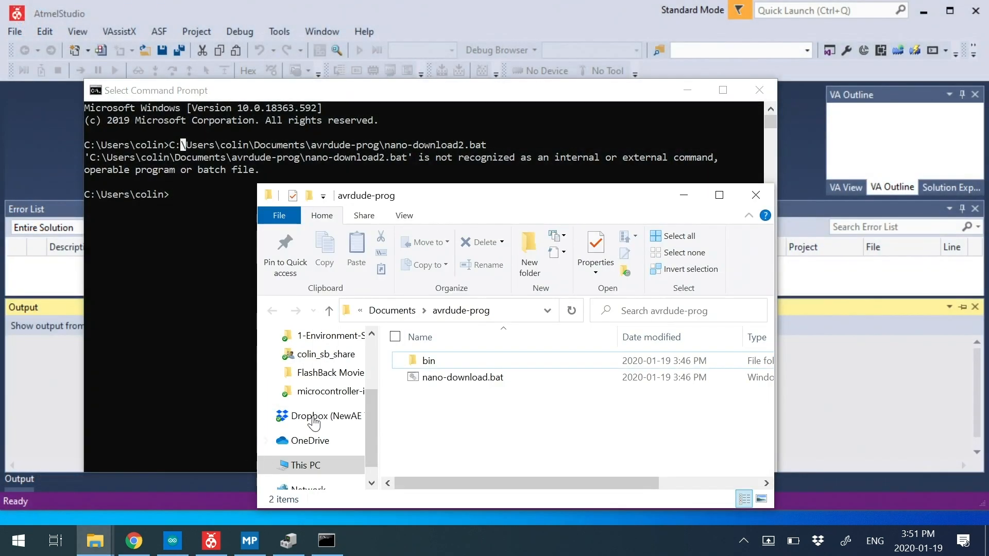
# Tick Unblock in nano-download.bat's Properties and confirm with OK.
pyautogui.rightClick(461, 377)
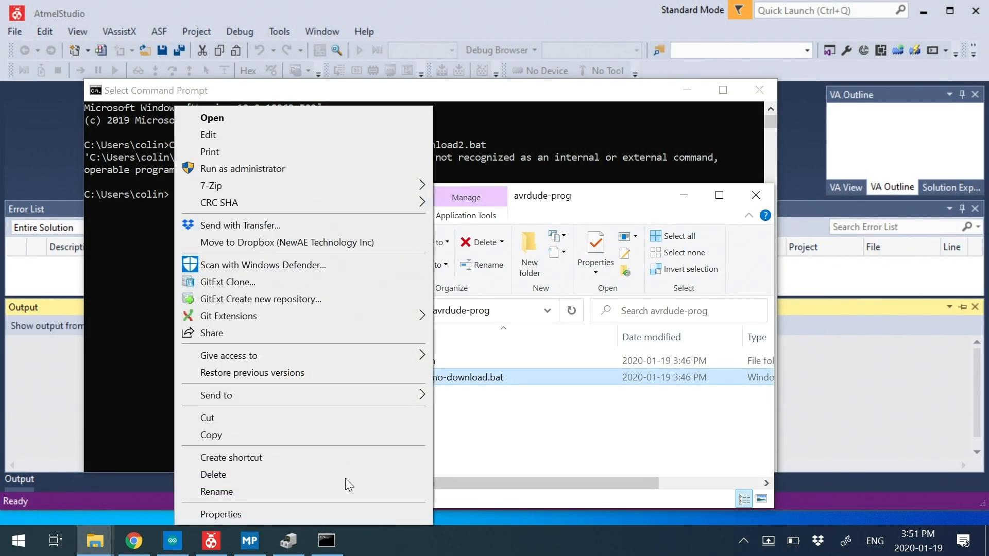
pyautogui.click(220, 514)
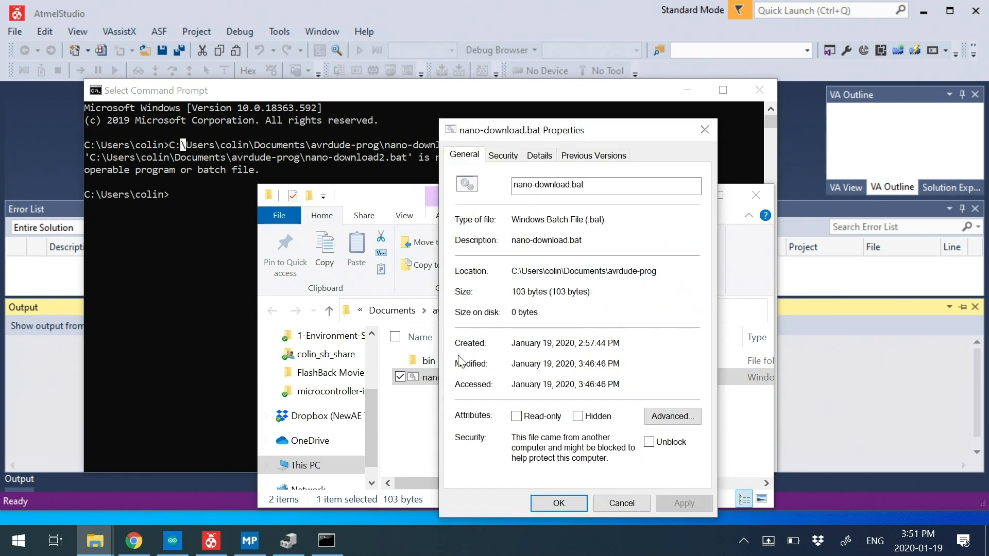
pyautogui.moveTo(606, 352)
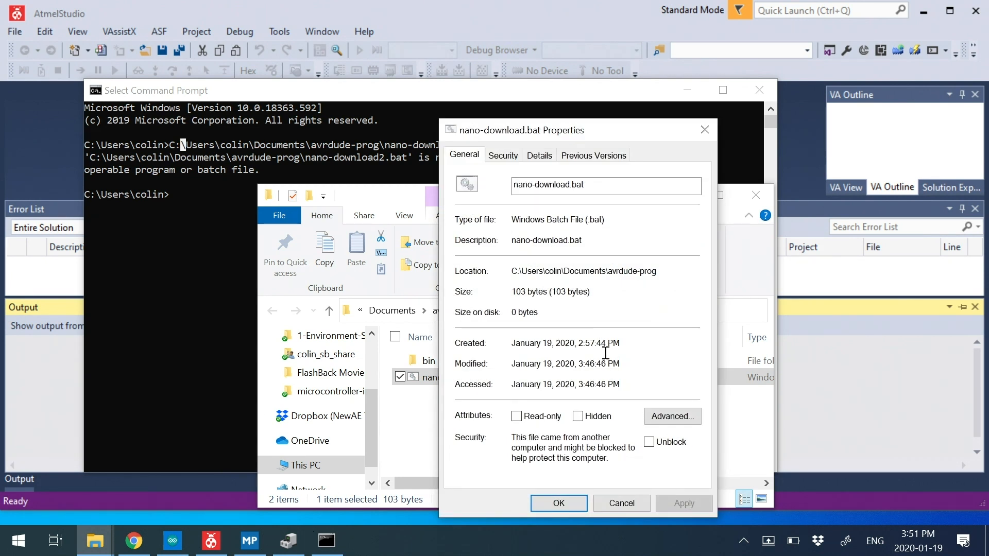
pyautogui.click(649, 442)
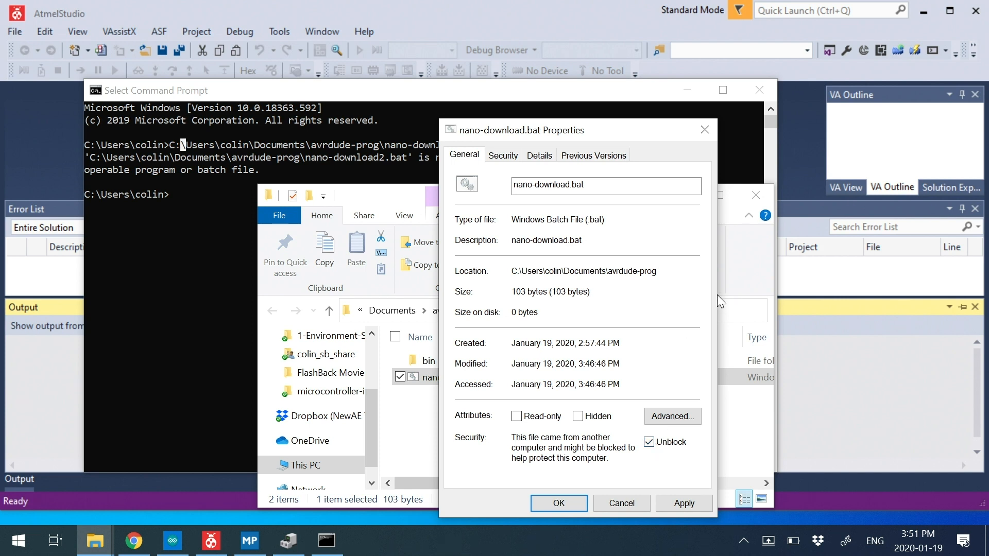
pyautogui.click(648, 442)
pyautogui.write('C:\\Users\\colin\\Documents\\avrdude-prog\\nano-download.bat')
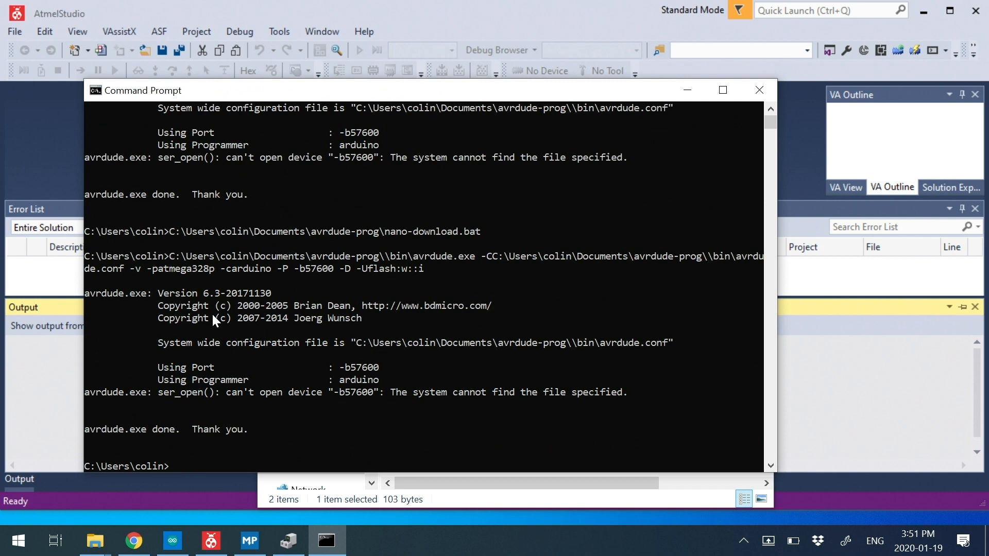
pyautogui.moveTo(148, 464)
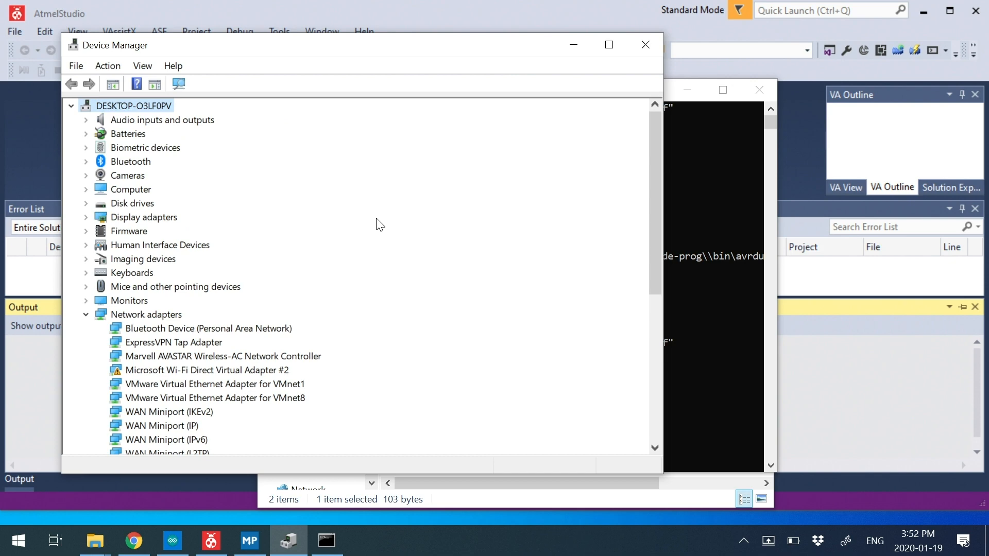
# Scroll through the Device Manager device tree looking for the board's COM port.
pyautogui.scroll(-3)
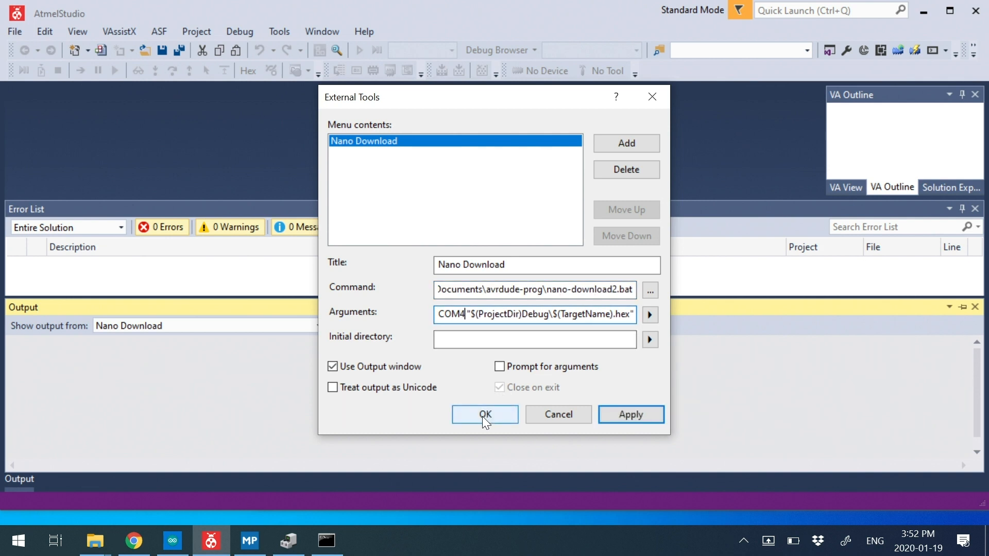
# Save the Nano Download tool with the COM4 argument, recheck its settings, and run it.
pyautogui.click(485, 415)
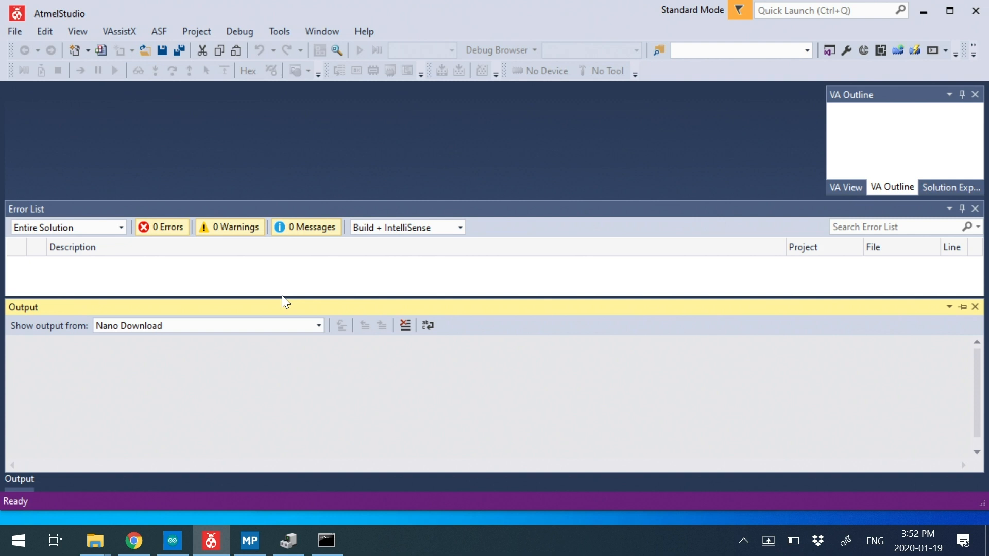
pyautogui.moveTo(279, 32)
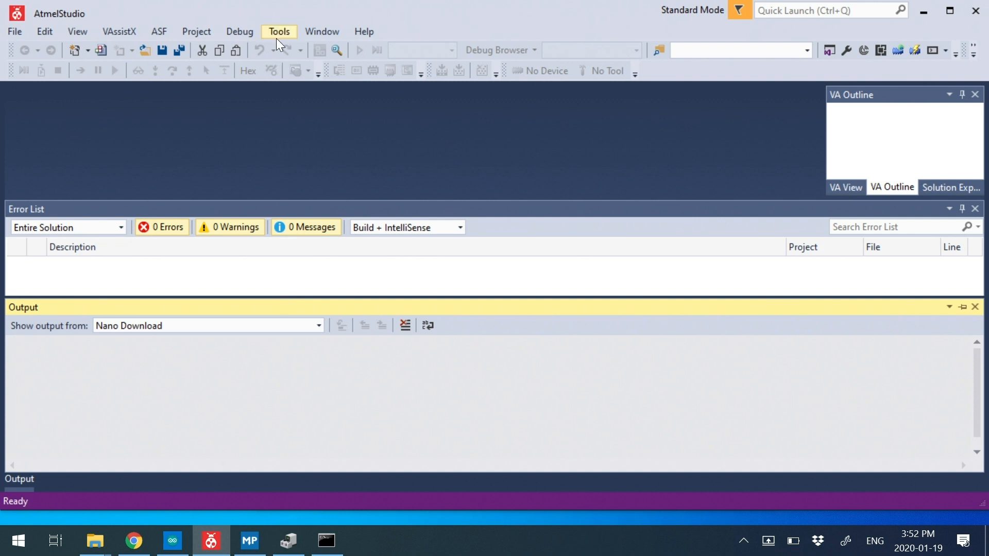
pyautogui.click(278, 32)
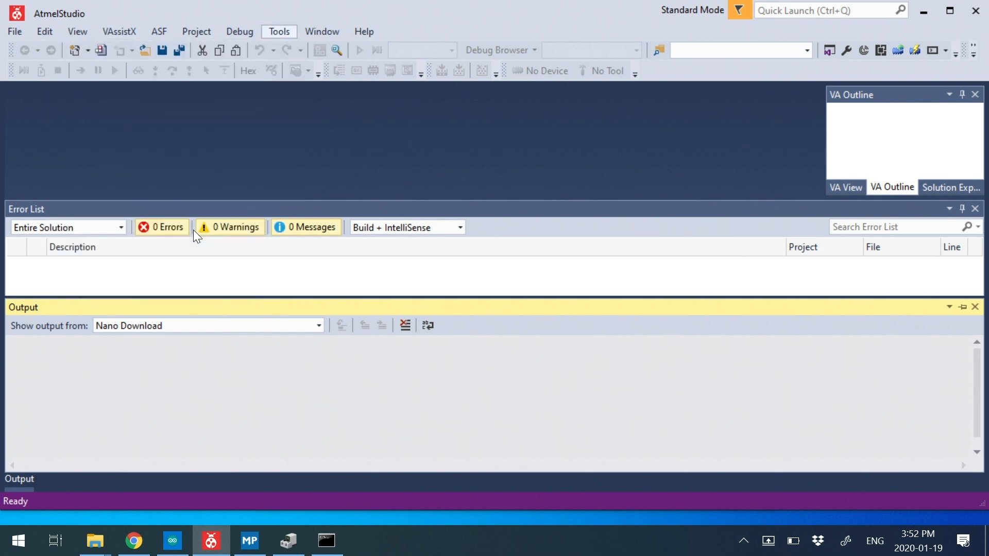
pyautogui.click(279, 31)
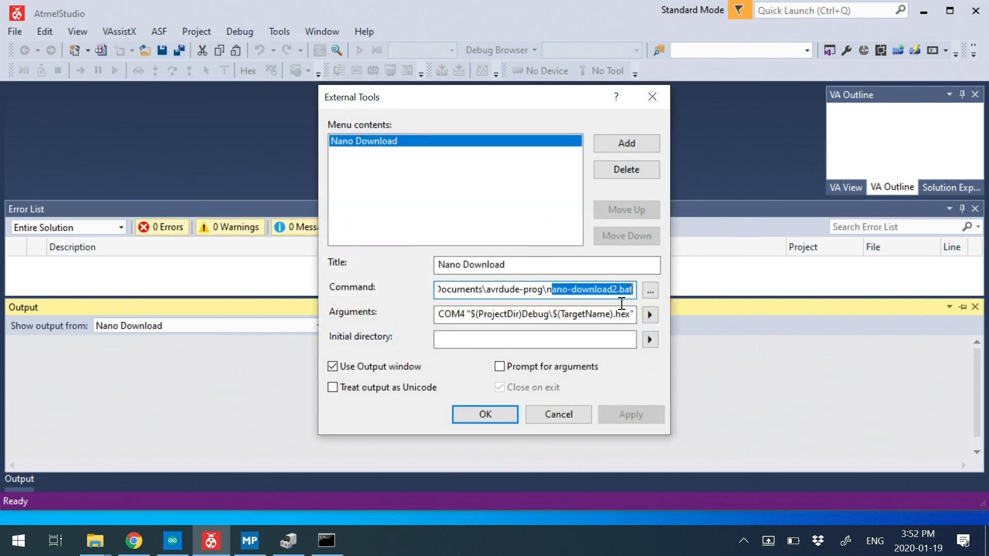
pyautogui.click(485, 415)
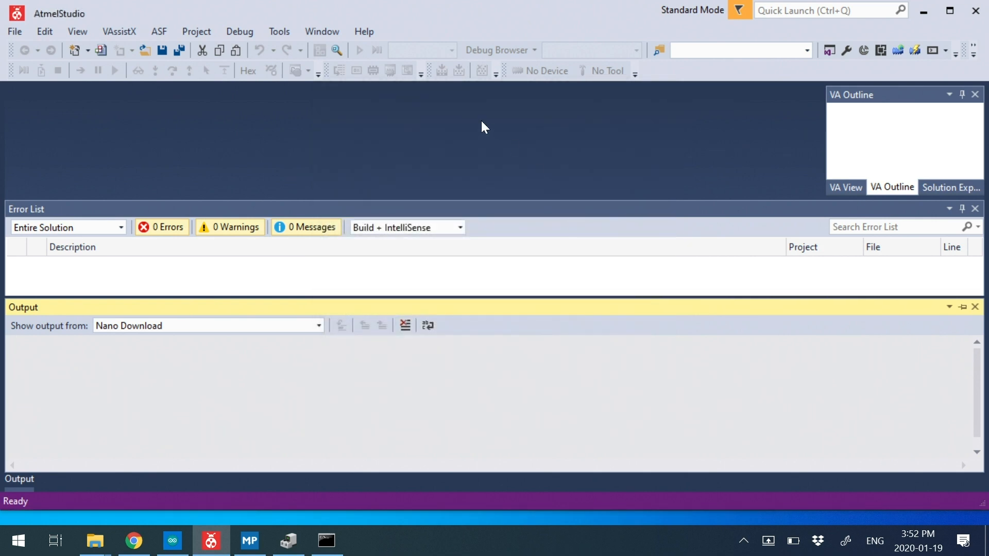
pyautogui.click(279, 31)
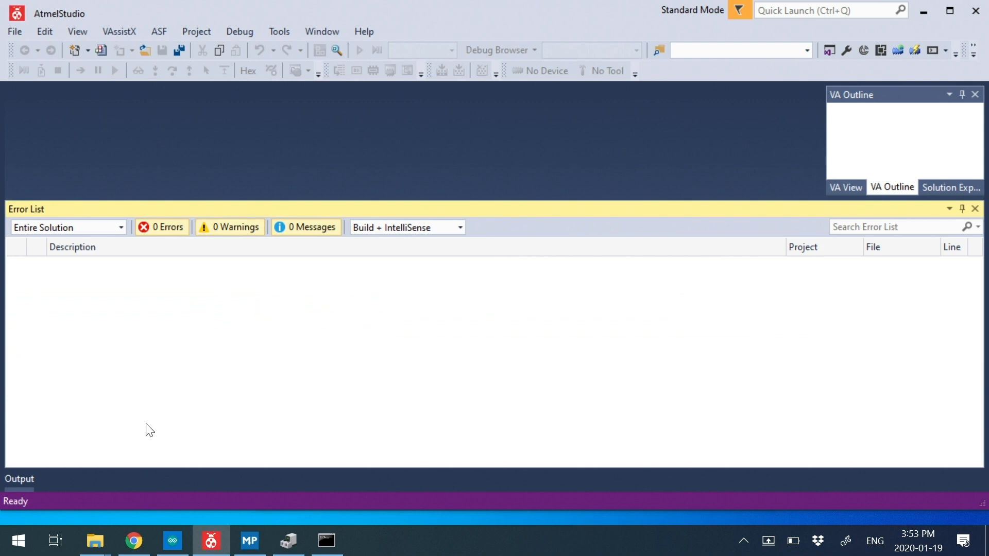
pyautogui.moveTo(92, 229)
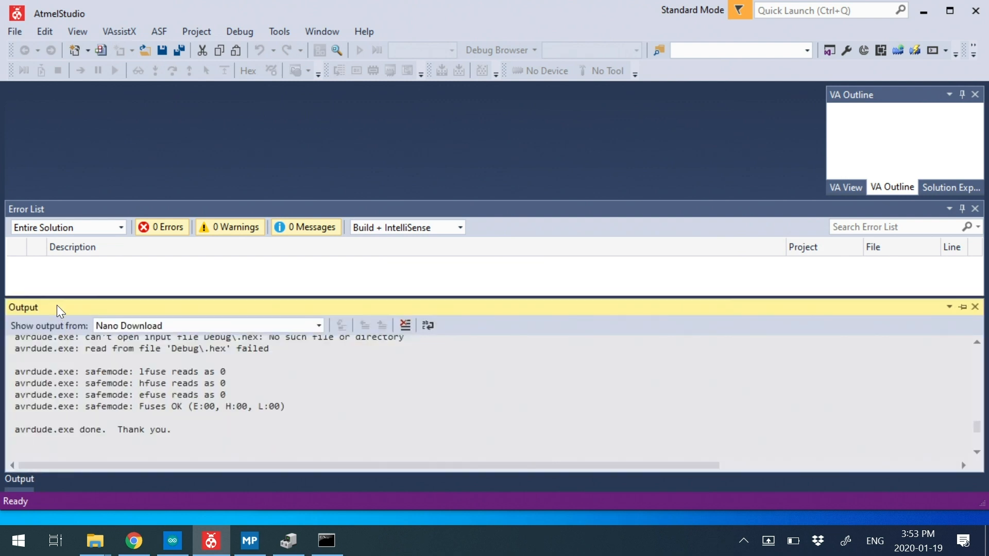
pyautogui.click(318, 326)
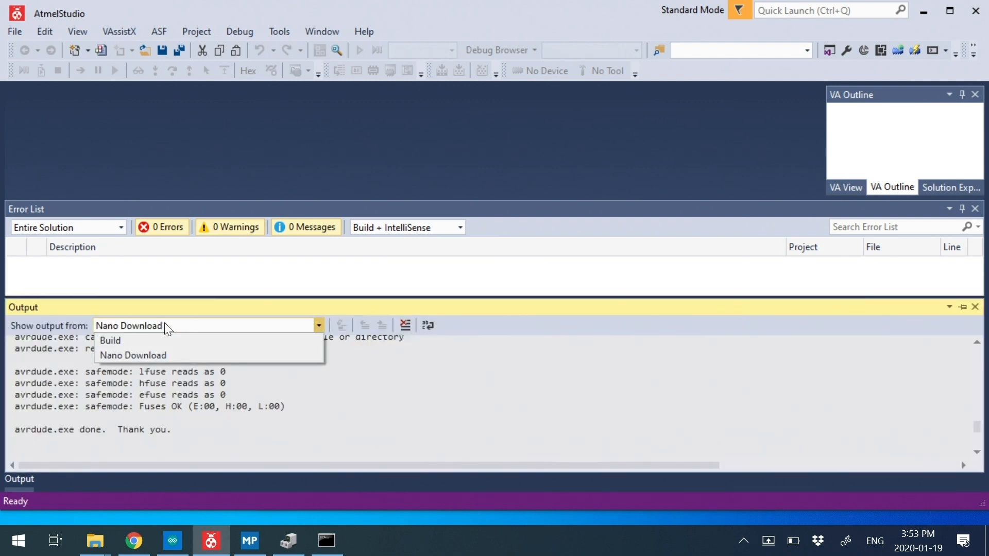
pyautogui.click(133, 356)
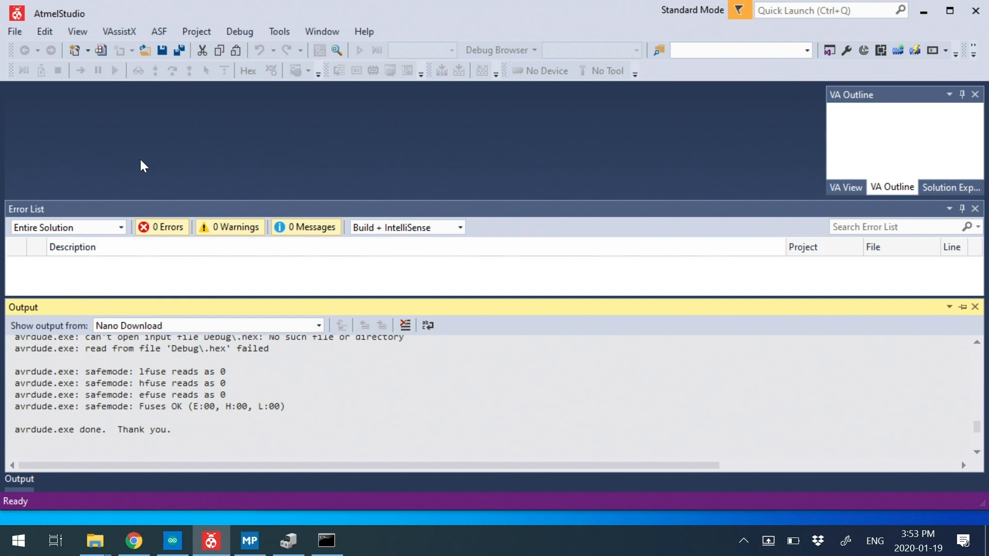
pyautogui.click(279, 32)
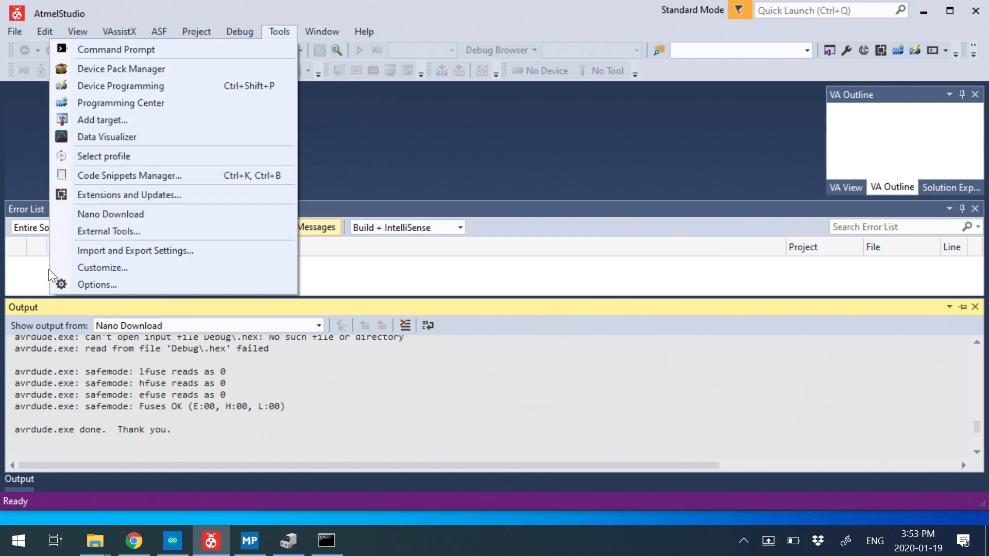
pyautogui.click(77, 32)
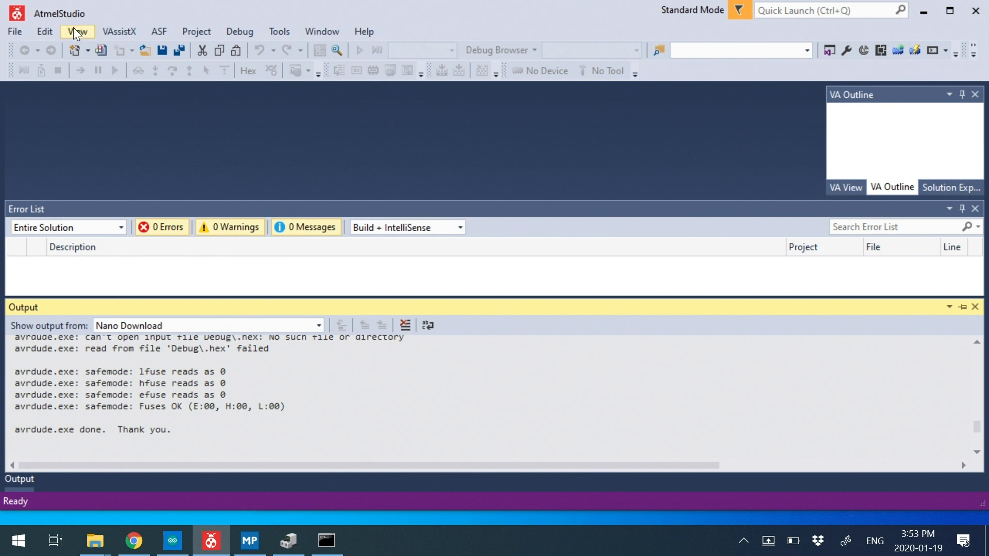
pyautogui.click(77, 31)
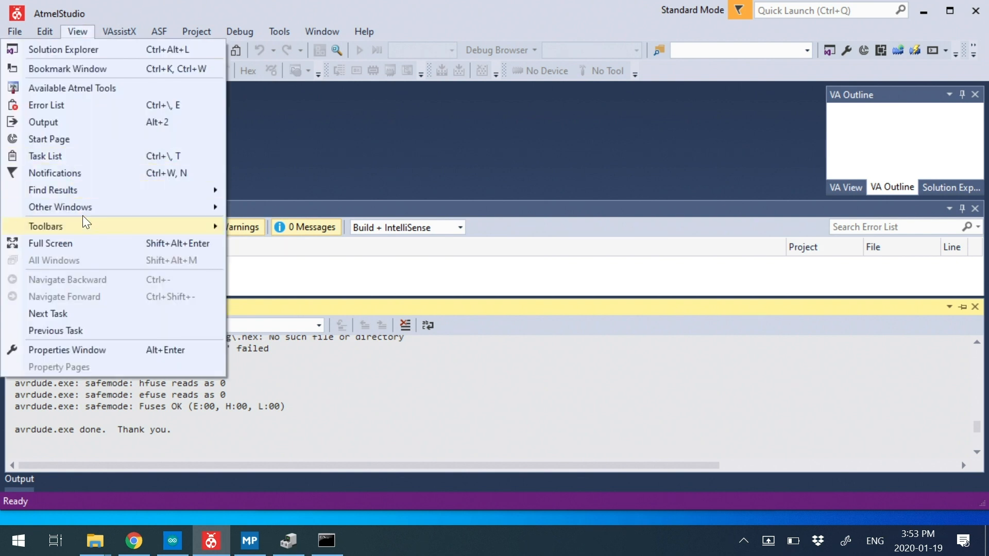
pyautogui.moveTo(77, 125)
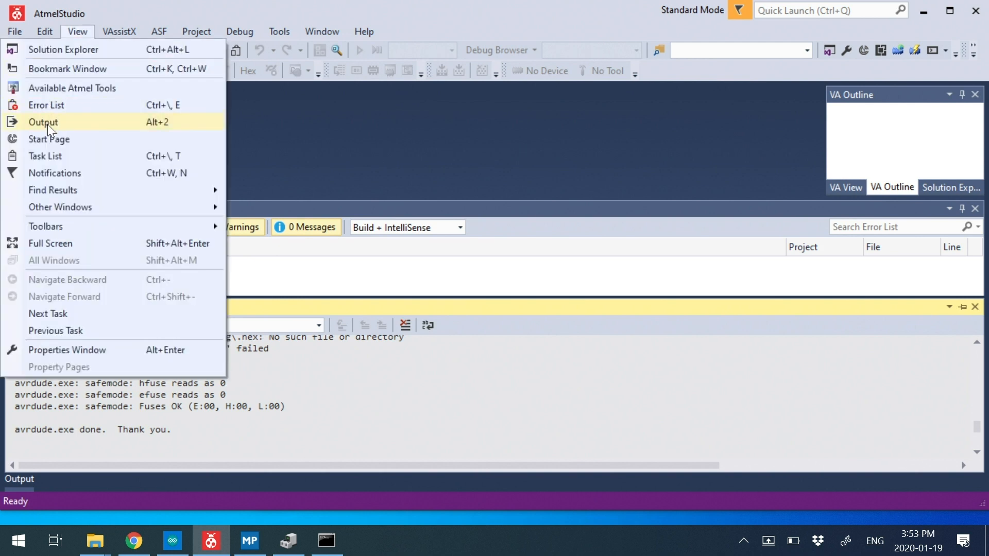
pyautogui.click(318, 325)
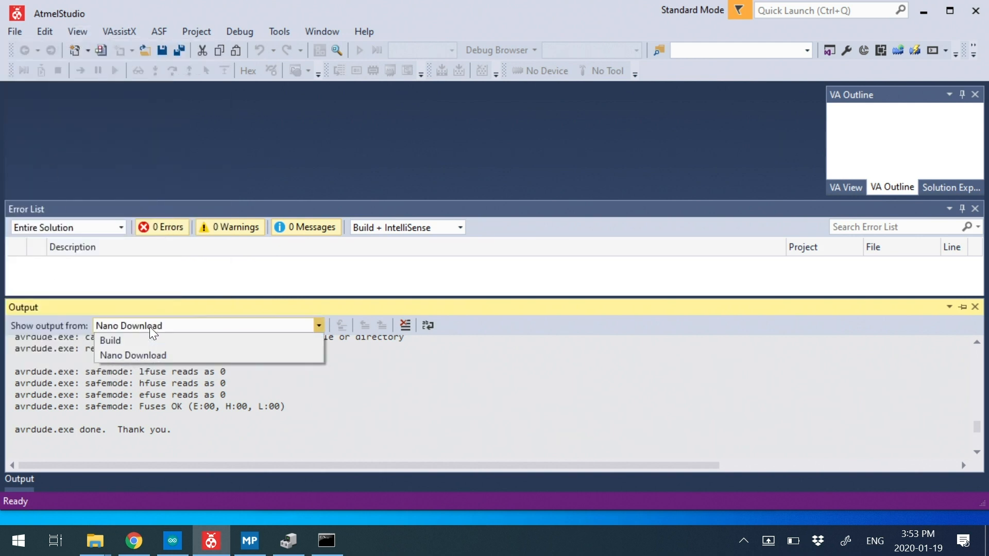
pyautogui.click(133, 356)
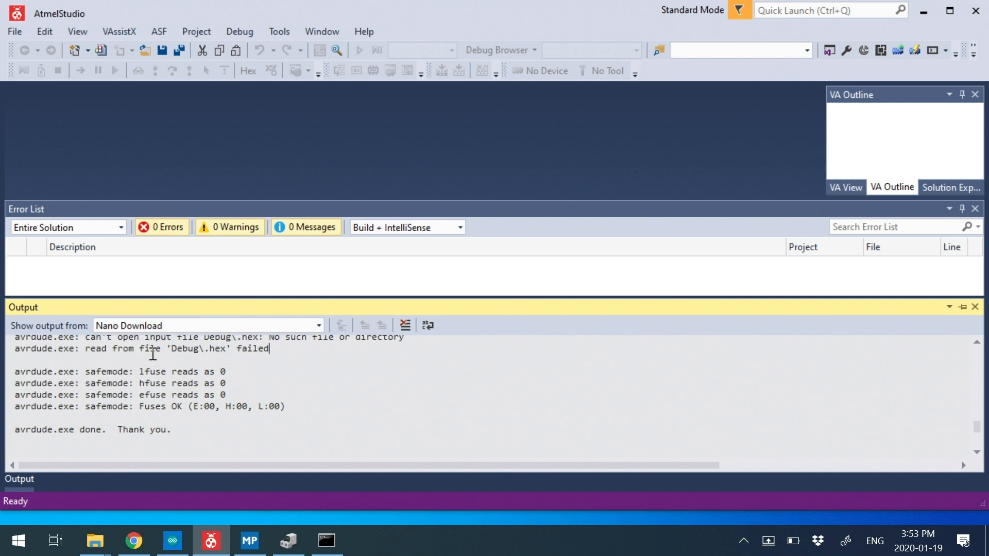
pyautogui.moveTo(186, 340)
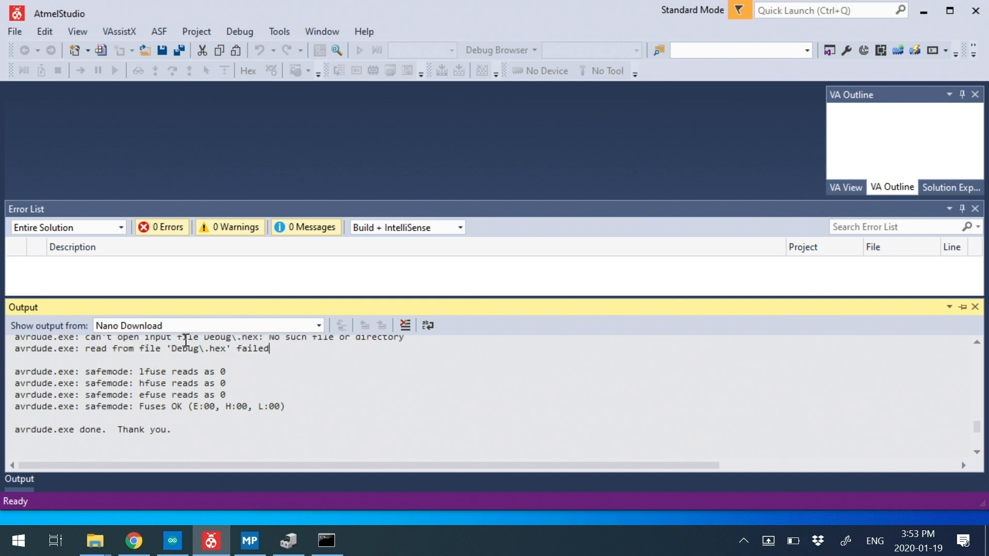